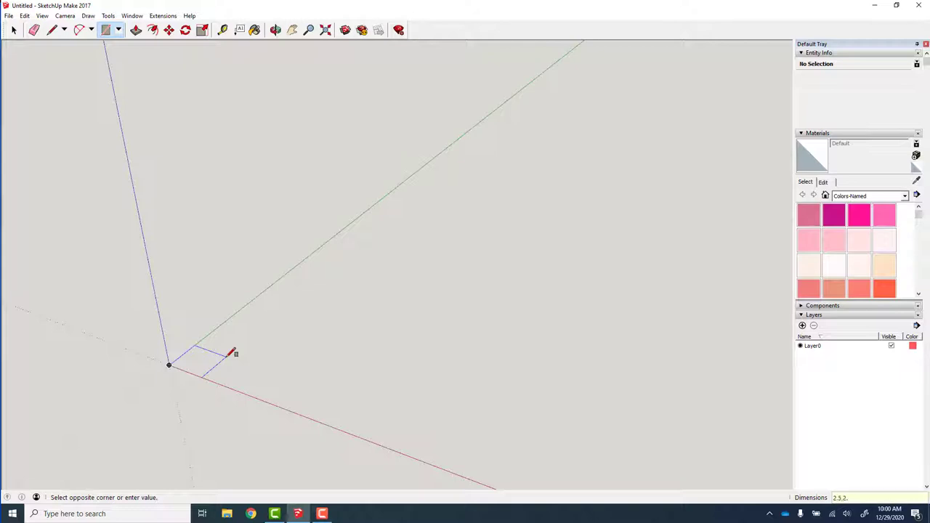
Step: Draw a 2.5 by 2.5 square at the origin and push/pull it up 20.5 into a post
{"action": "key", "text": "r"}
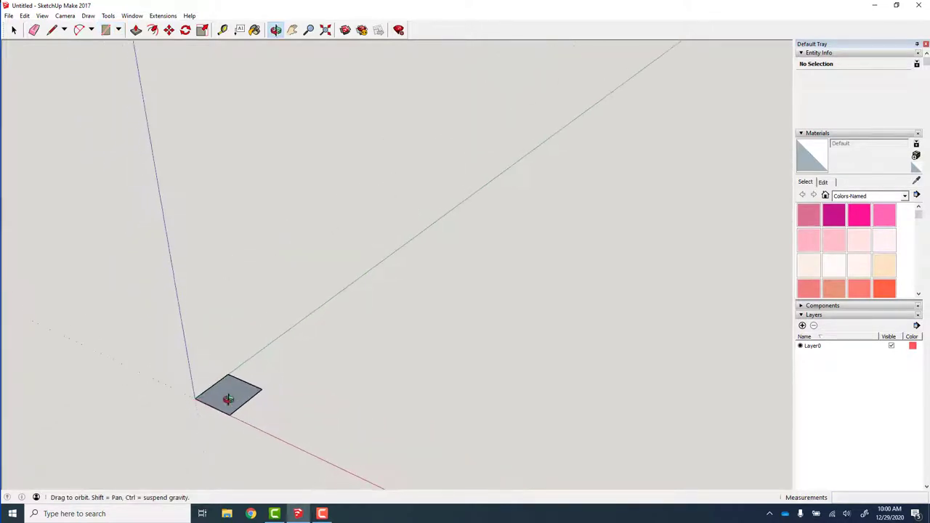
{"action": "type", "text": "2.5, 2.5"}
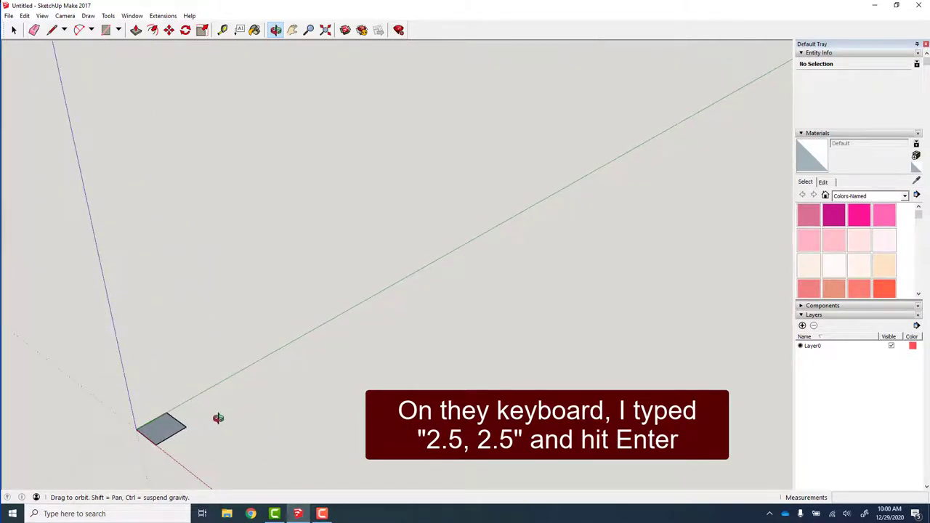
{"action": "type", "text": "2.5, 2.5"}
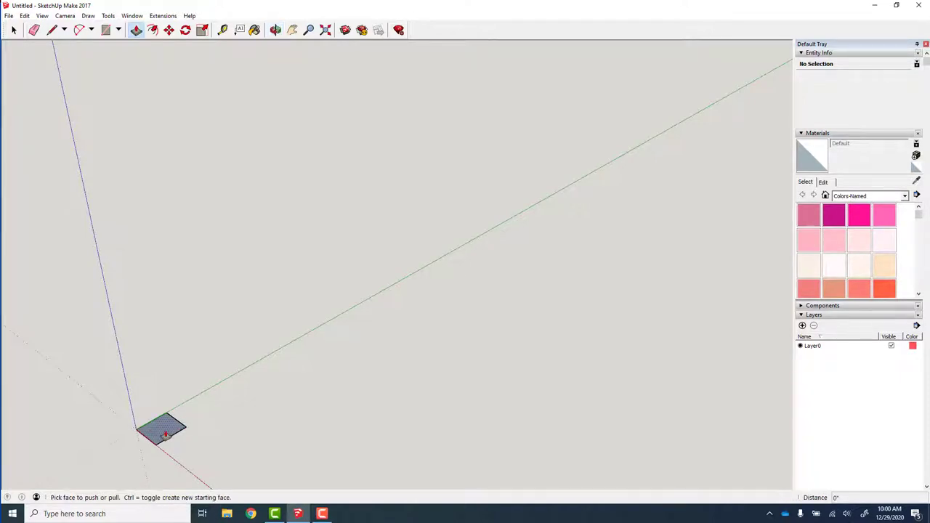
{"action": "left_click_drag", "start_coordinate": [163, 429], "coordinate": [128, 244]}
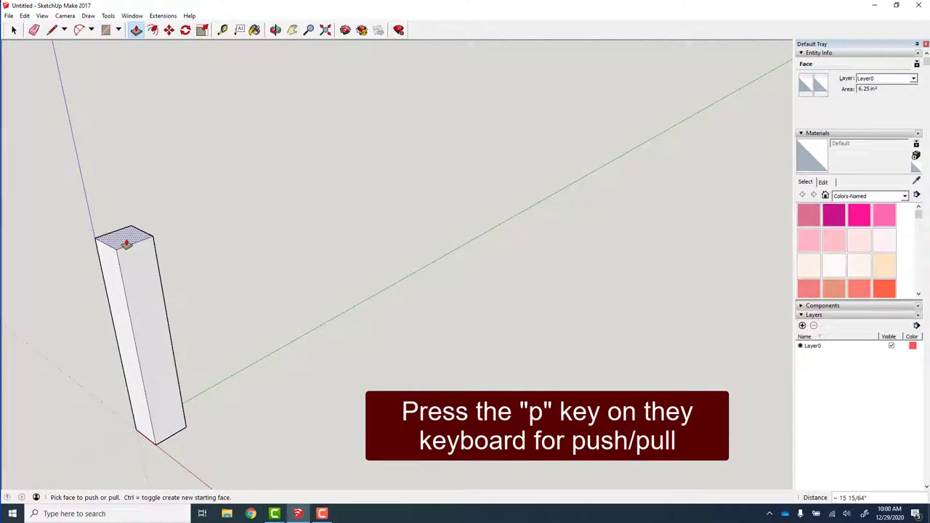
{"action": "key", "text": "p"}
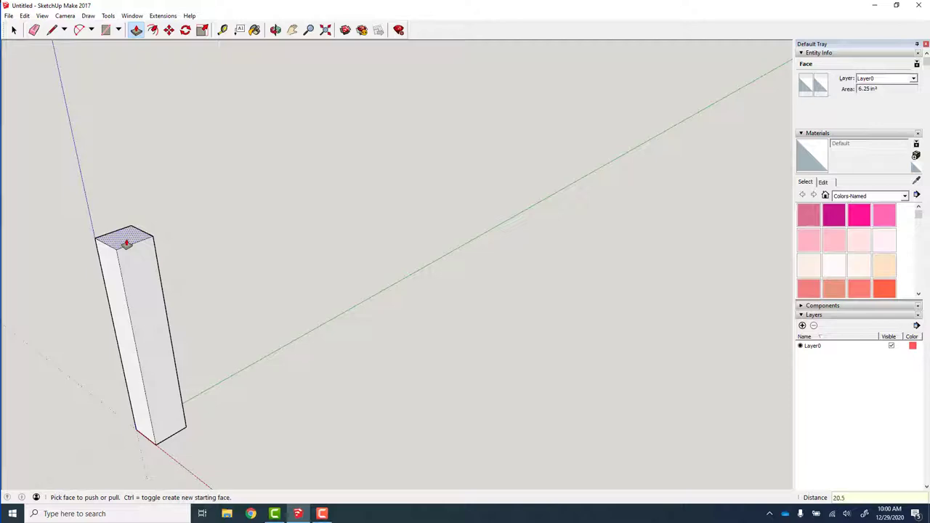
{"action": "type", "text": "20.5"}
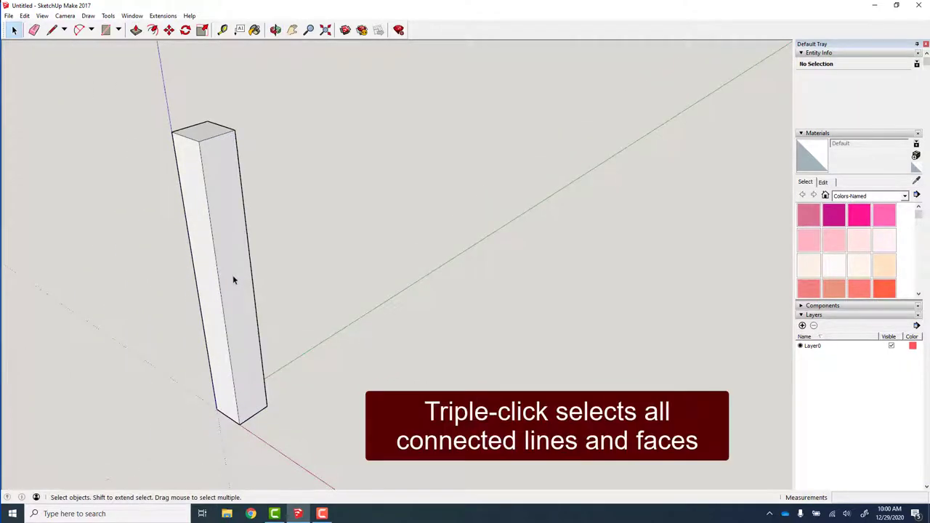
Step: Select the whole post and make it a component named Leg
{"action": "triple_click", "coordinate": [234, 279]}
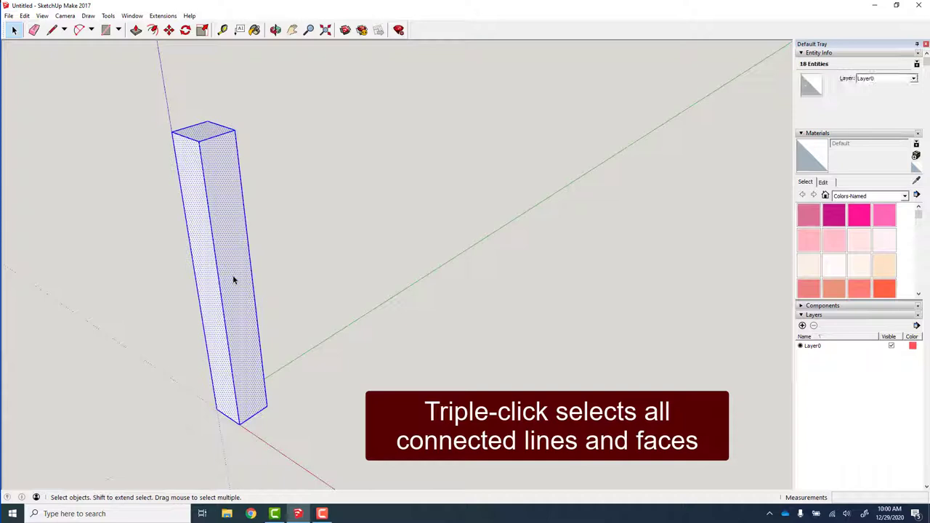
{"action": "right_click", "coordinate": [232, 284]}
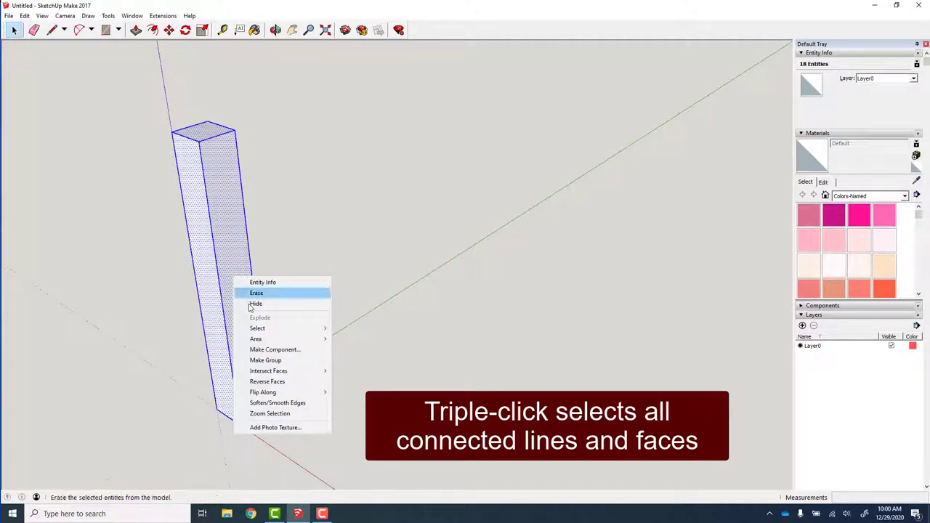
{"action": "left_click", "coordinate": [275, 349]}
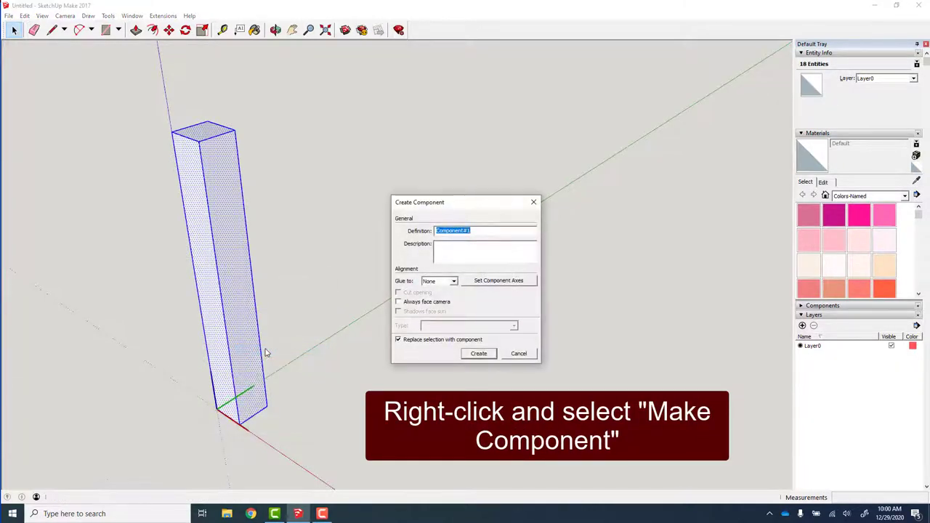
{"action": "type", "text": "Leg"}
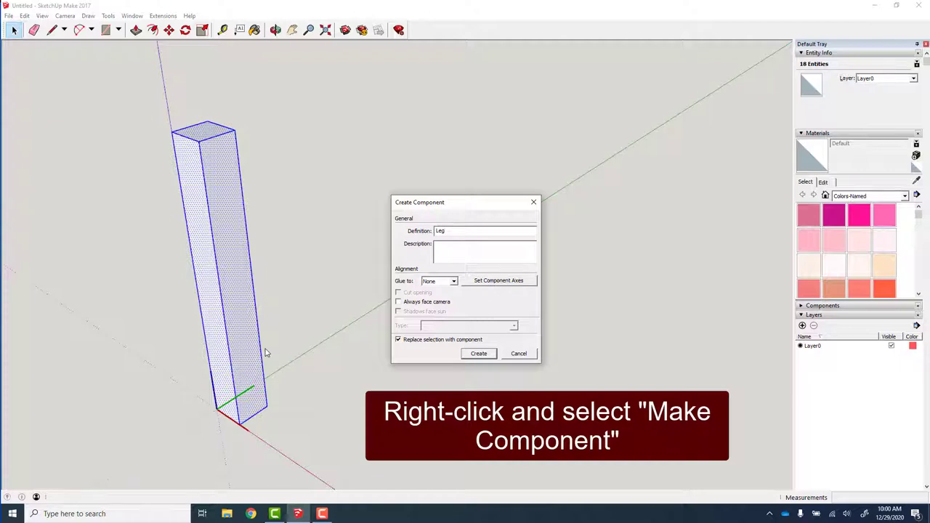
{"action": "left_click", "coordinate": [478, 353]}
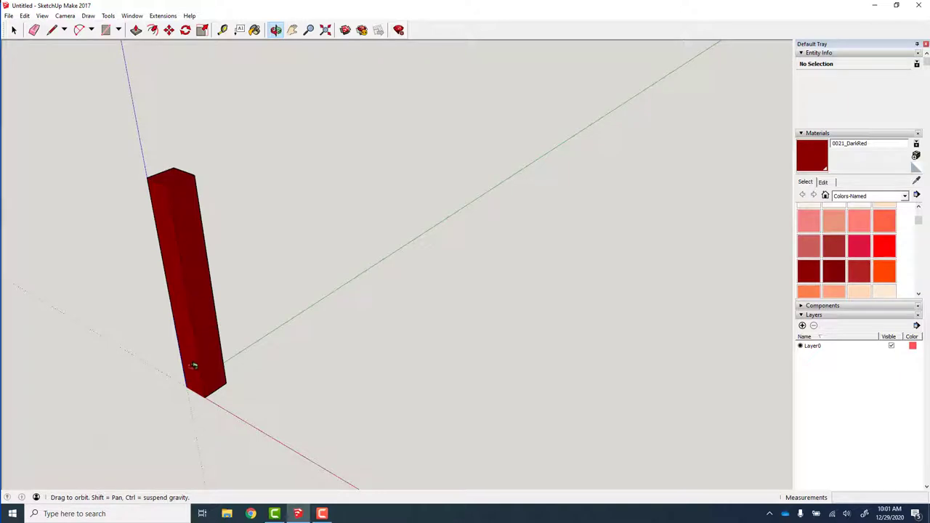
{"action": "mouse_move", "coordinate": [254, 250]}
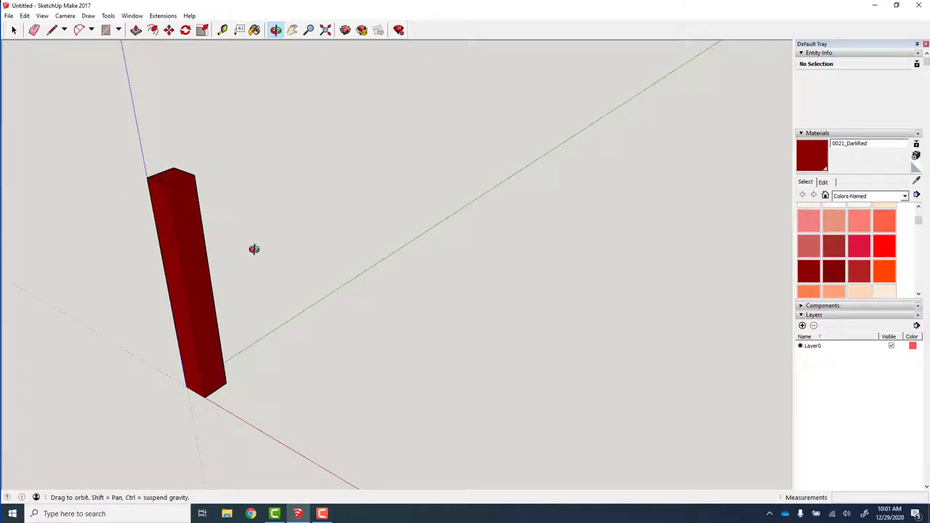
{"action": "mouse_move", "coordinate": [304, 399]}
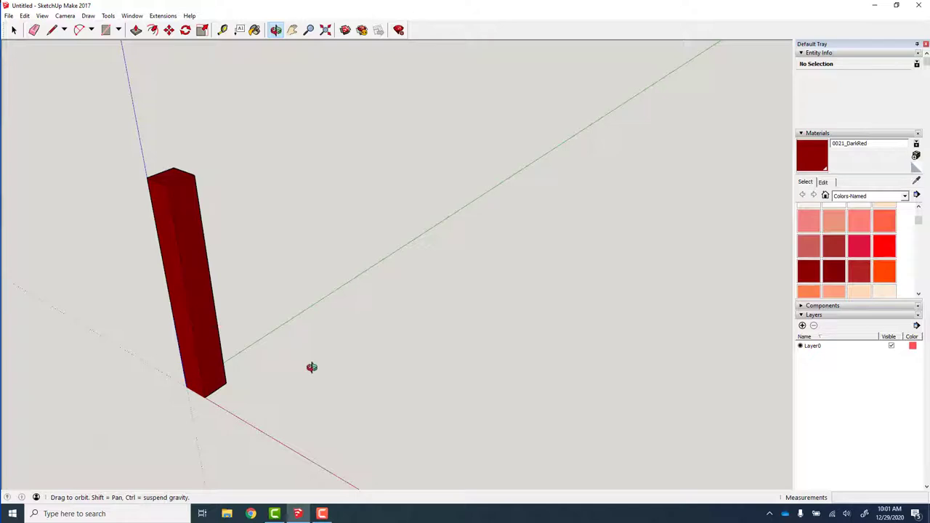
{"action": "mouse_move", "coordinate": [291, 357]}
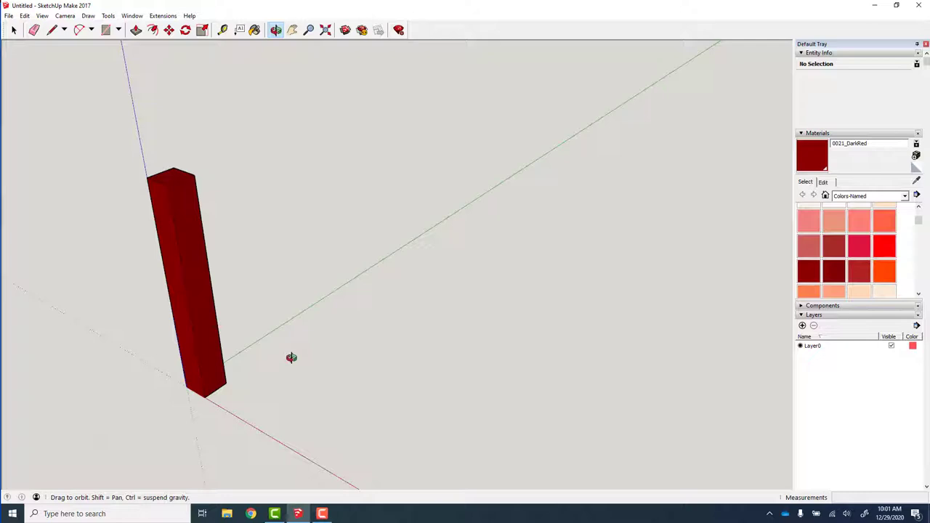
Step: Pull a tape-measure guide line out from the leg's edge to mark leg positions
{"action": "left_click", "coordinate": [221, 29]}
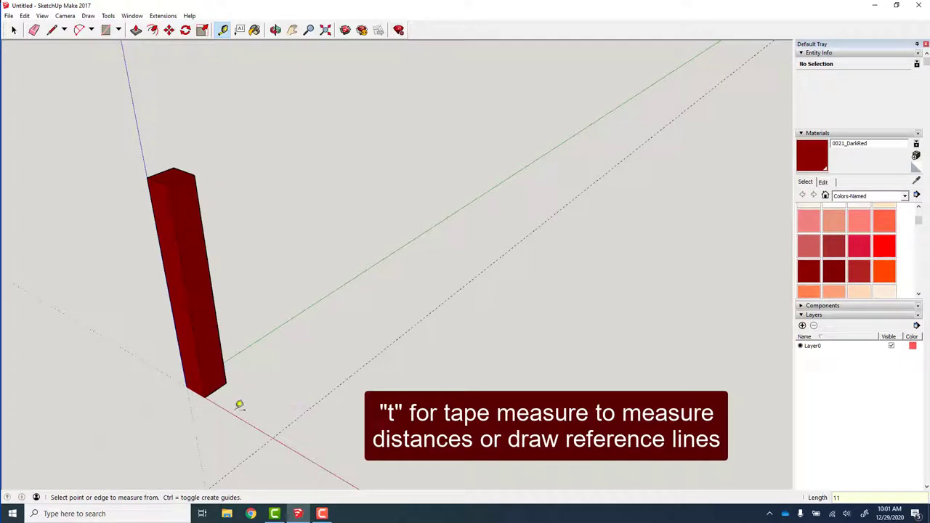
{"action": "left_click_drag", "start_coordinate": [233, 414], "coordinate": [356, 331]}
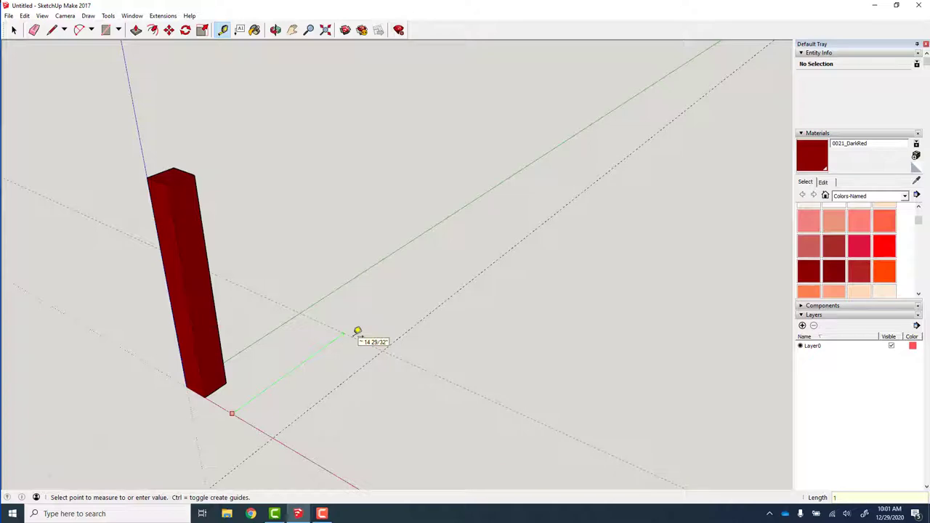
{"action": "mouse_move", "coordinate": [354, 334]}
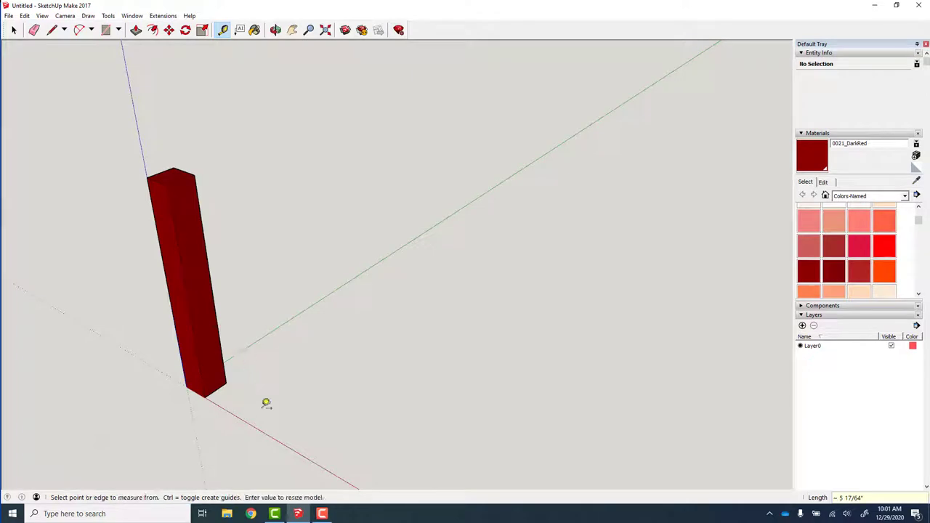
{"action": "mouse_move", "coordinate": [296, 315]}
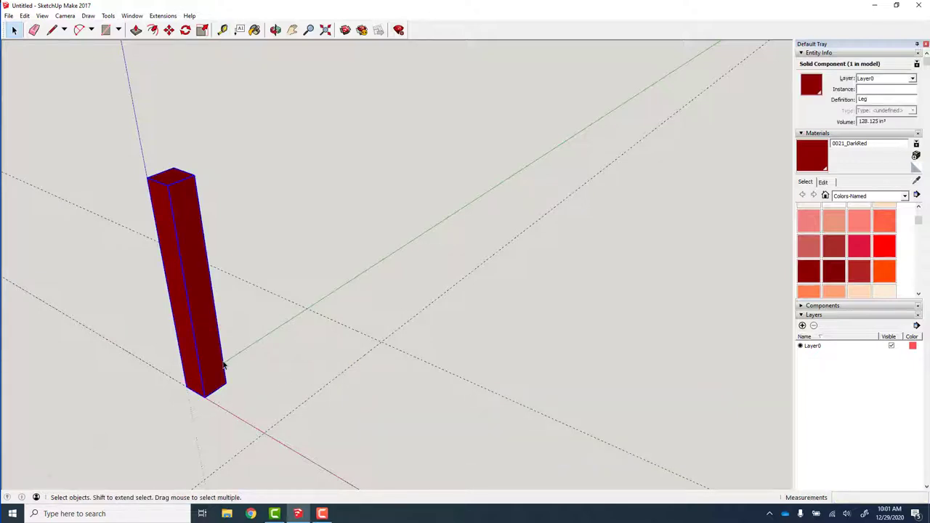
{"action": "mouse_move", "coordinate": [205, 397]}
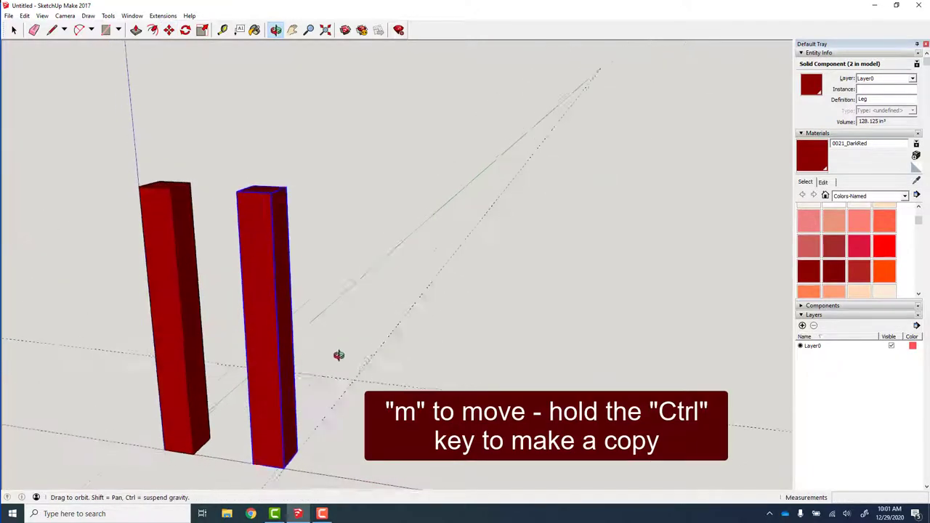
Step: Flip the copied leg along red, then flip the new pair along green for four legs
{"action": "left_click_drag", "start_coordinate": [338, 355], "coordinate": [395, 407]}
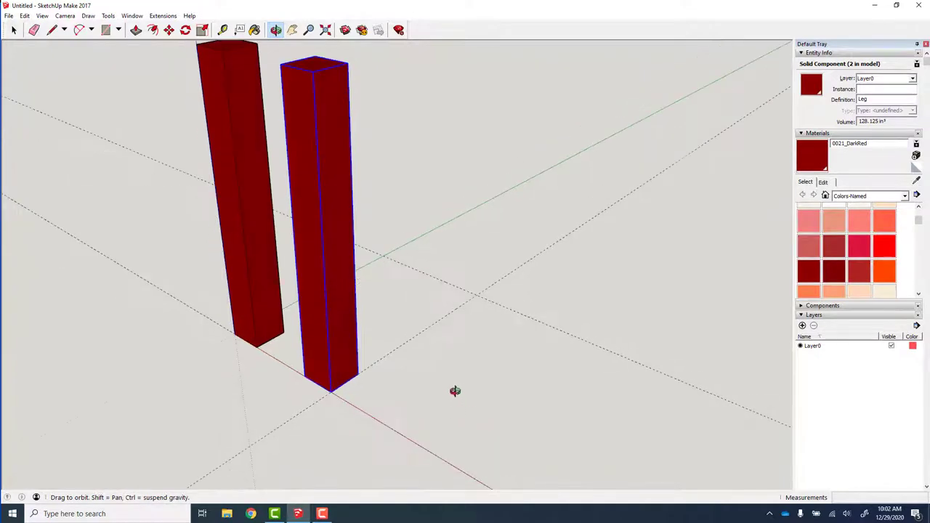
{"action": "left_click_drag", "start_coordinate": [456, 391], "coordinate": [367, 442]}
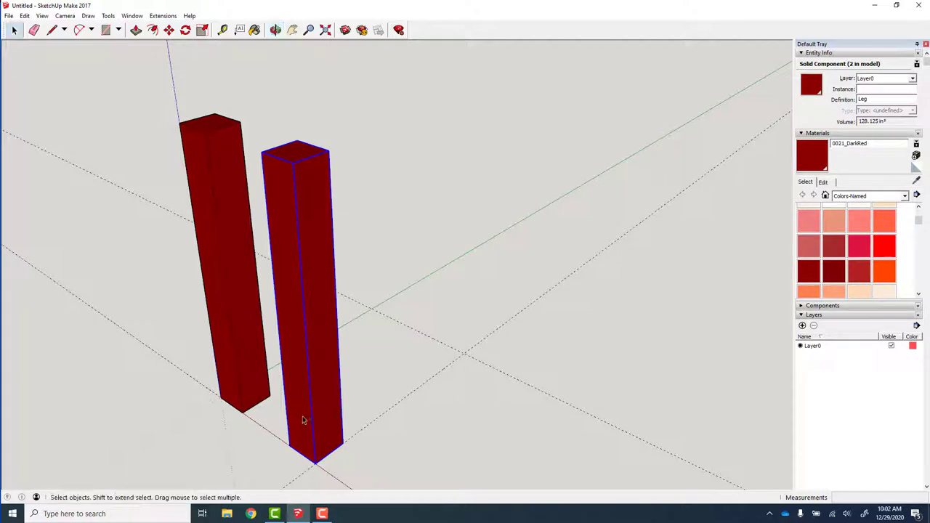
{"action": "right_click", "coordinate": [304, 420]}
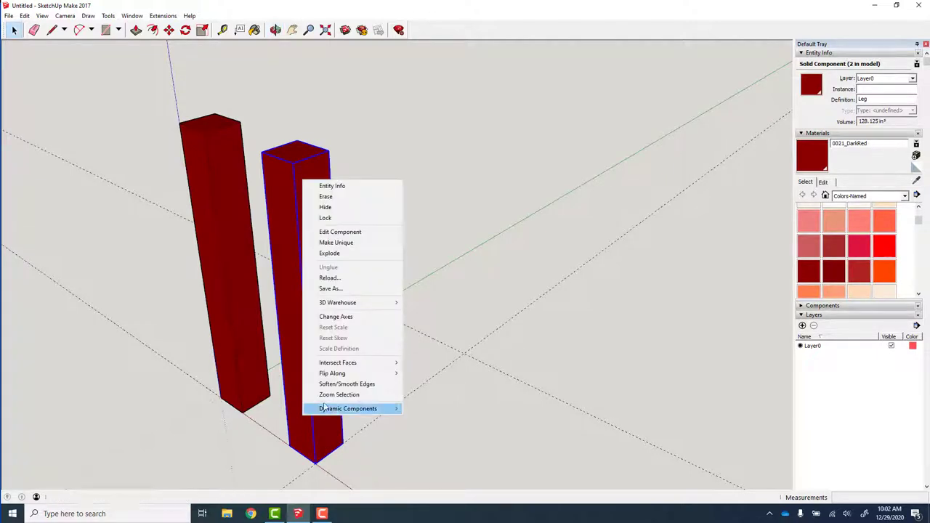
{"action": "mouse_move", "coordinate": [331, 372]}
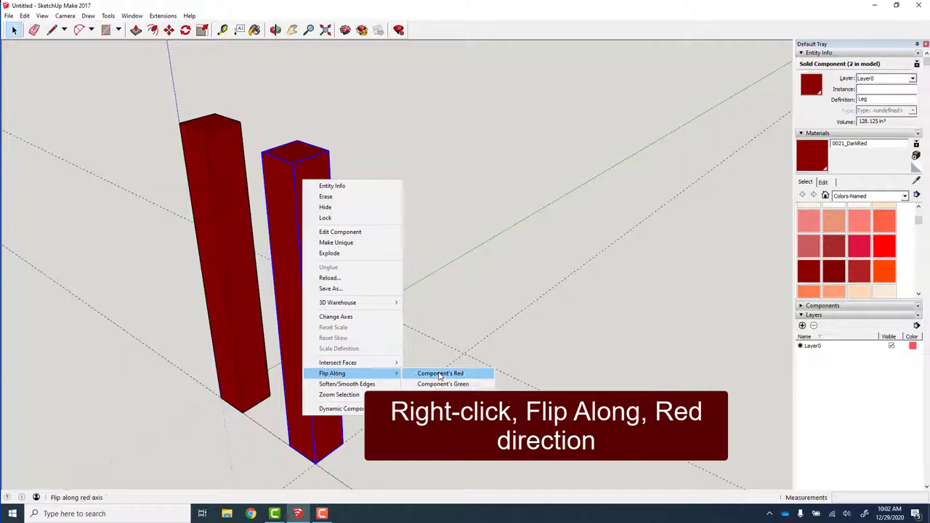
{"action": "left_click", "coordinate": [441, 372]}
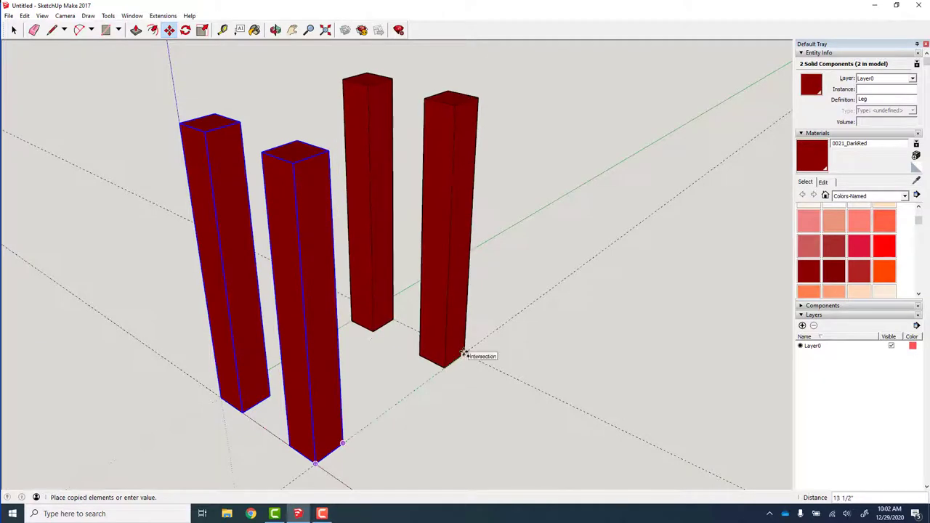
{"action": "right_click", "coordinate": [451, 218]}
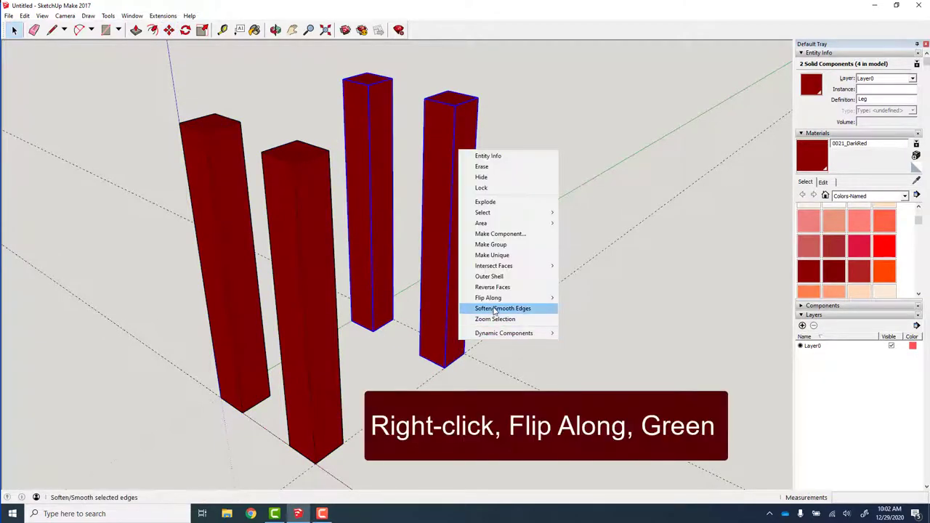
{"action": "left_click", "coordinate": [567, 318]}
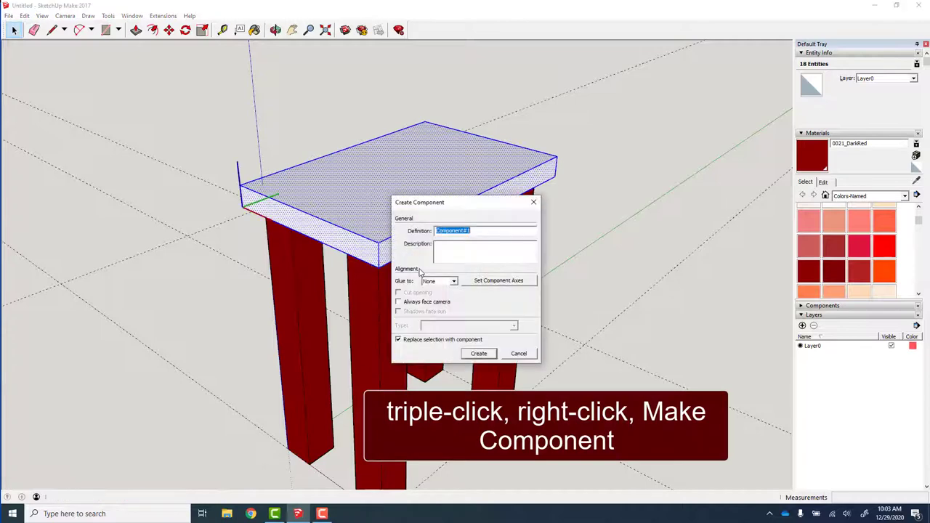
Step: Confirm creating the tabletop slab as the Top component
{"action": "left_click", "coordinate": [478, 353]}
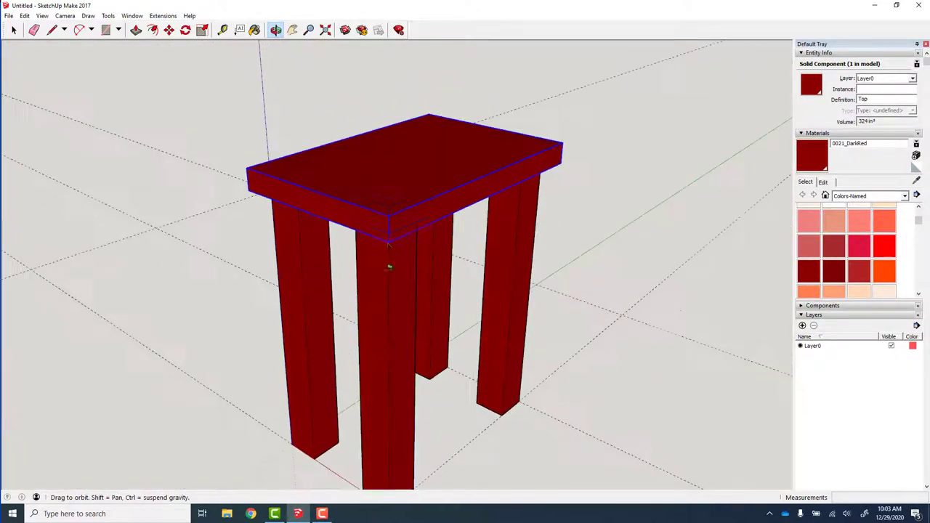
Step: Hide the tabletop and place 1.5-offset guide lines across the front-left leg top
{"action": "right_click", "coordinate": [389, 269]}
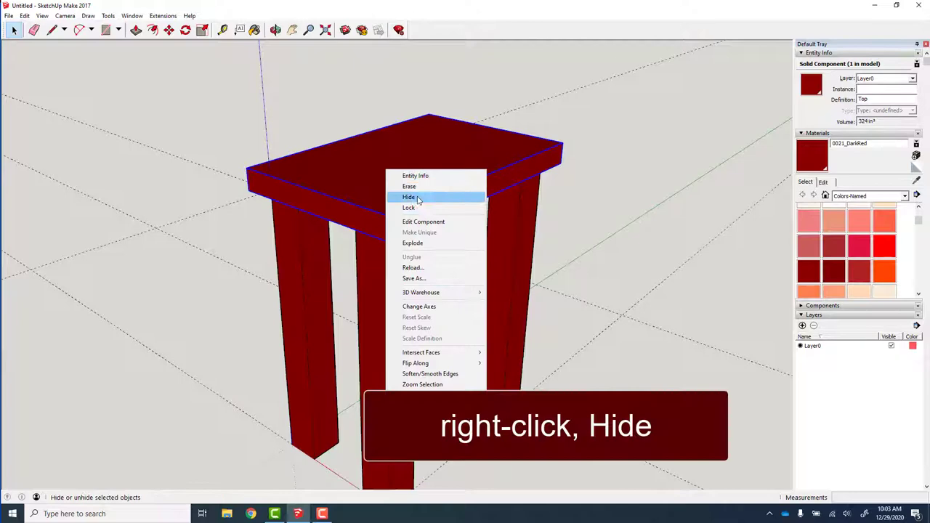
{"action": "left_click", "coordinate": [408, 198]}
{"action": "type", "text": ".5"}
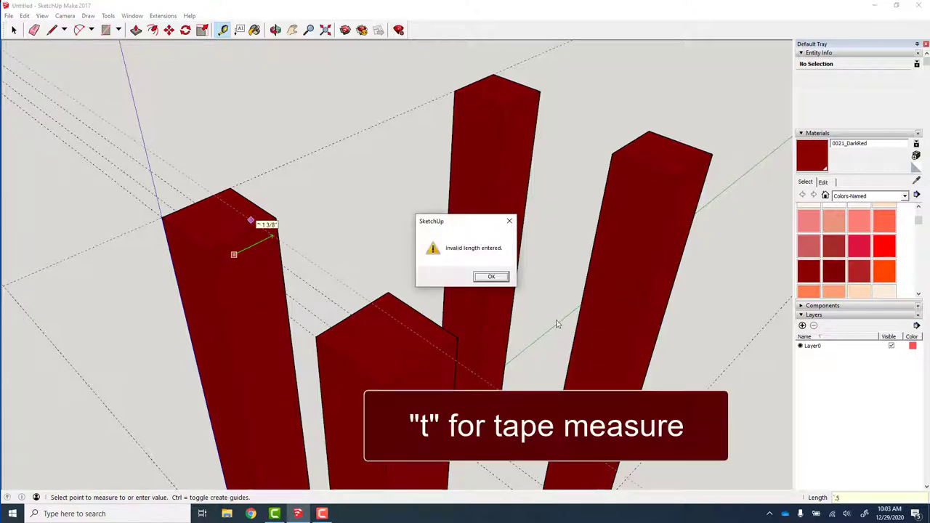
{"action": "left_click", "coordinate": [491, 276]}
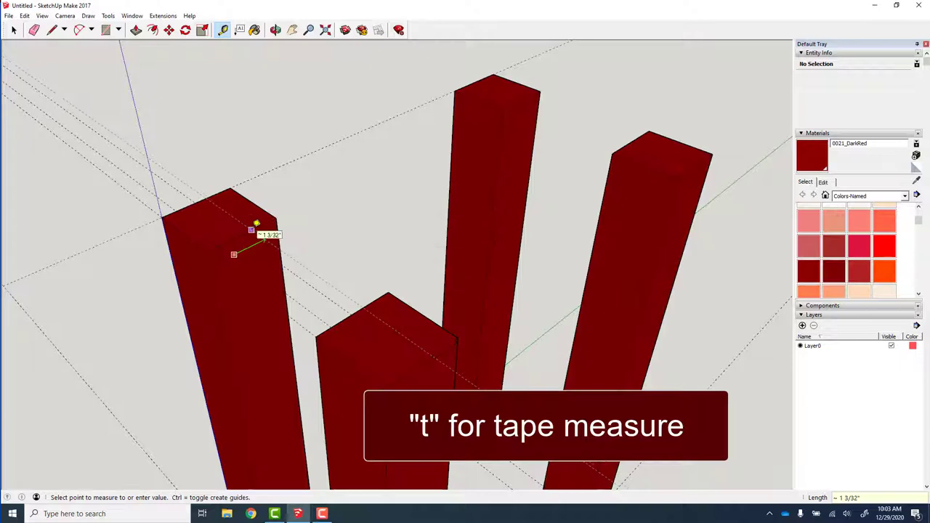
{"action": "type", "text": "1.5"}
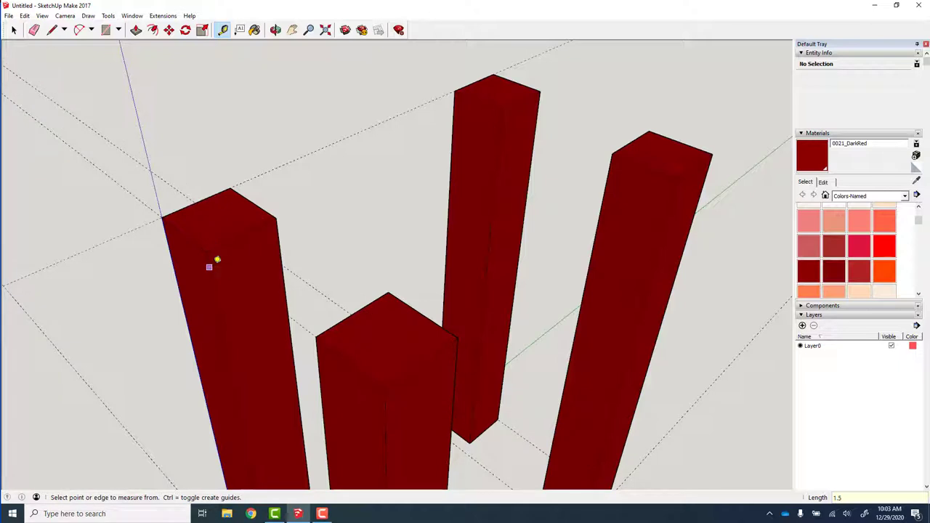
{"action": "left_click", "coordinate": [209, 267]}
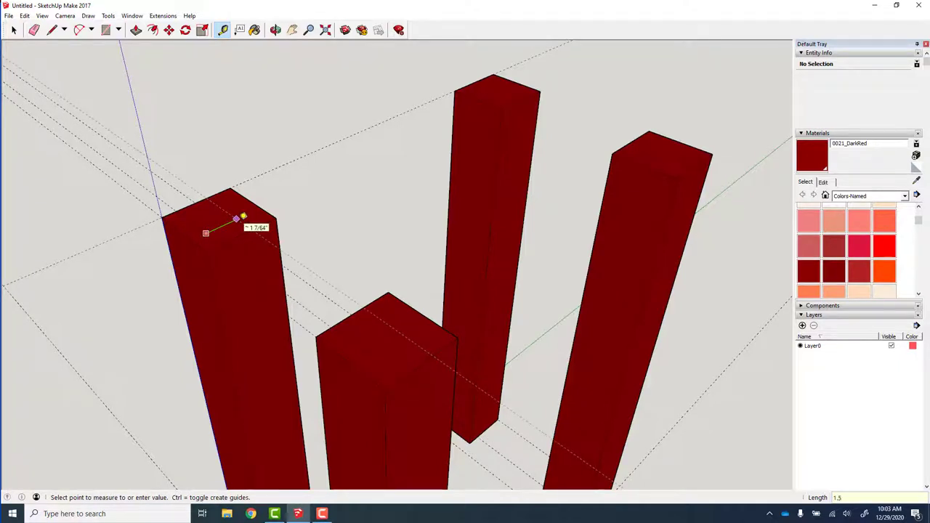
{"action": "key", "text": "r"}
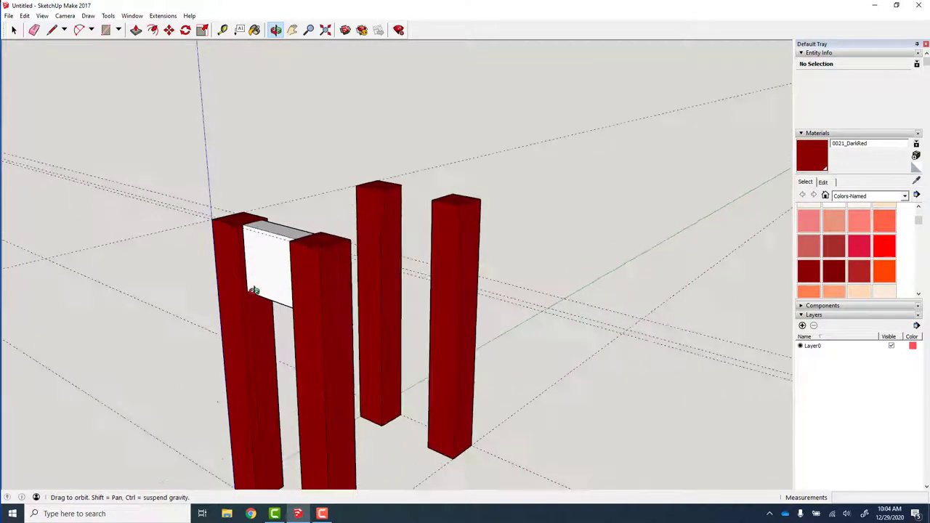
Step: Make the front apron panel between the two legs a component
{"action": "right_click", "coordinate": [268, 261]}
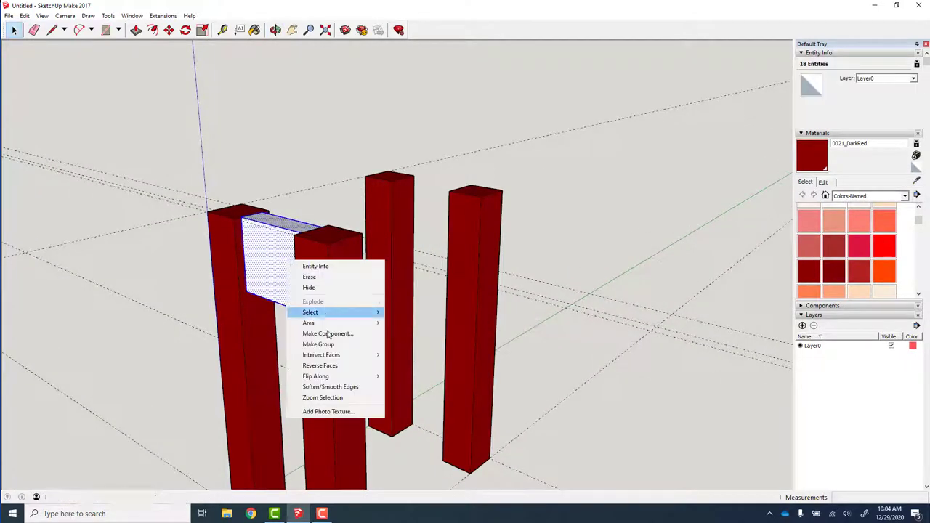
{"action": "left_click", "coordinate": [328, 332]}
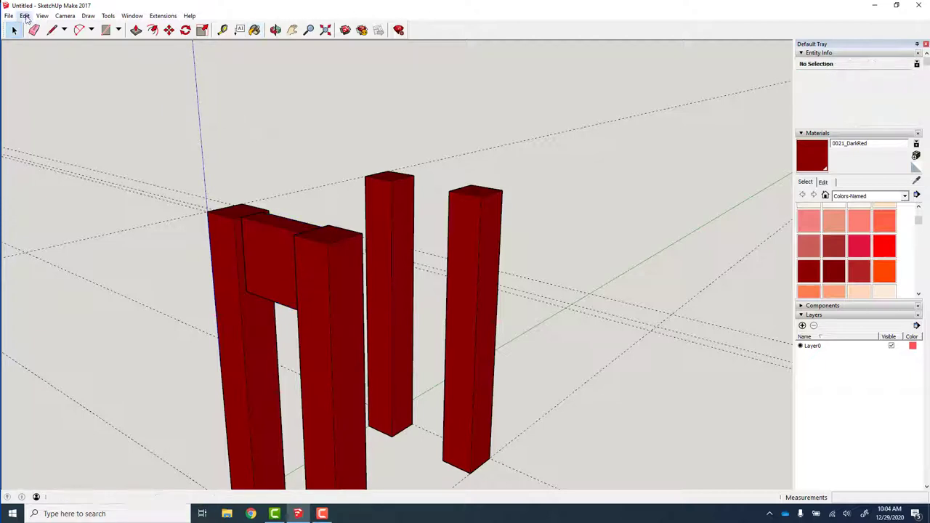
Step: Unhide all geometry via Edit so the tabletop shows, and inspect the table from a low angle
{"action": "left_click", "coordinate": [25, 14]}
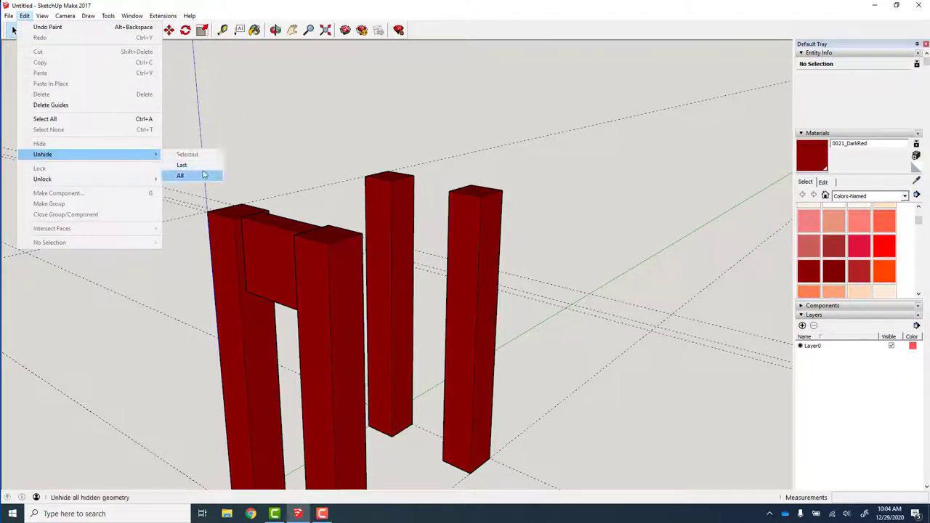
{"action": "left_click", "coordinate": [180, 175]}
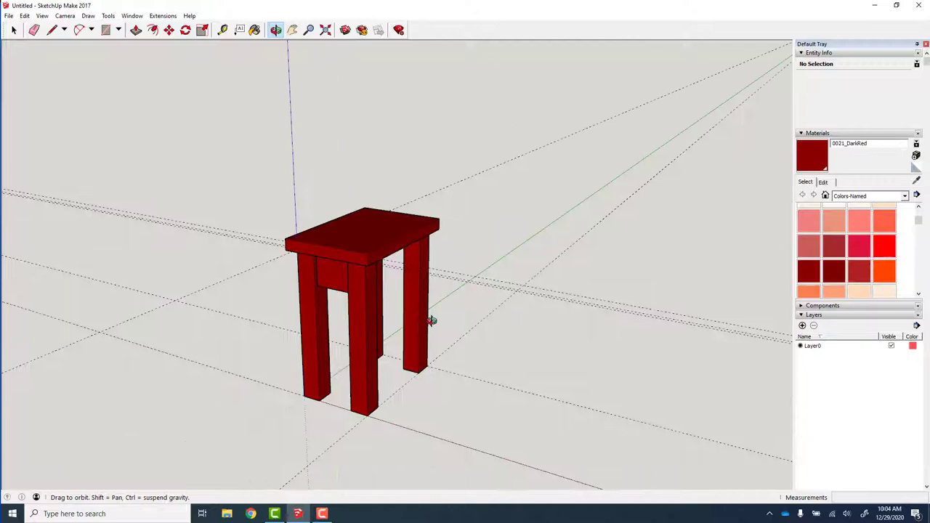
{"action": "left_click_drag", "start_coordinate": [430, 321], "coordinate": [414, 353]}
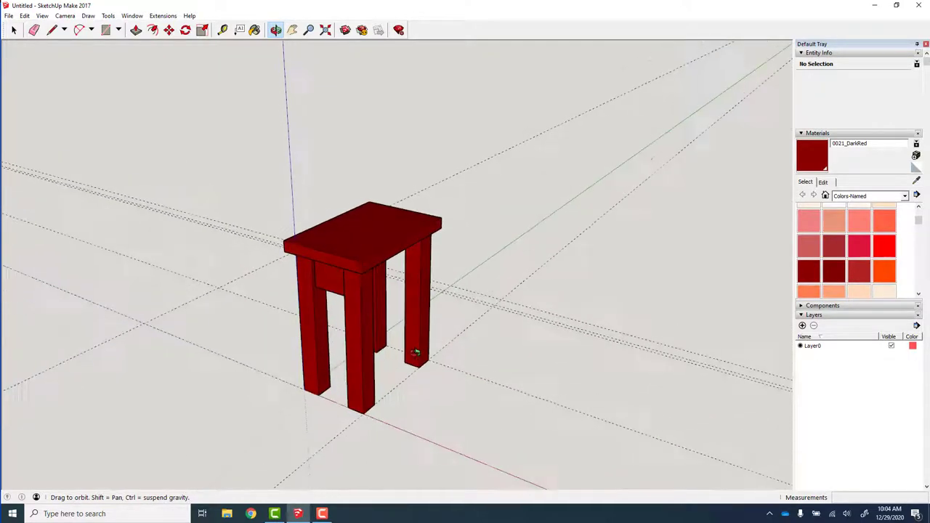
{"action": "left_click_drag", "start_coordinate": [414, 353], "coordinate": [393, 209]}
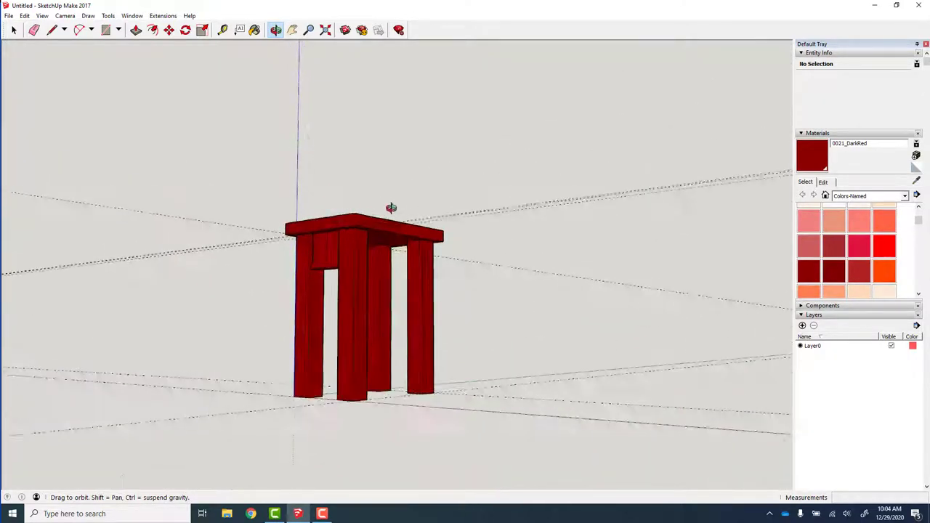
{"action": "left_click_drag", "start_coordinate": [390, 210], "coordinate": [363, 262]}
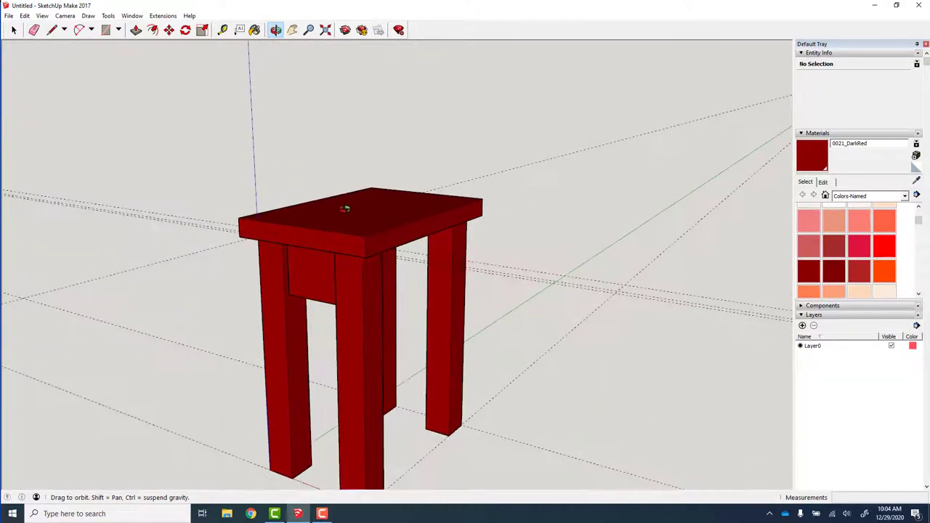
{"action": "right_click", "coordinate": [346, 209]}
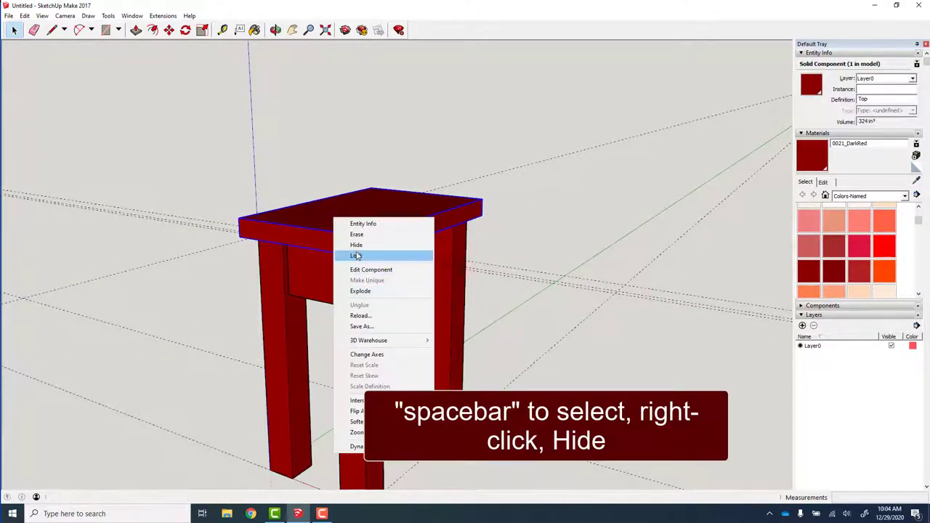
Step: Hide the tabletop again and create the side apron as its own named component
{"action": "left_click", "coordinate": [358, 244]}
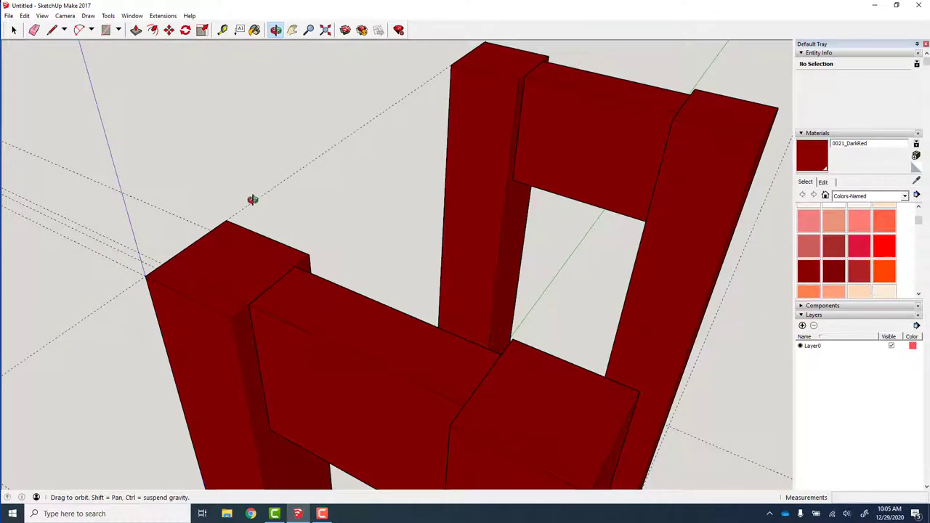
{"action": "left_click", "coordinate": [221, 29]}
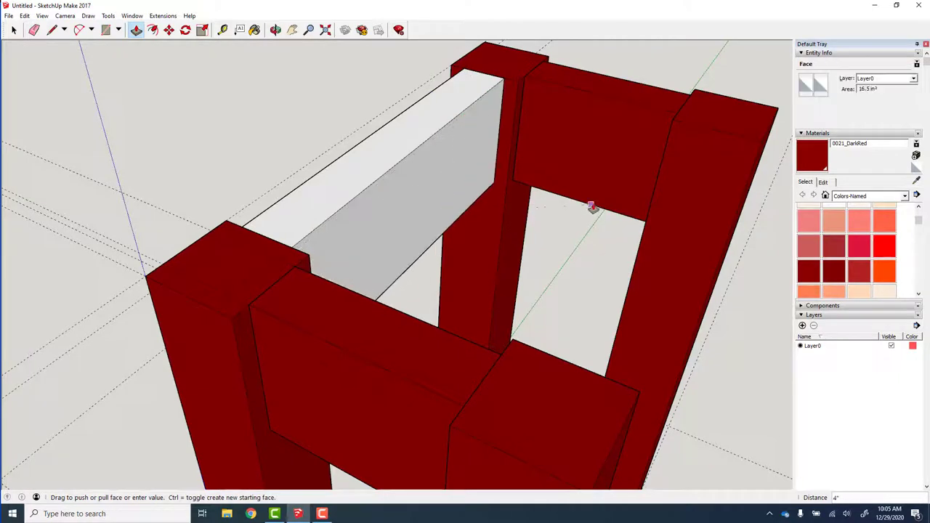
{"action": "mouse_move", "coordinate": [595, 206]}
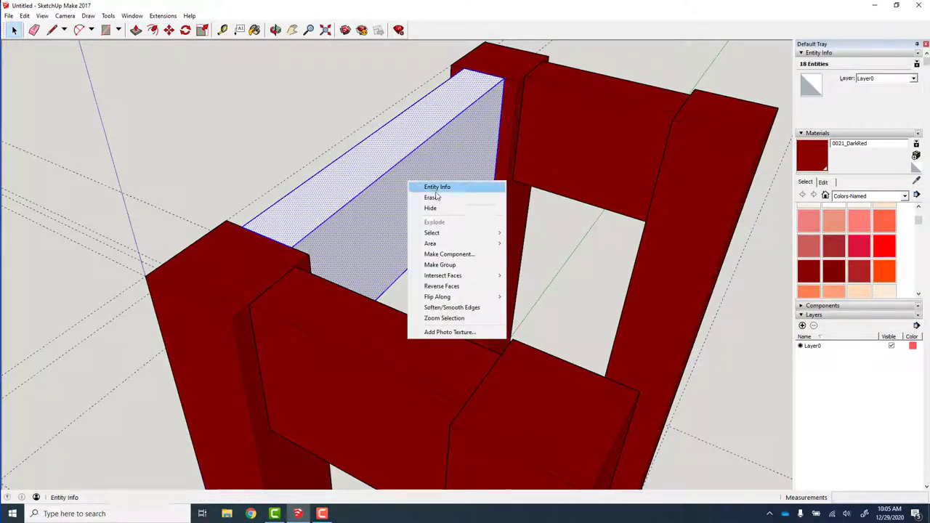
{"action": "left_click", "coordinate": [449, 252]}
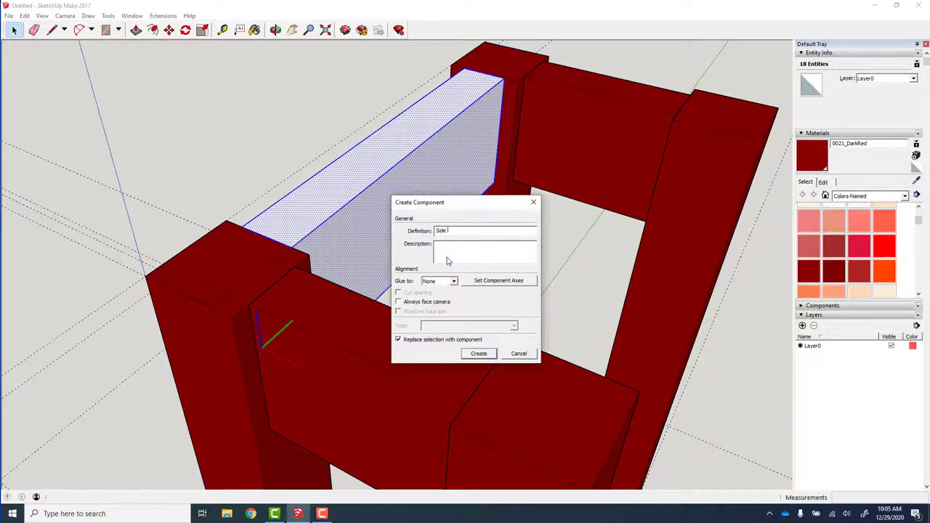
{"action": "left_click", "coordinate": [478, 353]}
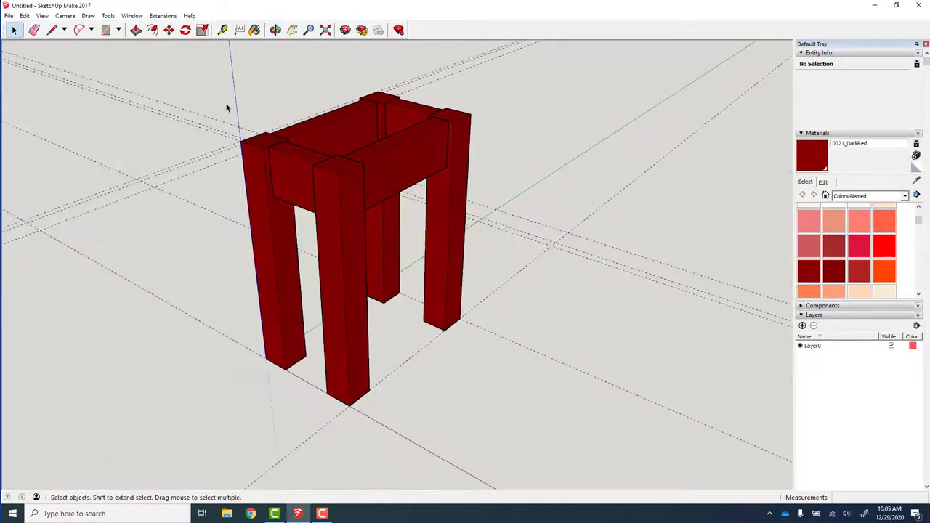
Step: Bring the tabletop back via Edit and orbit around the assembled frame
{"action": "left_click", "coordinate": [25, 14]}
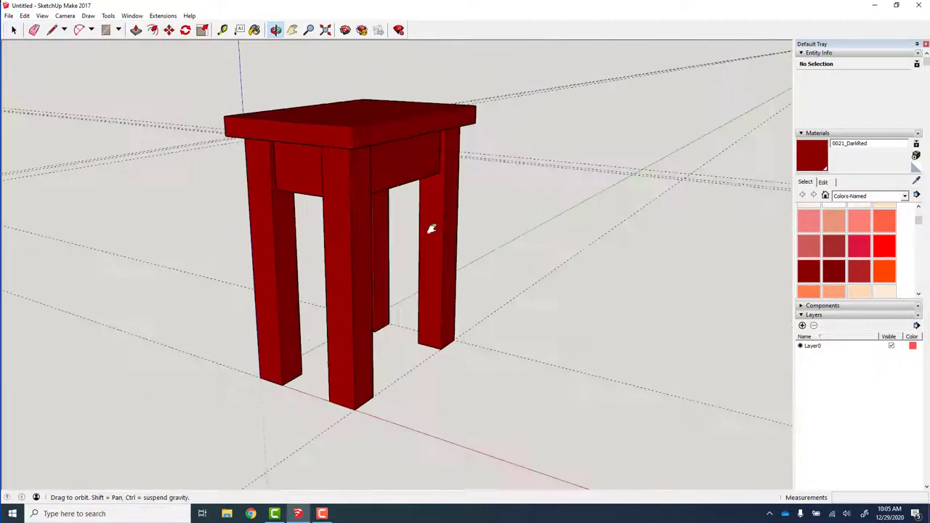
{"action": "left_click_drag", "start_coordinate": [430, 227], "coordinate": [536, 340]}
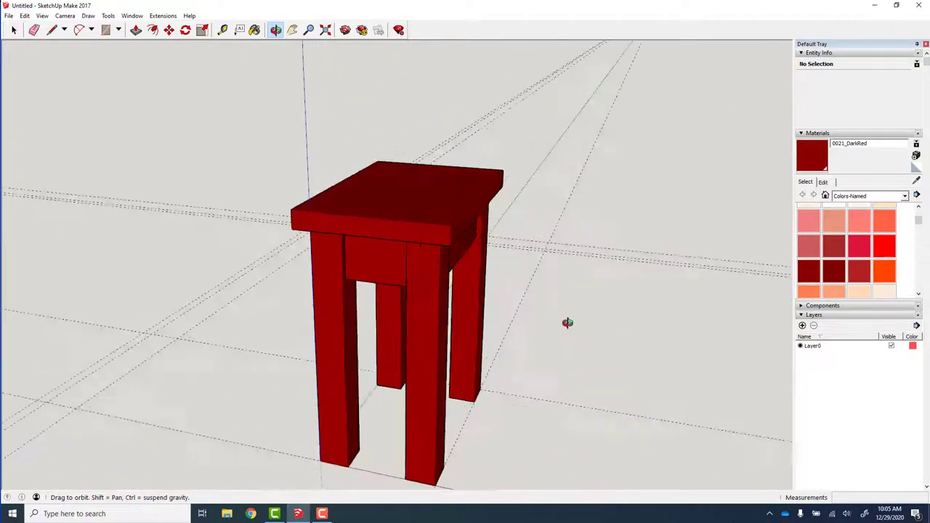
{"action": "left_click_drag", "start_coordinate": [567, 322], "coordinate": [640, 235]}
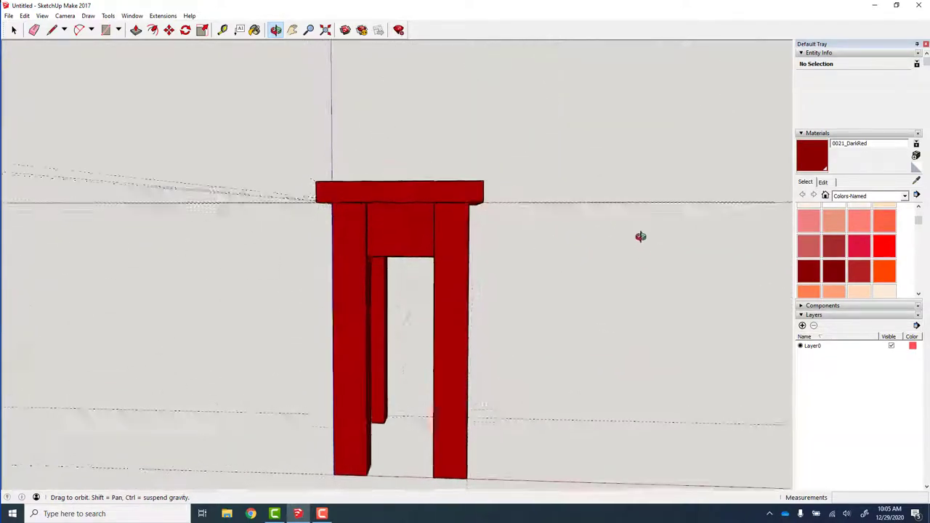
{"action": "left_click_drag", "start_coordinate": [640, 235], "coordinate": [259, 318]}
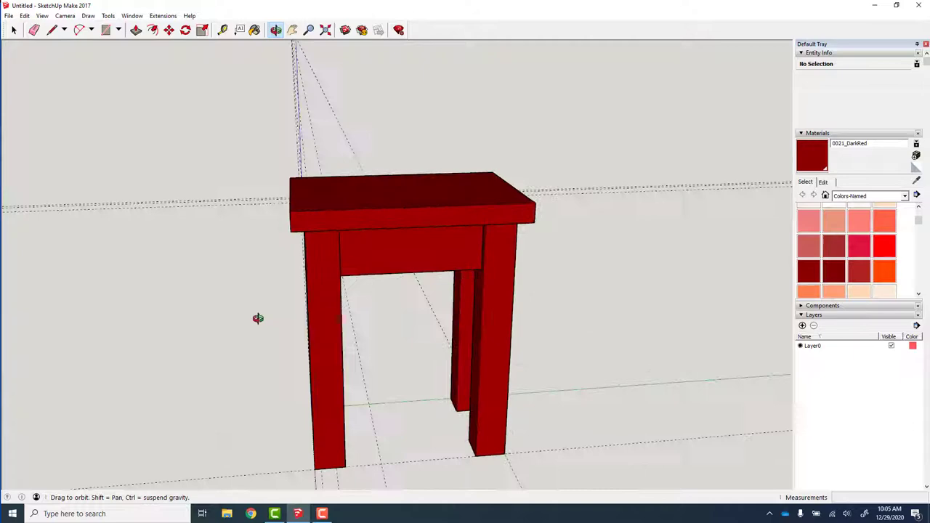
{"action": "left_click_drag", "start_coordinate": [259, 317], "coordinate": [457, 335]}
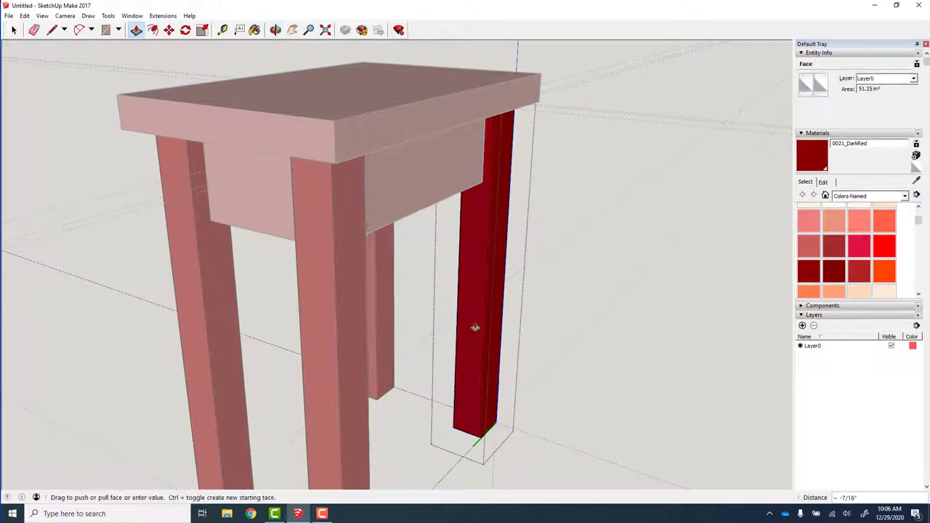
Step: Push the leg face out slightly, then delete all guide lines via the Edit menu
{"action": "left_click_drag", "start_coordinate": [476, 327], "coordinate": [478, 326]}
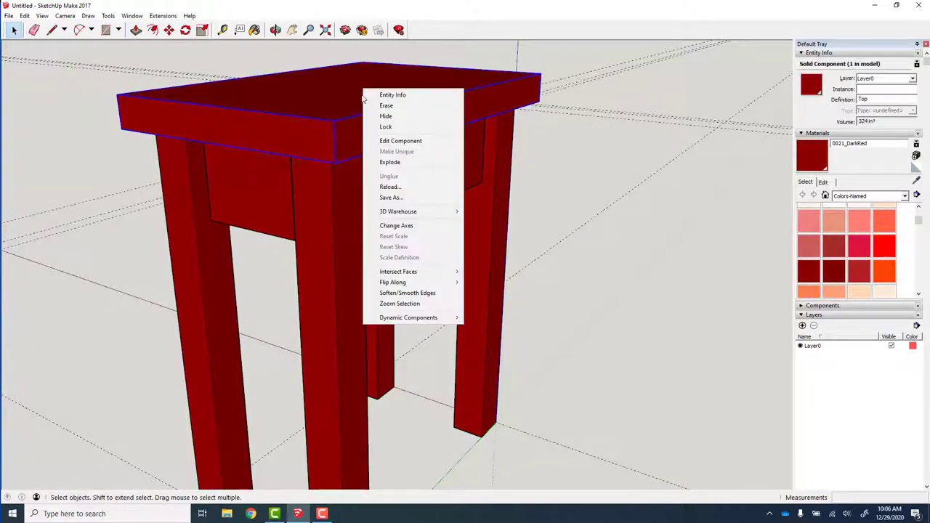
{"action": "mouse_move", "coordinate": [394, 257]}
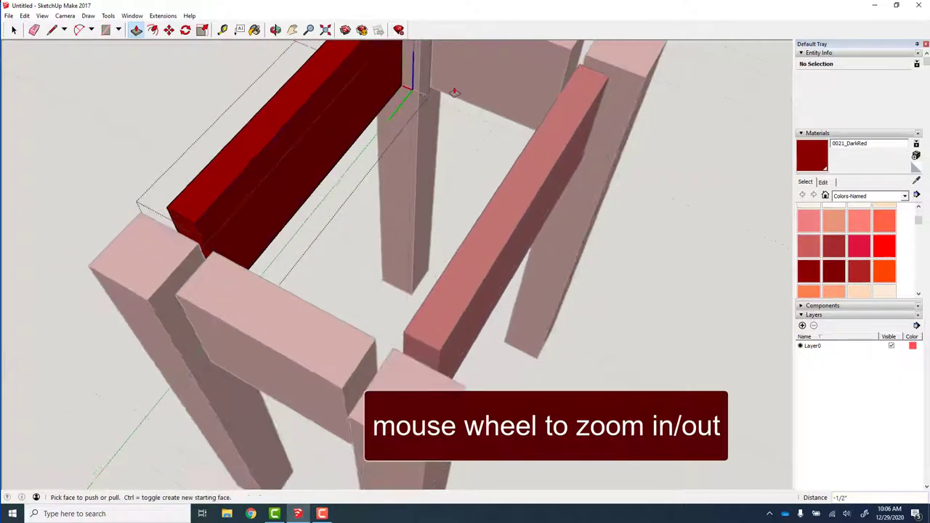
{"action": "scroll", "scroll_direction": "down", "scroll_amount": 3}
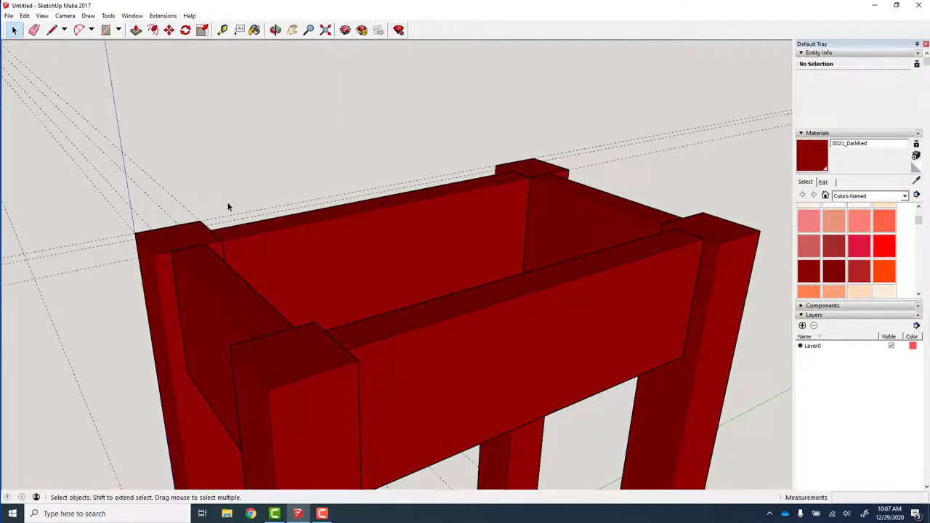
{"action": "left_click", "coordinate": [276, 29]}
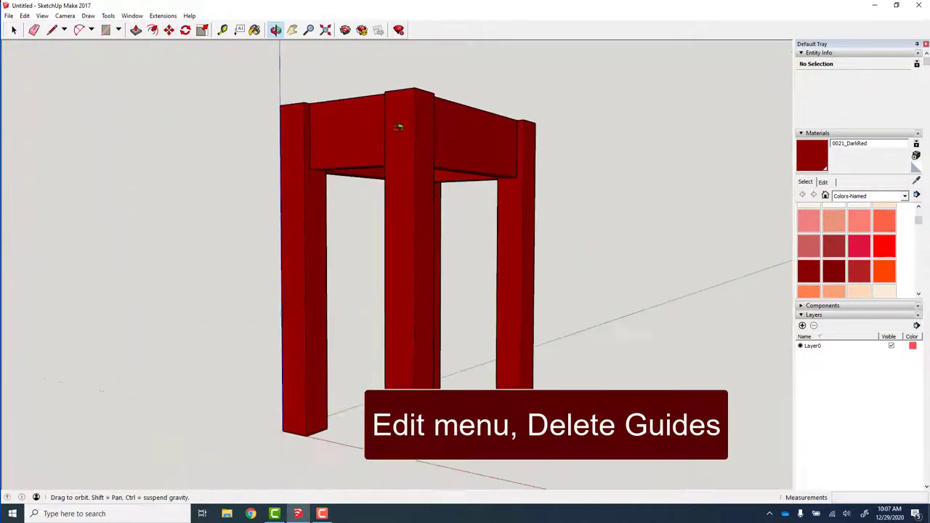
{"action": "left_click", "coordinate": [25, 14]}
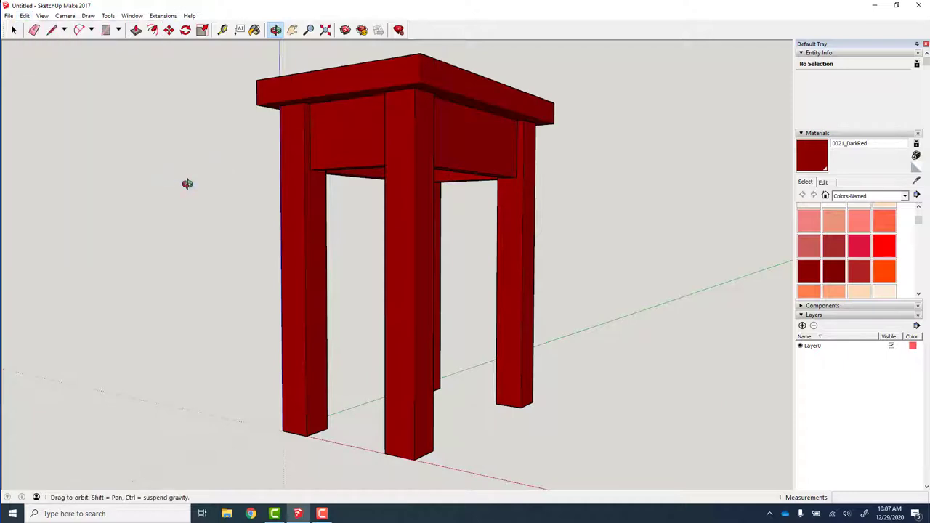
{"action": "left_click_drag", "start_coordinate": [186, 183], "coordinate": [422, 350]}
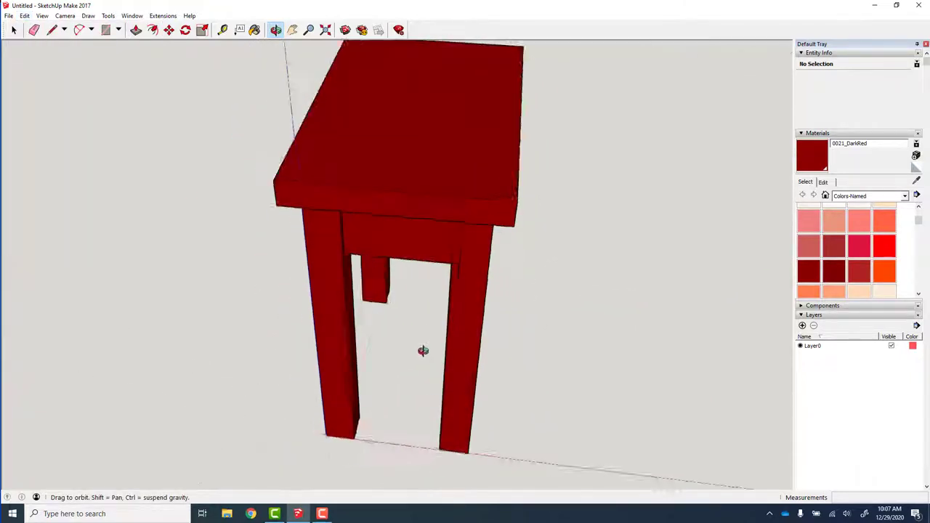
{"action": "left_click_drag", "start_coordinate": [423, 350], "coordinate": [142, 224]}
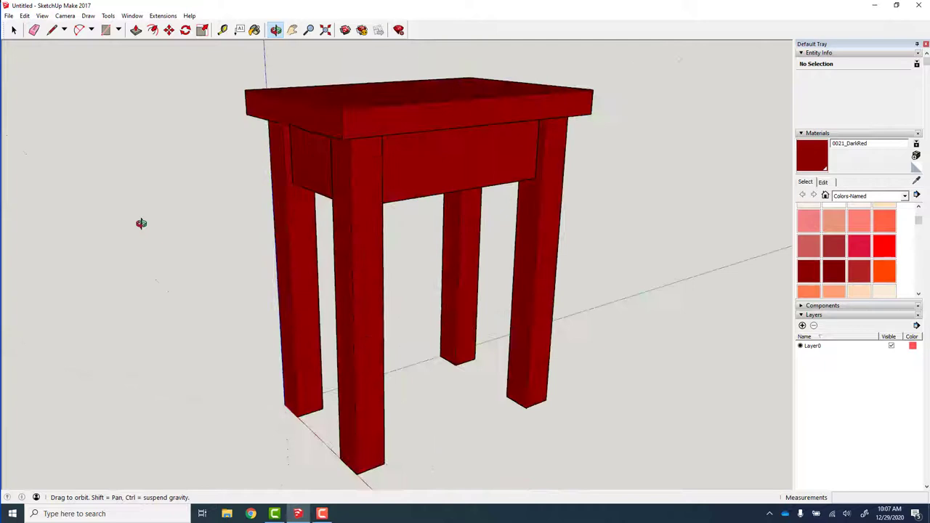
{"action": "left_click_drag", "start_coordinate": [141, 224], "coordinate": [192, 273]}
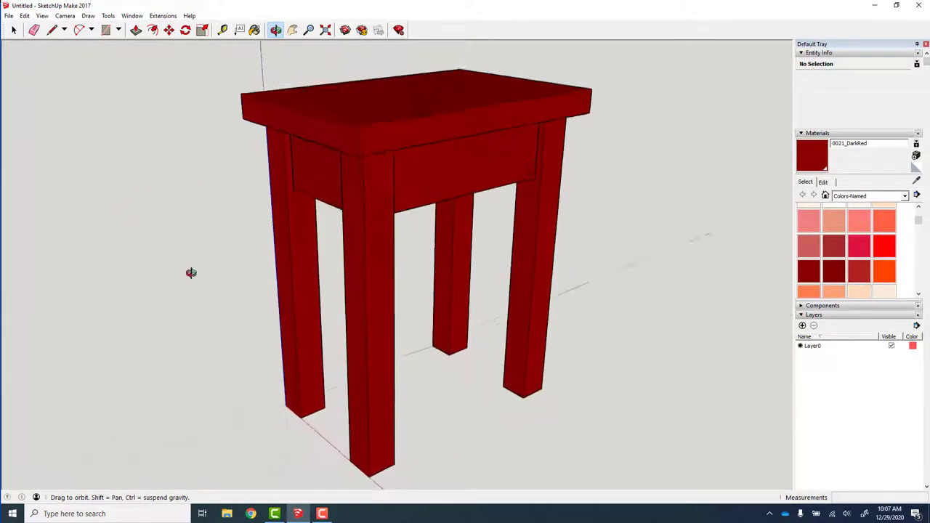
{"action": "left_click_drag", "start_coordinate": [192, 273], "coordinate": [282, 249]}
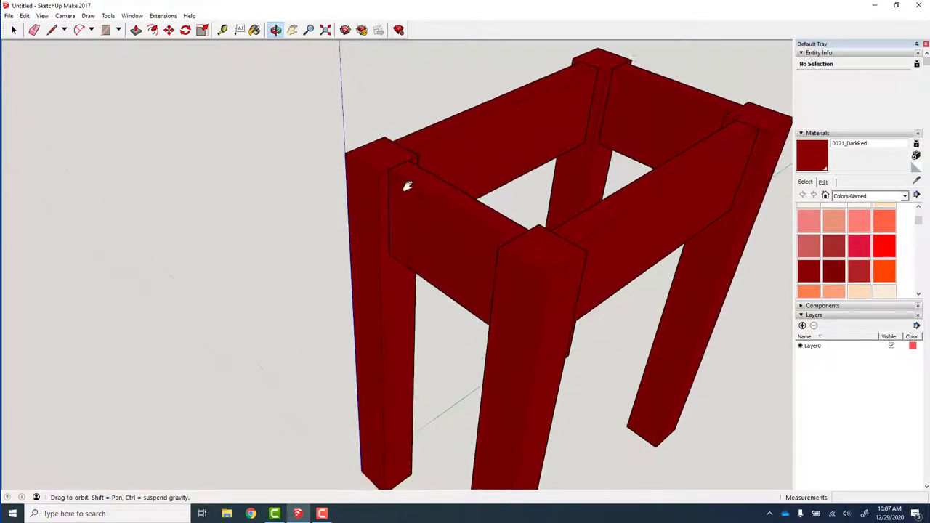
Step: Zoom inside the apron and mark the tenon at 3 with the Tape Measure
{"action": "left_click_drag", "start_coordinate": [409, 186], "coordinate": [477, 257]}
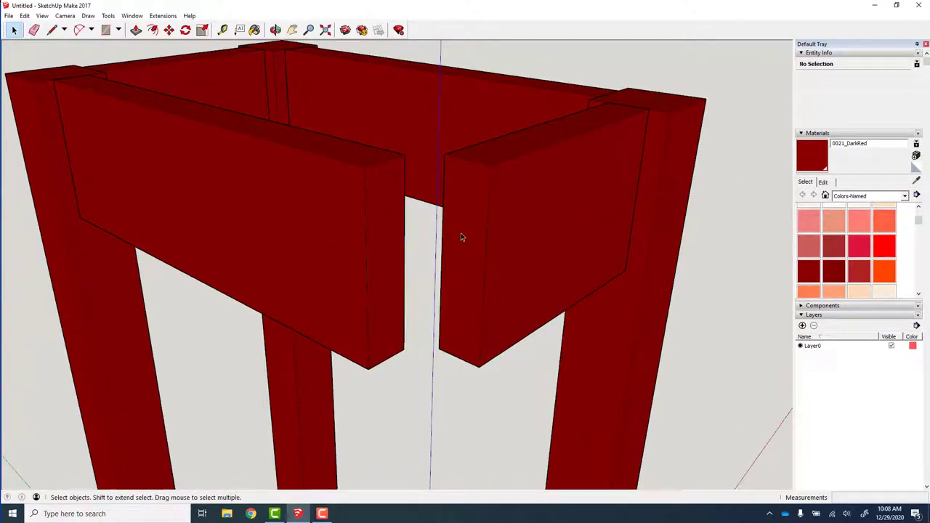
{"action": "scroll", "scroll_direction": "up", "scroll_amount": 3}
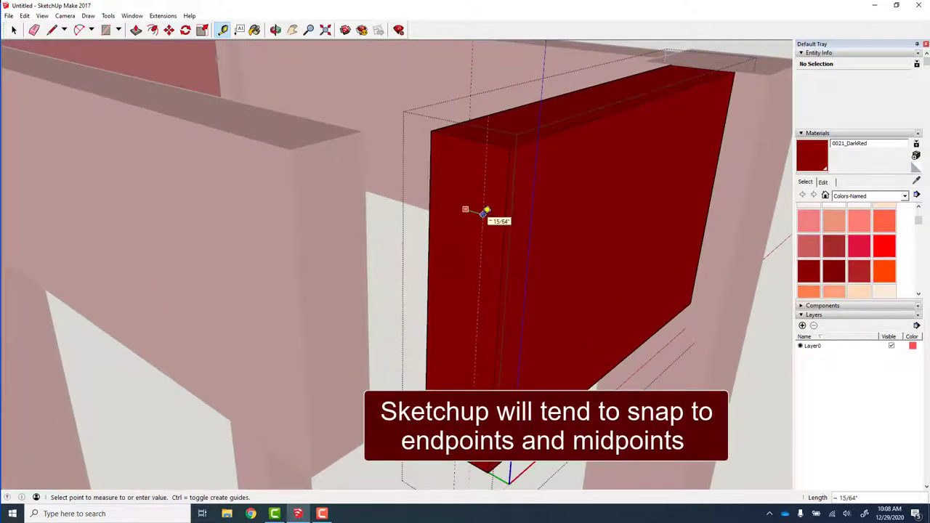
{"action": "type", "text": "3"}
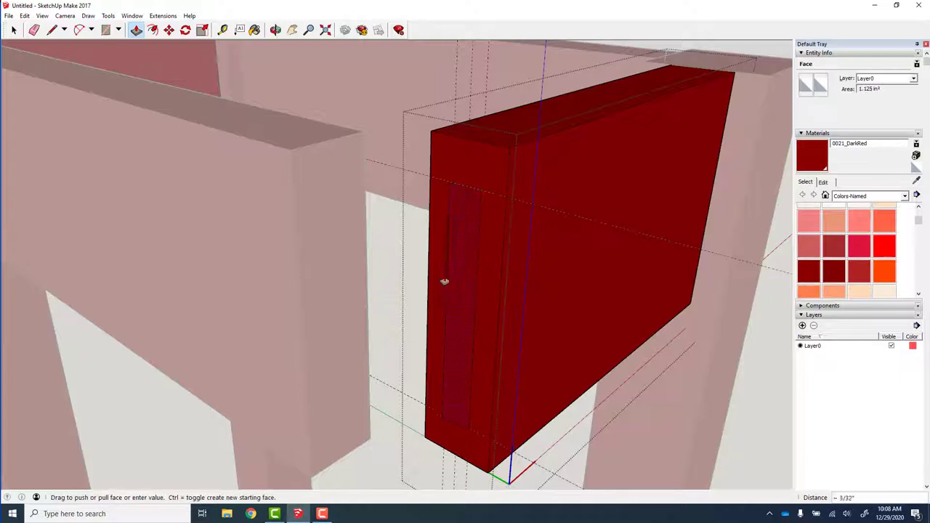
Step: Pull the apron's end face out into a tenon and check it against the leg
{"action": "left_click_drag", "start_coordinate": [445, 282], "coordinate": [421, 304]}
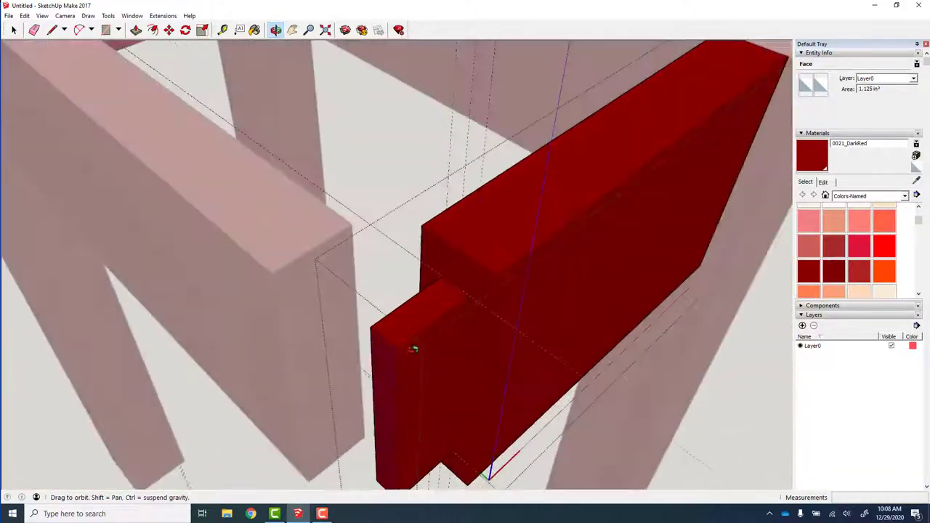
{"action": "left_click_drag", "start_coordinate": [414, 349], "coordinate": [448, 259]}
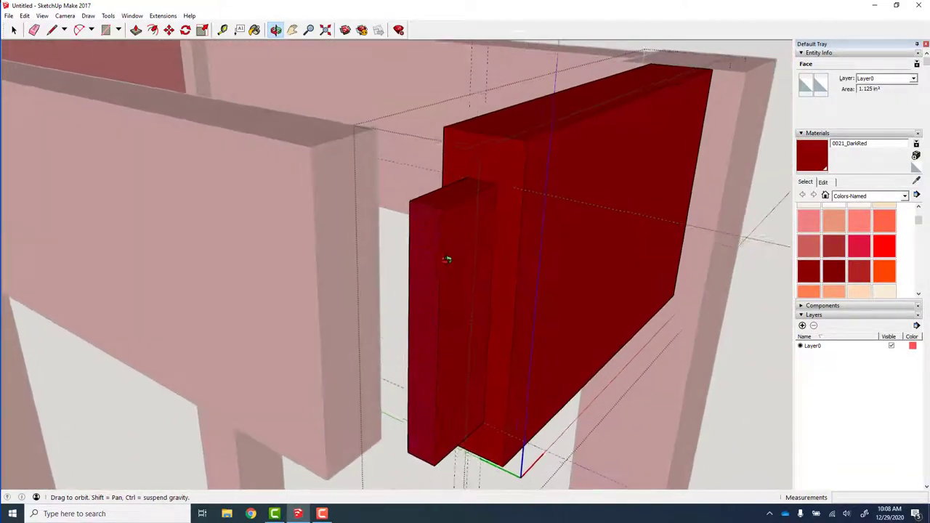
{"action": "left_click_drag", "start_coordinate": [448, 259], "coordinate": [363, 243]}
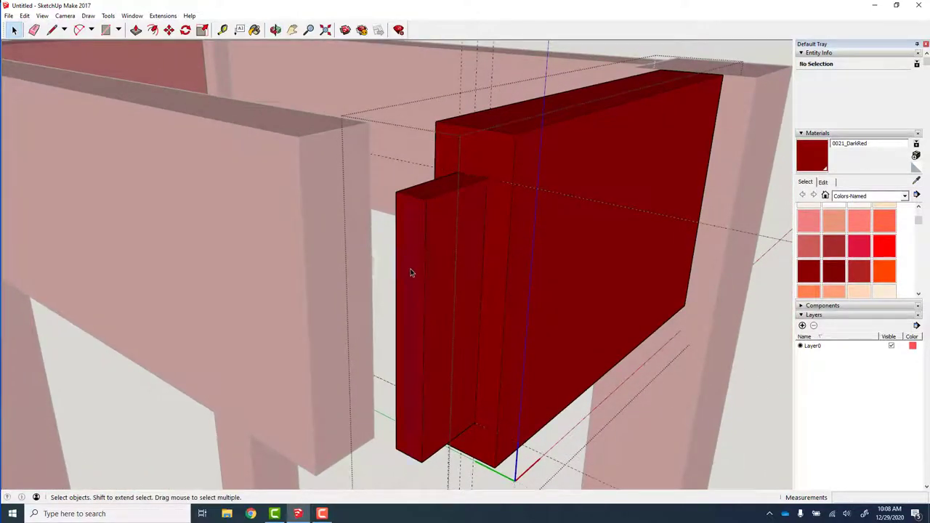
Step: Exit the apron component and hide the corner leg to expose the joint
{"action": "left_click", "coordinate": [410, 273]}
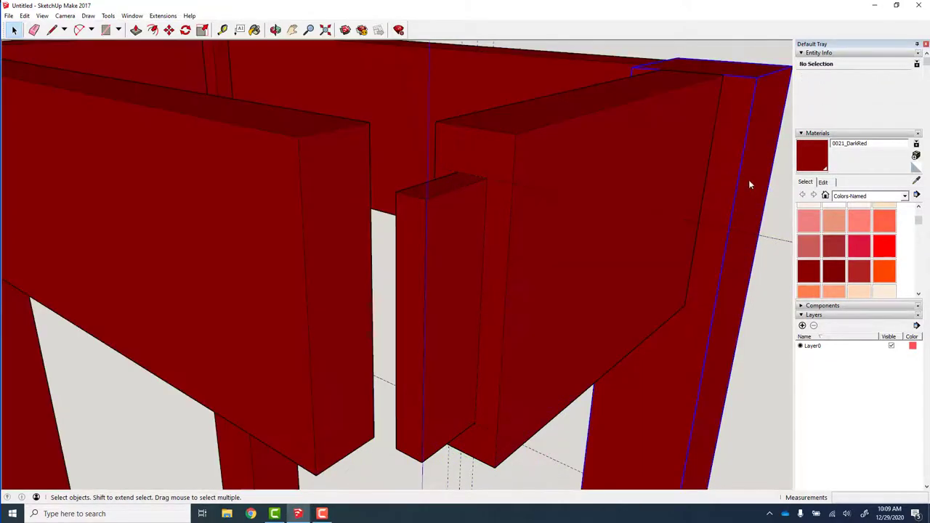
{"action": "left_click_drag", "start_coordinate": [749, 183], "coordinate": [570, 213]}
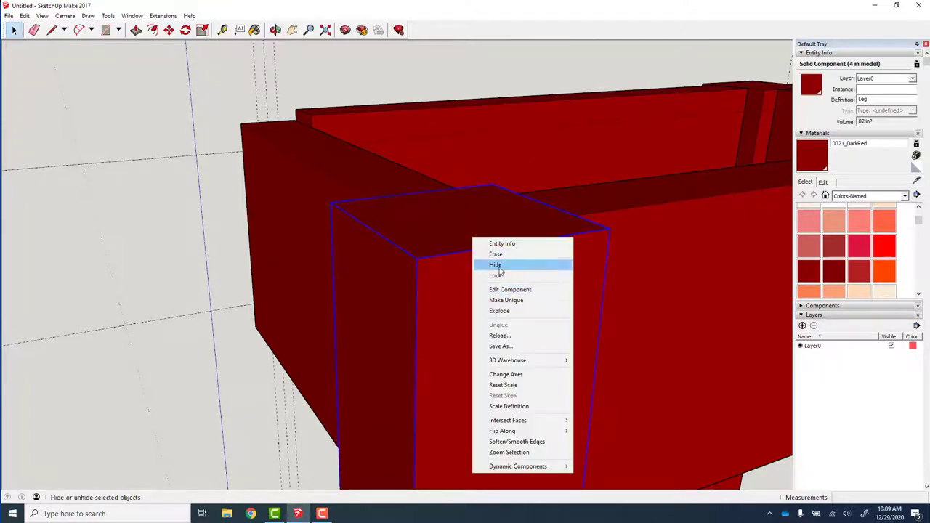
{"action": "left_click", "coordinate": [494, 265]}
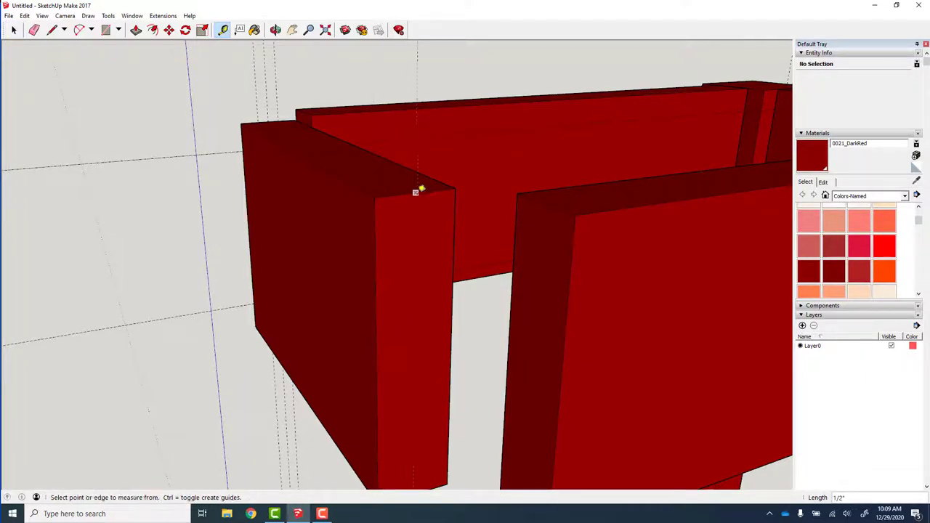
{"action": "mouse_move", "coordinate": [390, 269]}
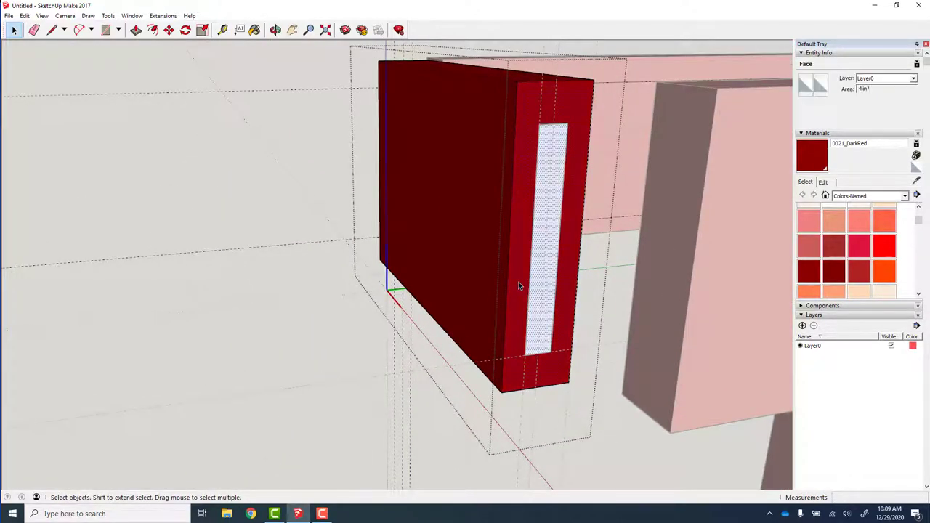
Step: Close the mortised board component and orbit out to view the whole apron frame
{"action": "left_click", "coordinate": [105, 29]}
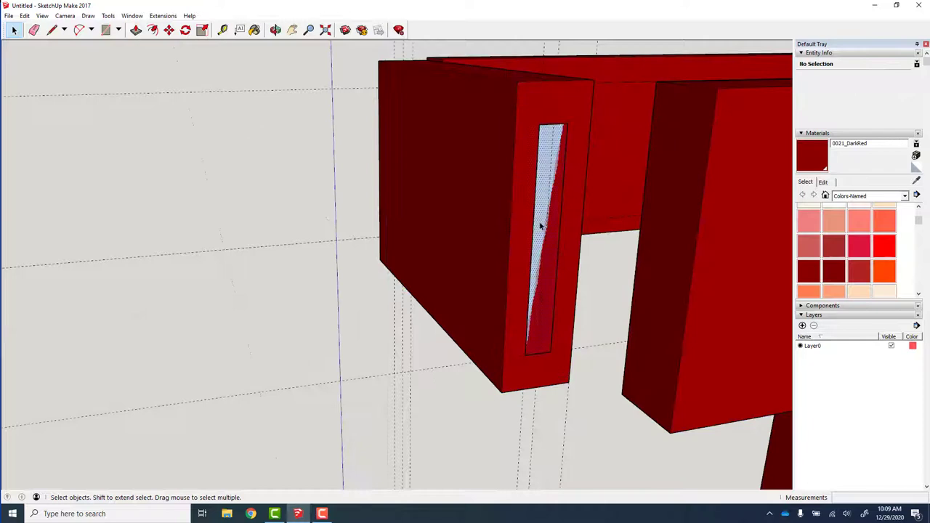
{"action": "left_click", "coordinate": [540, 225]}
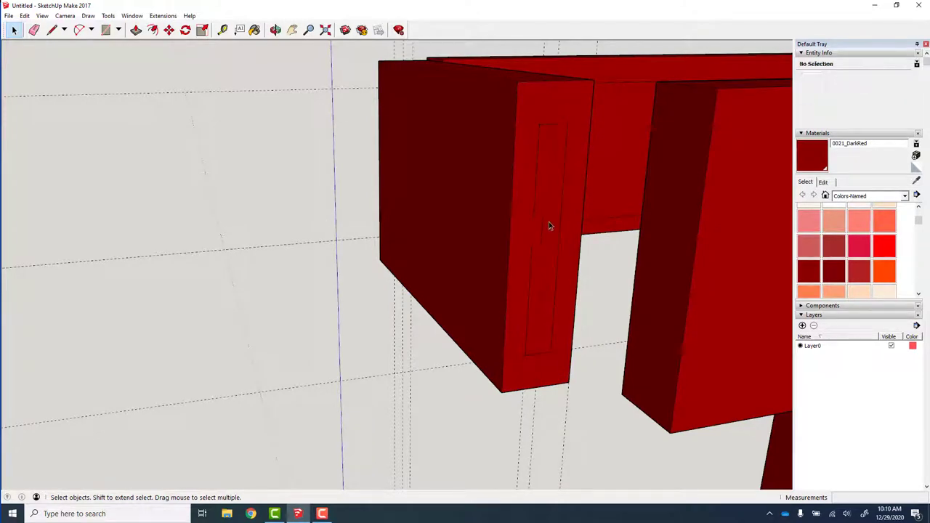
{"action": "left_click_drag", "start_coordinate": [549, 226], "coordinate": [508, 229]}
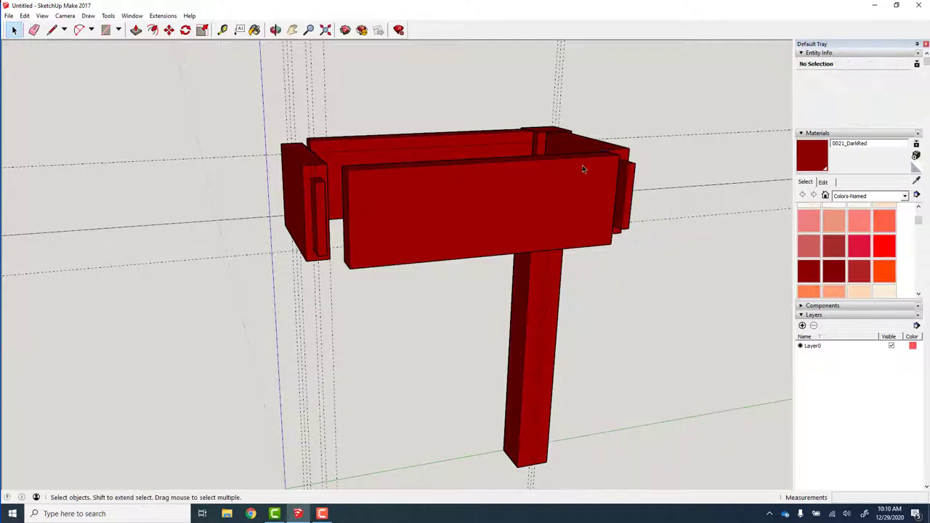
{"action": "mouse_move", "coordinate": [306, 212]}
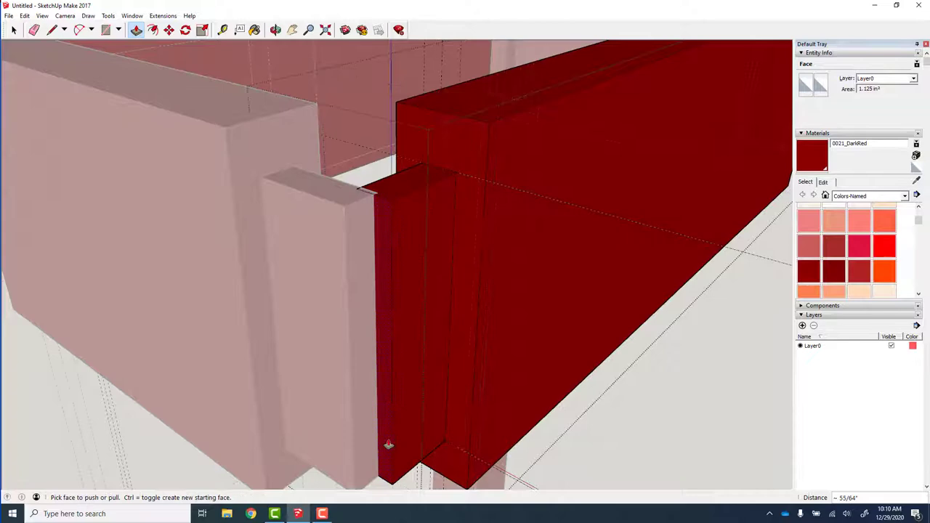
Step: Pull the next apron's end face out into a short tenon
{"action": "left_click_drag", "start_coordinate": [389, 445], "coordinate": [361, 465]}
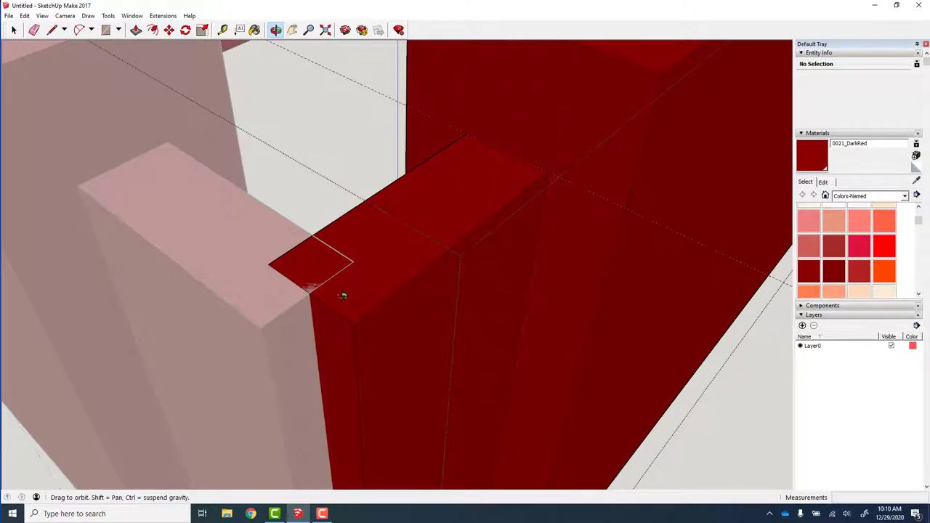
{"action": "mouse_move", "coordinate": [340, 297]}
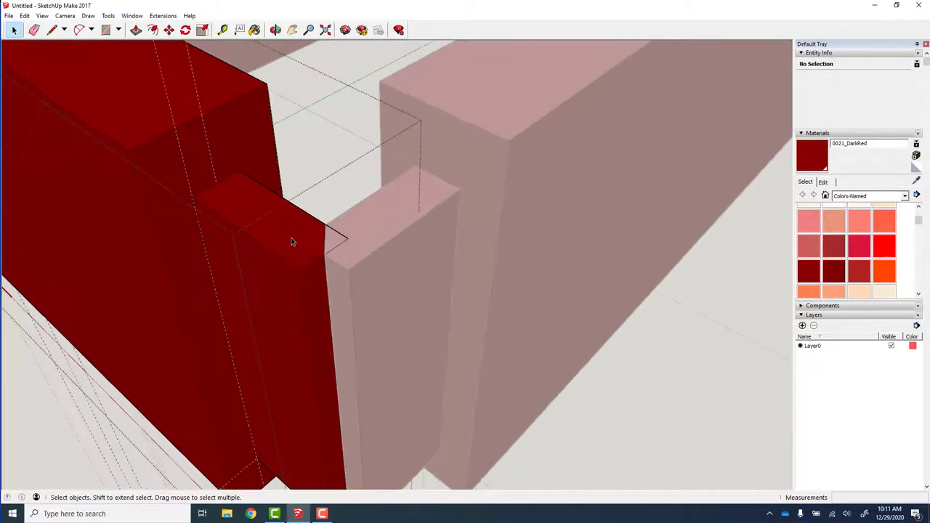
Step: Exit the second apron component, leaving its new tenon at the corner
{"action": "left_click", "coordinate": [52, 29]}
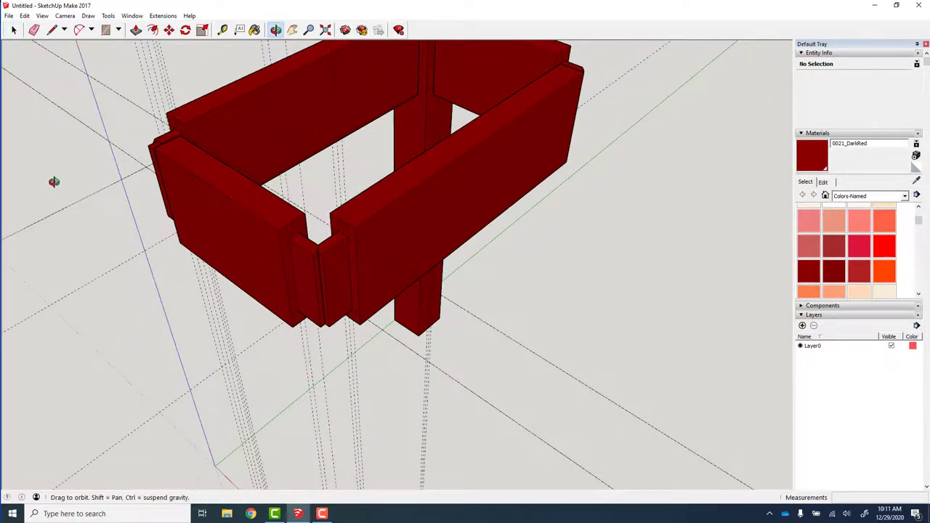
Step: Flip the side apron along the component's green axis
{"action": "left_click_drag", "start_coordinate": [56, 181], "coordinate": [449, 150]}
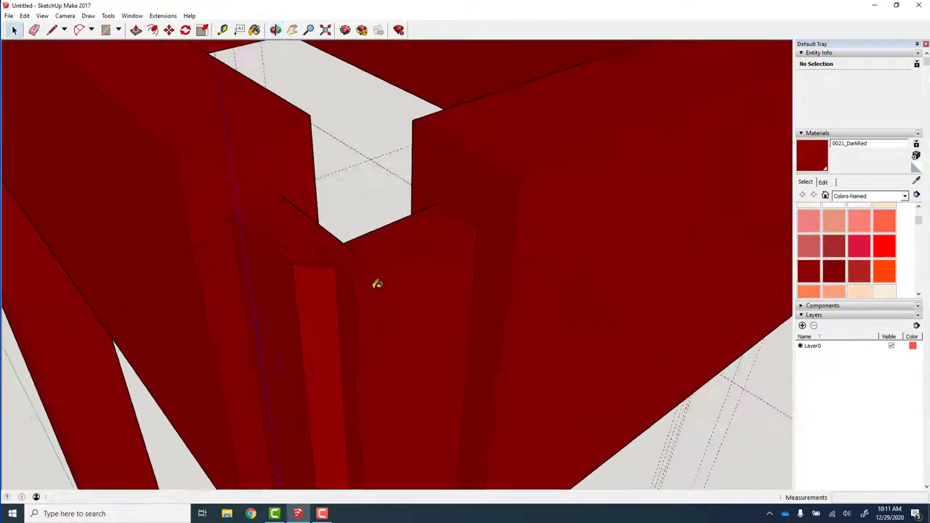
{"action": "right_click", "coordinate": [377, 283]}
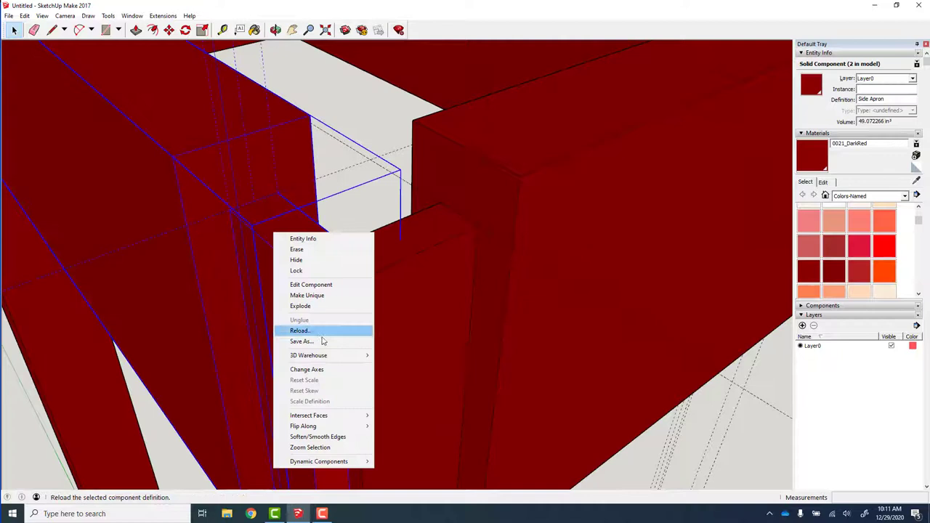
{"action": "mouse_move", "coordinate": [303, 426]}
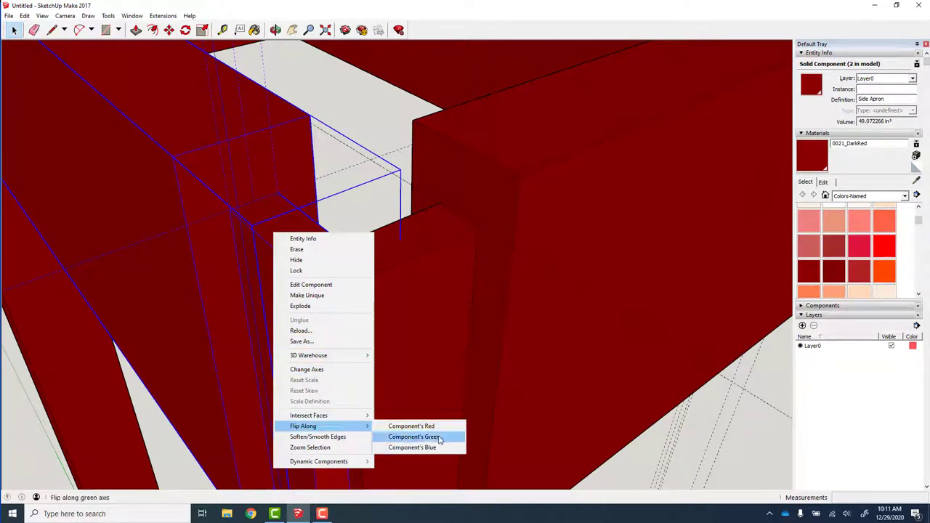
{"action": "left_click", "coordinate": [411, 426]}
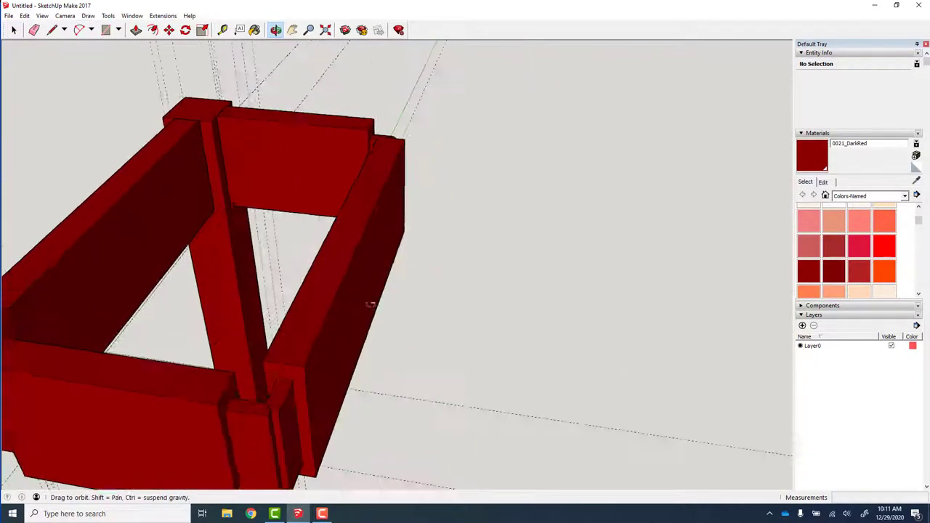
Step: Flip the front apron along the component's green axis and check the result
{"action": "right_click", "coordinate": [370, 305]}
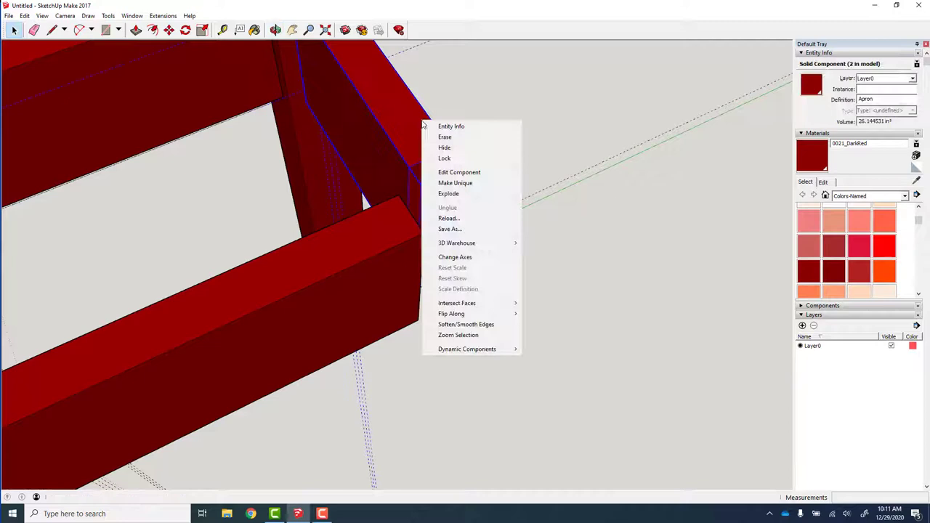
{"action": "mouse_move", "coordinate": [470, 243]}
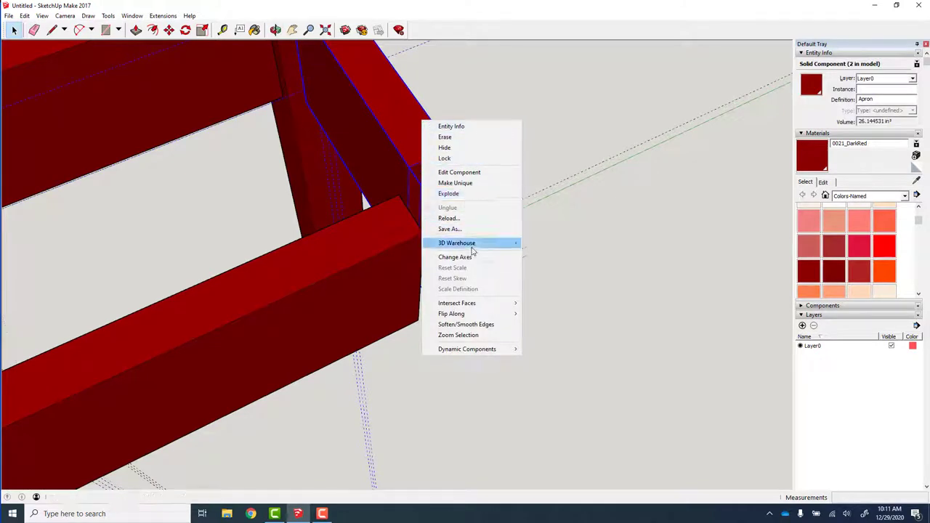
{"action": "mouse_move", "coordinate": [456, 243]}
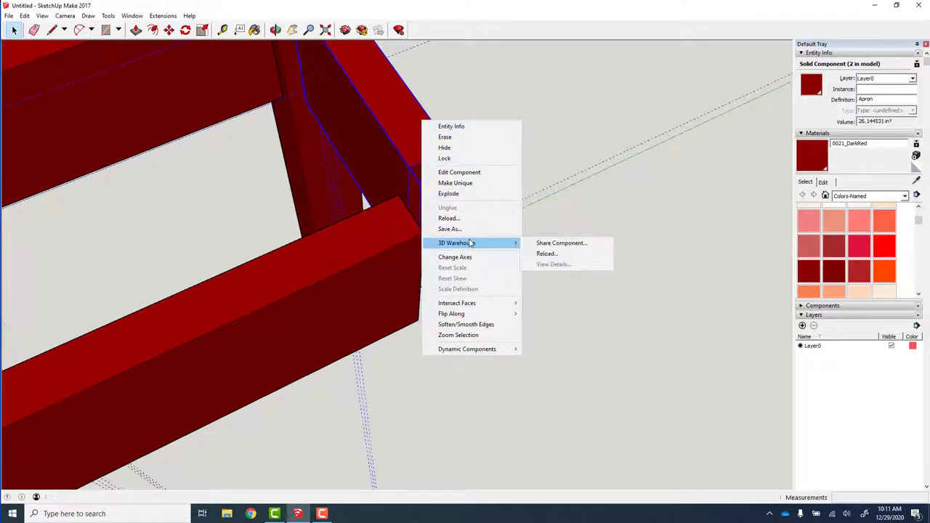
{"action": "mouse_move", "coordinate": [451, 314]}
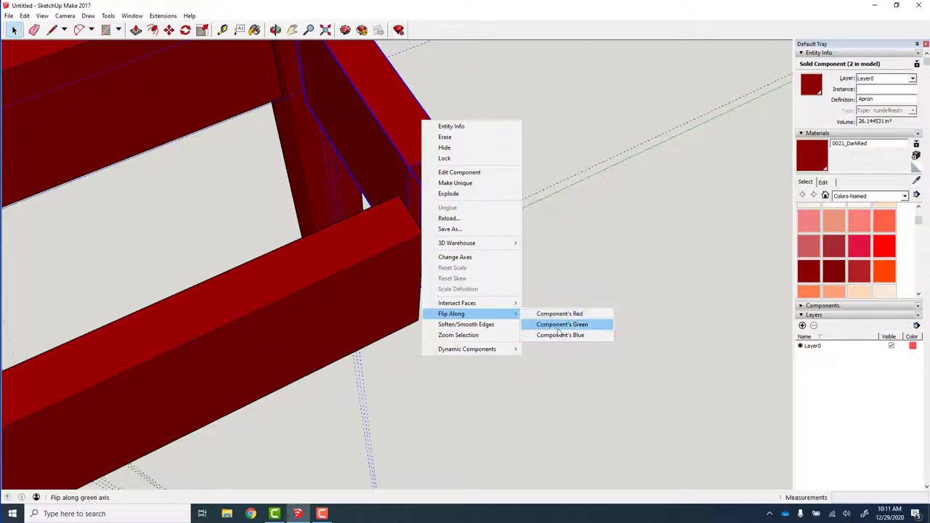
{"action": "left_click", "coordinate": [560, 324]}
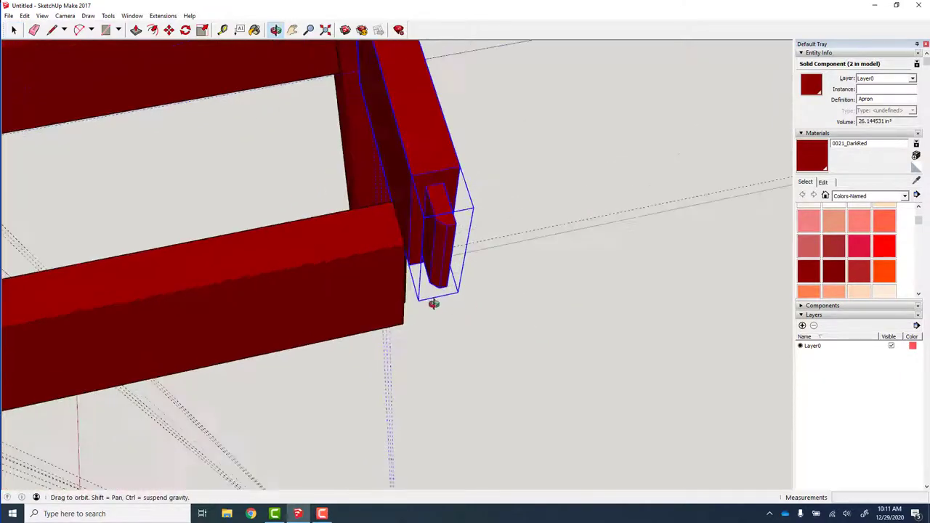
{"action": "left_click_drag", "start_coordinate": [433, 304], "coordinate": [355, 224]}
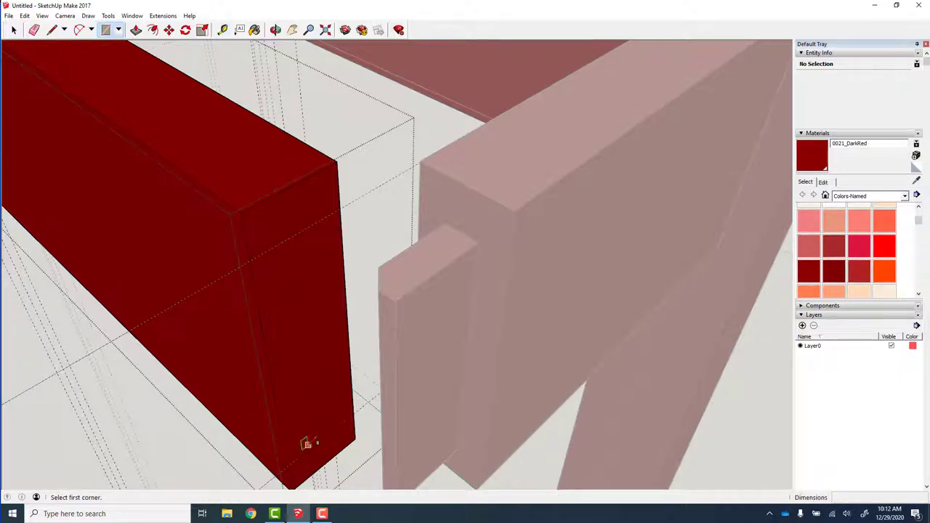
Step: Outline the tenon on the apron's end face and select the new face
{"action": "left_click", "coordinate": [313, 224]}
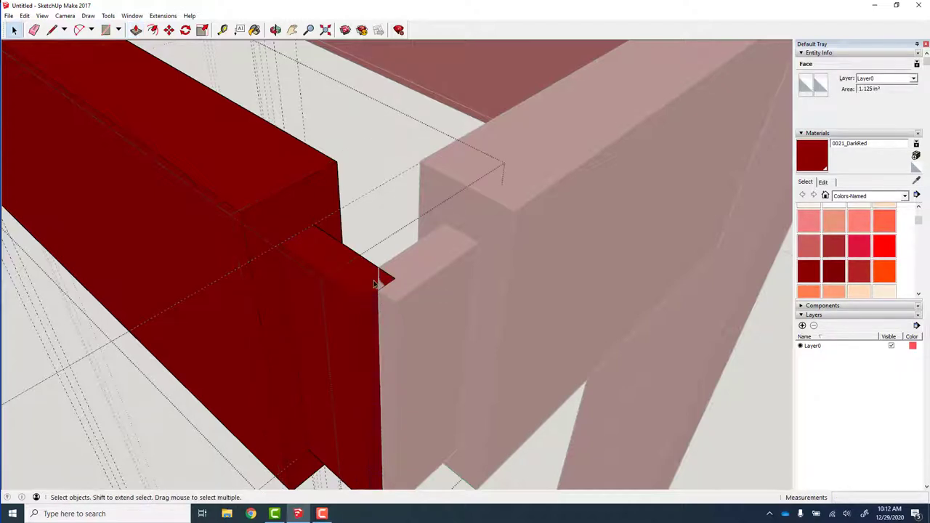
{"action": "left_click", "coordinate": [51, 30]}
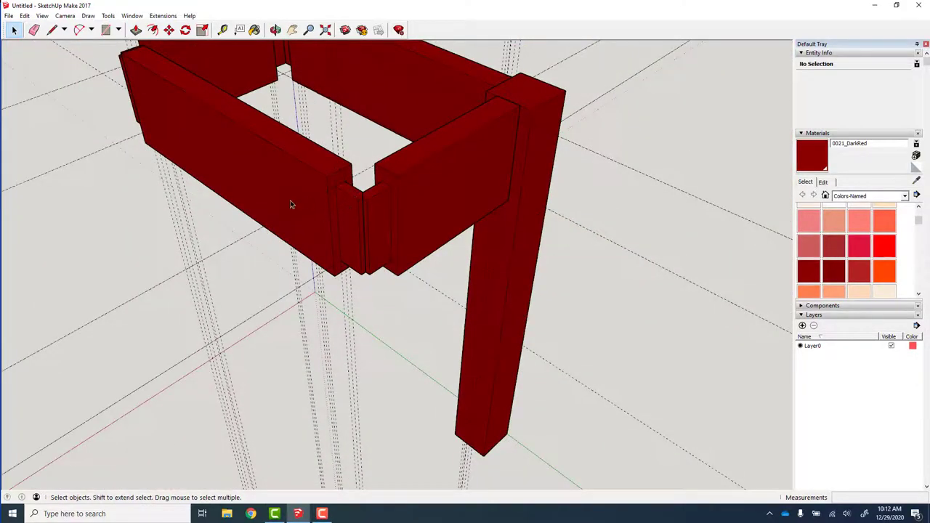
Step: Orbit around the frame and view the legs from below
{"action": "left_click_drag", "start_coordinate": [290, 203], "coordinate": [276, 225]}
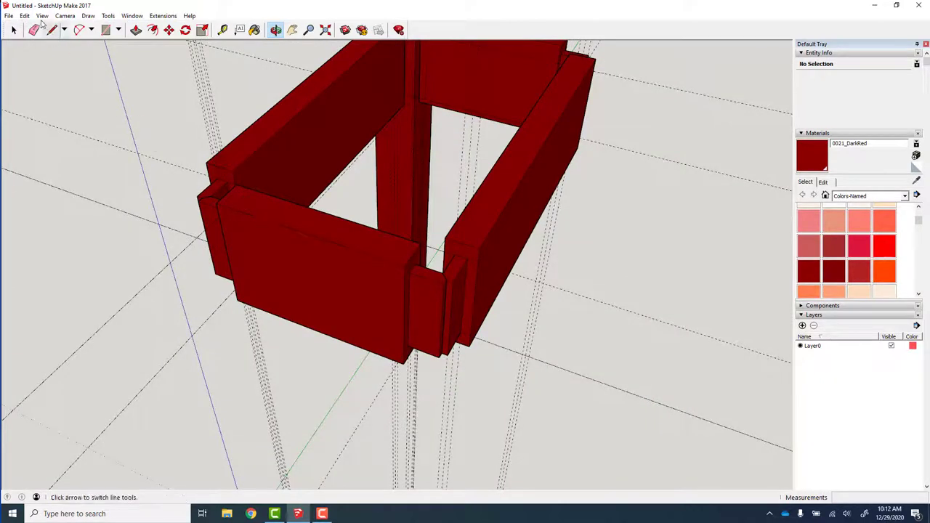
{"action": "left_click", "coordinate": [25, 14]}
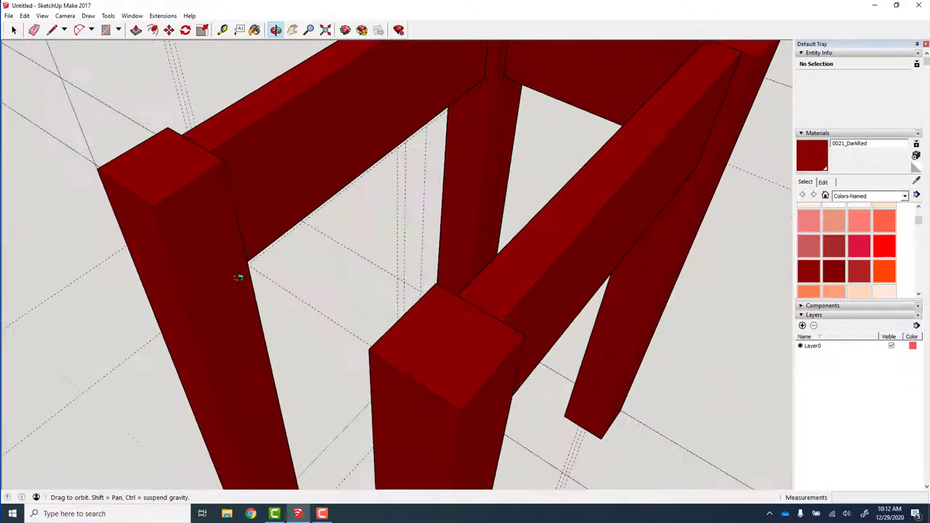
{"action": "left_click_drag", "start_coordinate": [238, 279], "coordinate": [256, 239]}
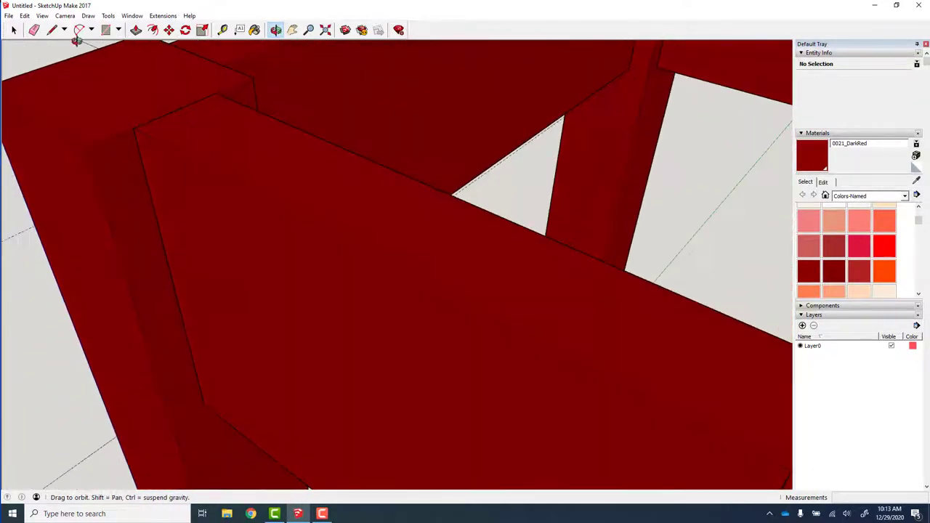
{"action": "left_click", "coordinate": [24, 15]}
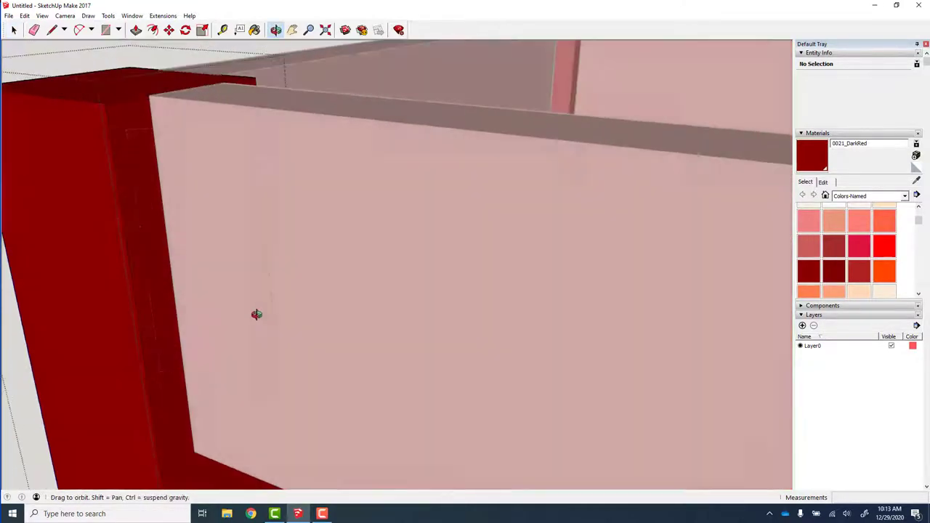
Step: Inspect the leg top and apron end where they meet at the joint
{"action": "left_click_drag", "start_coordinate": [256, 314], "coordinate": [433, 301]}
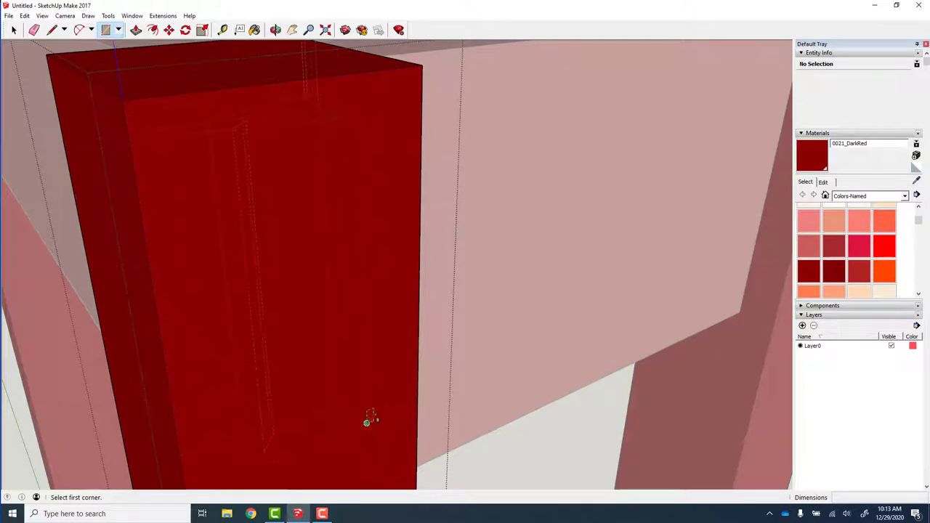
{"action": "left_click", "coordinate": [371, 420]}
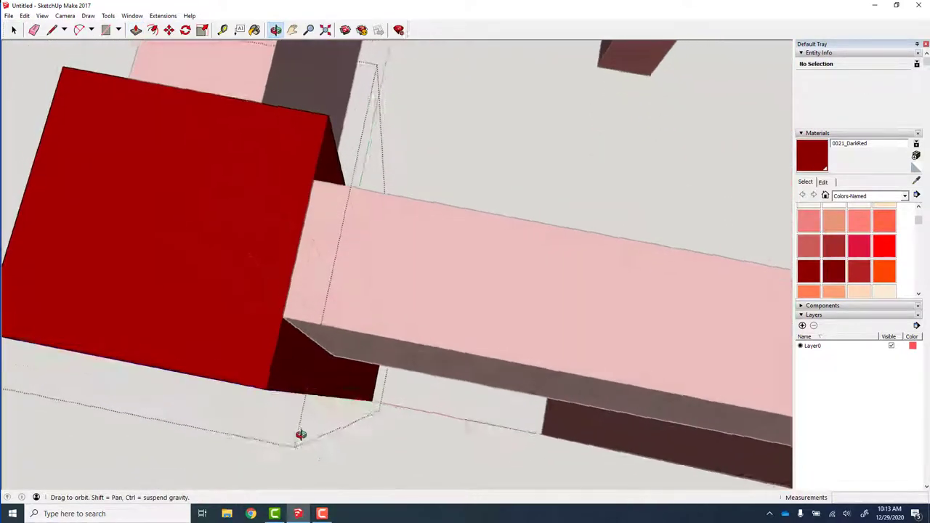
{"action": "left_click_drag", "start_coordinate": [301, 434], "coordinate": [503, 328]}
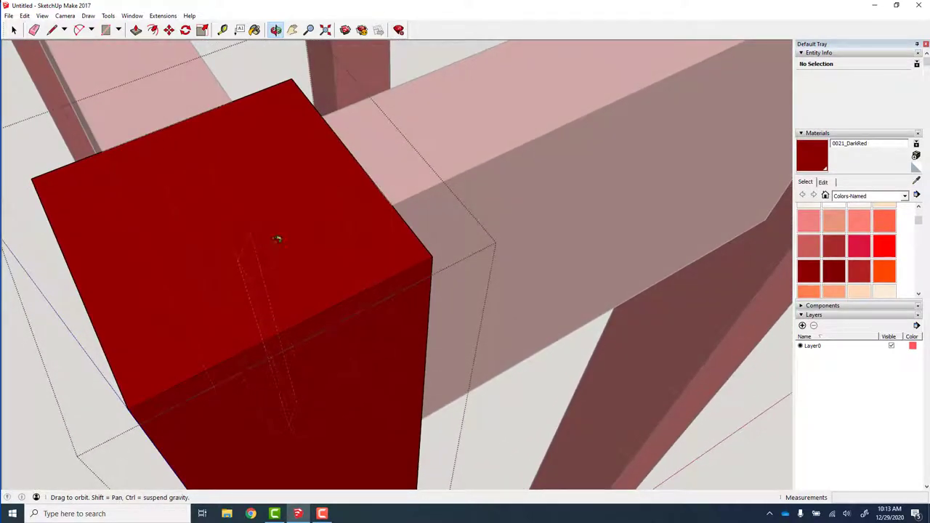
{"action": "mouse_move", "coordinate": [328, 299]}
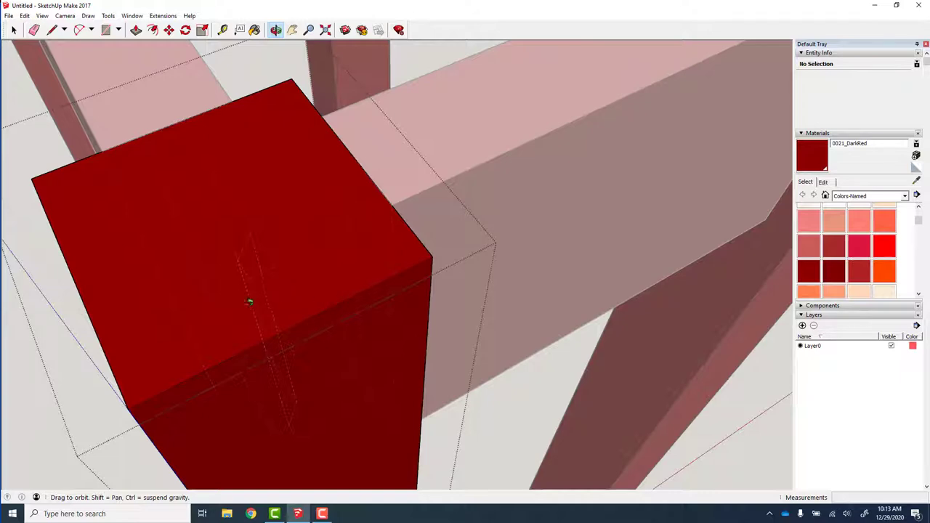
{"action": "left_click_drag", "start_coordinate": [250, 301], "coordinate": [75, 203]}
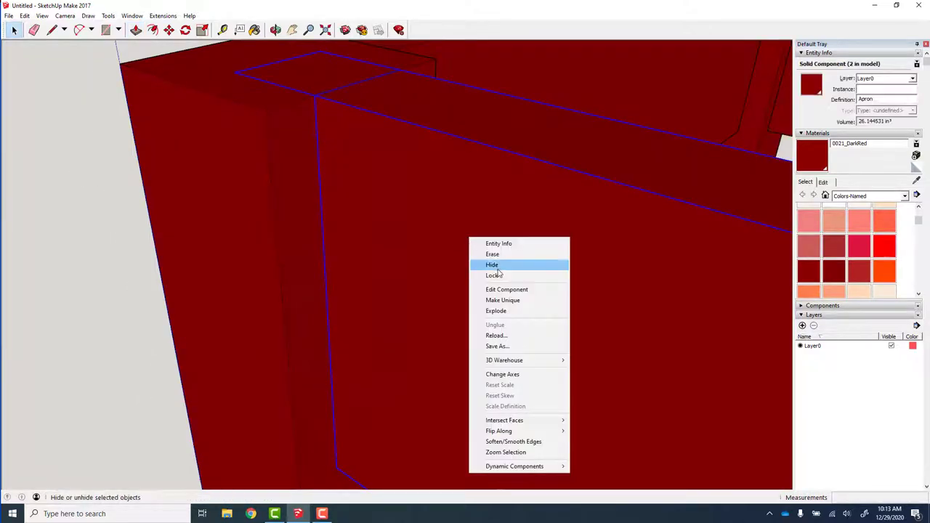
Step: Hide the front apron to expose the mortise in the leg
{"action": "left_click", "coordinate": [491, 265]}
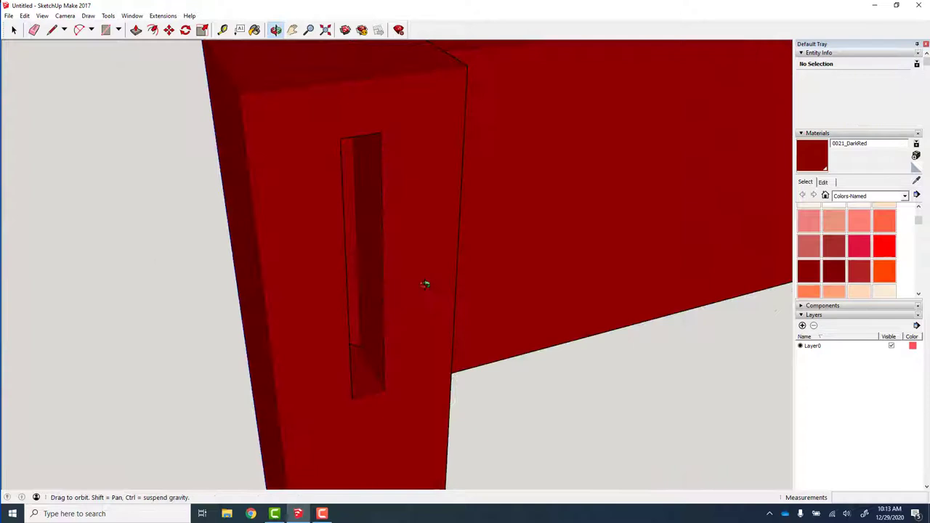
{"action": "left_click_drag", "start_coordinate": [425, 283], "coordinate": [529, 322]}
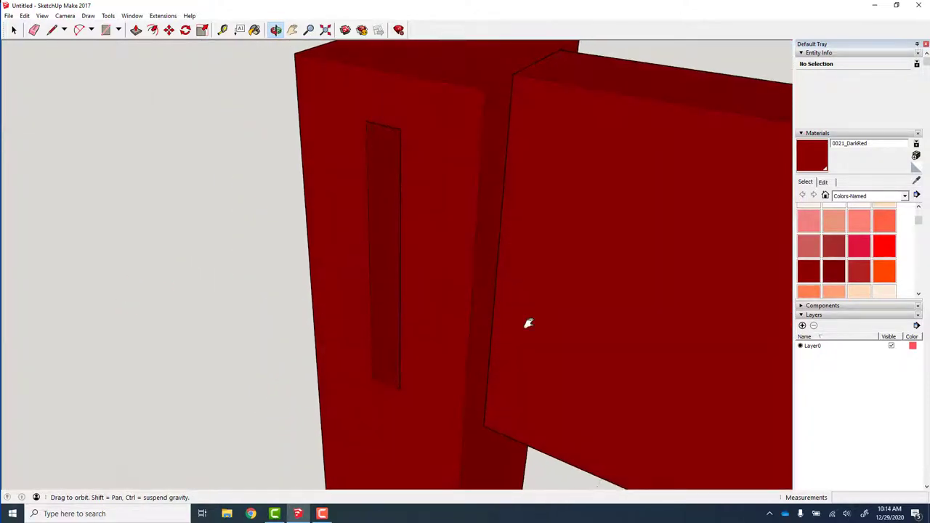
{"action": "left_click_drag", "start_coordinate": [529, 322], "coordinate": [343, 214]}
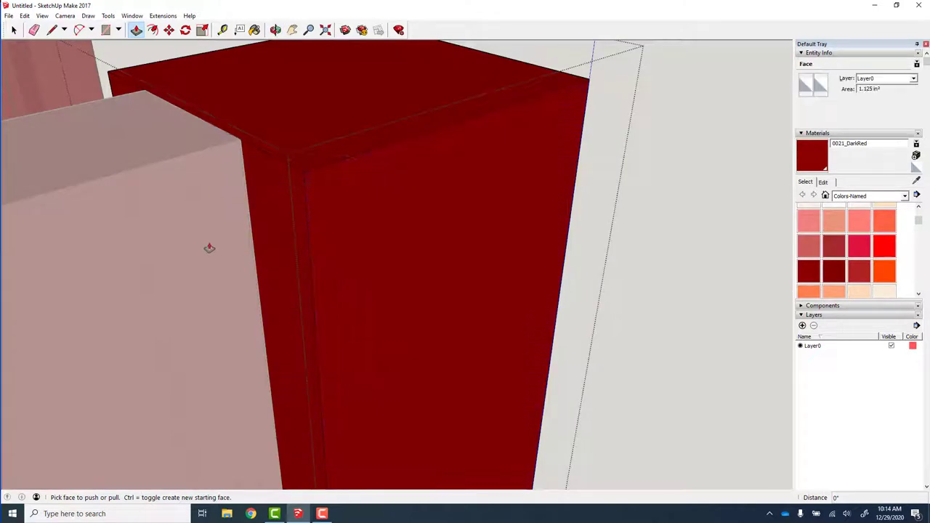
Step: Hide the side apron so both mortise slots in the leg show
{"action": "left_click", "coordinate": [13, 29]}
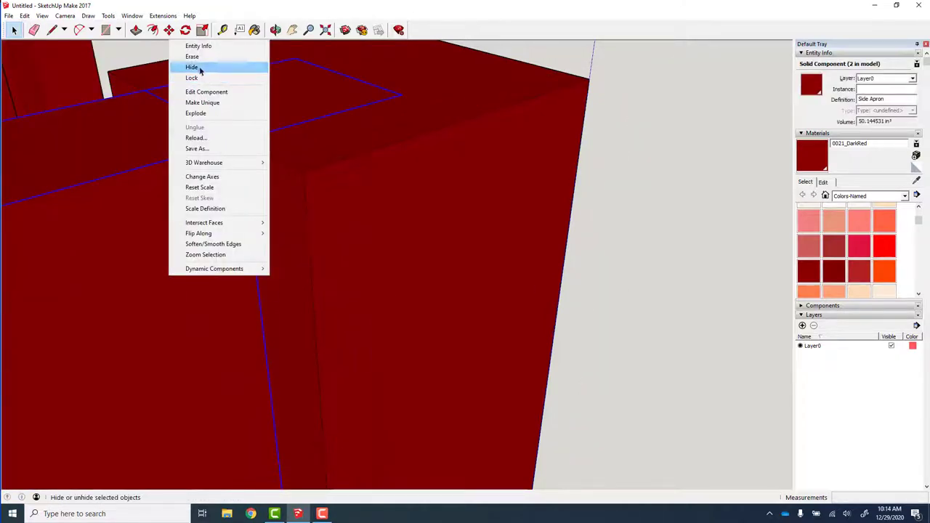
{"action": "left_click", "coordinate": [192, 67]}
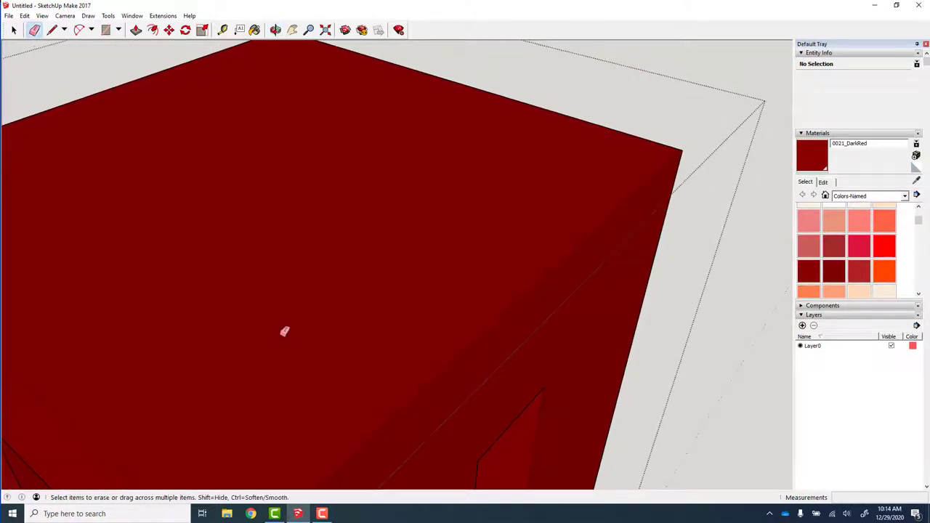
{"action": "mouse_move", "coordinate": [264, 321]}
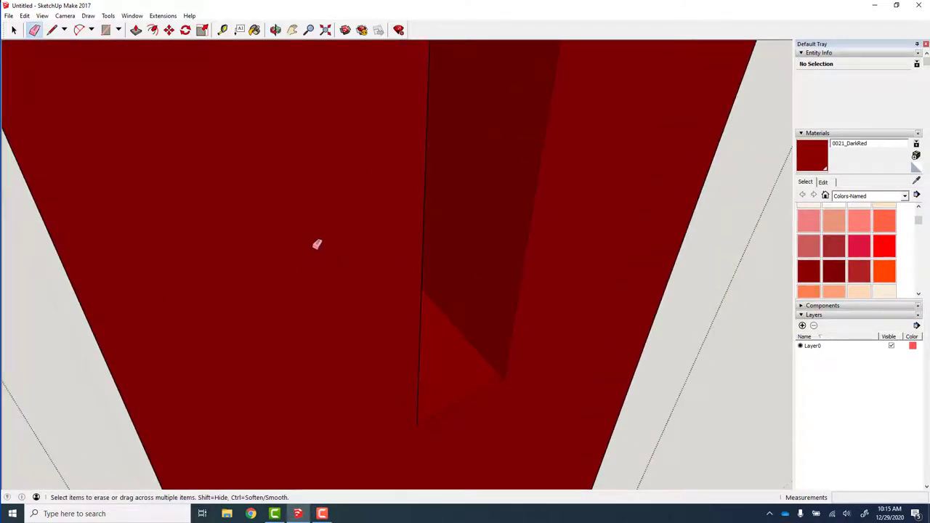
{"action": "mouse_move", "coordinate": [337, 270]}
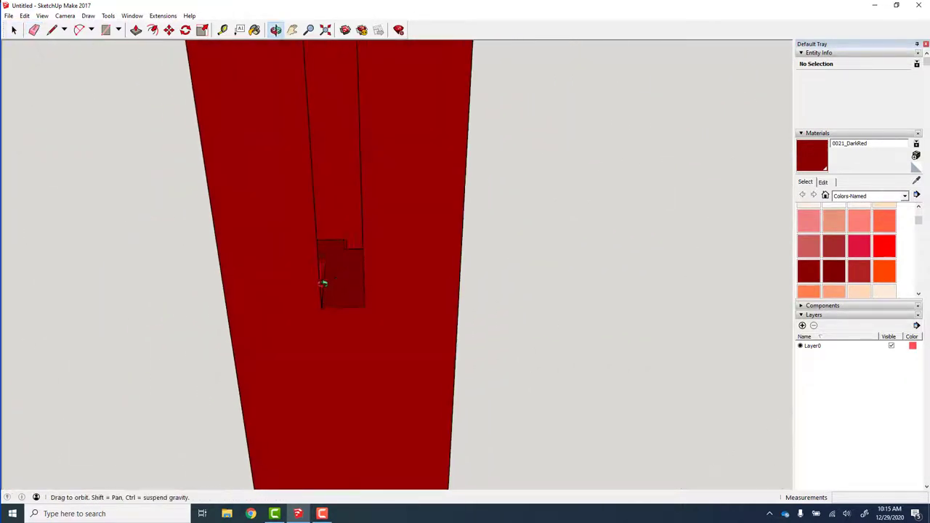
Step: Redraw the mortise edge on the leg so it reads as a clean open slot, orbiting to check
{"action": "left_click_drag", "start_coordinate": [322, 283], "coordinate": [338, 412]}
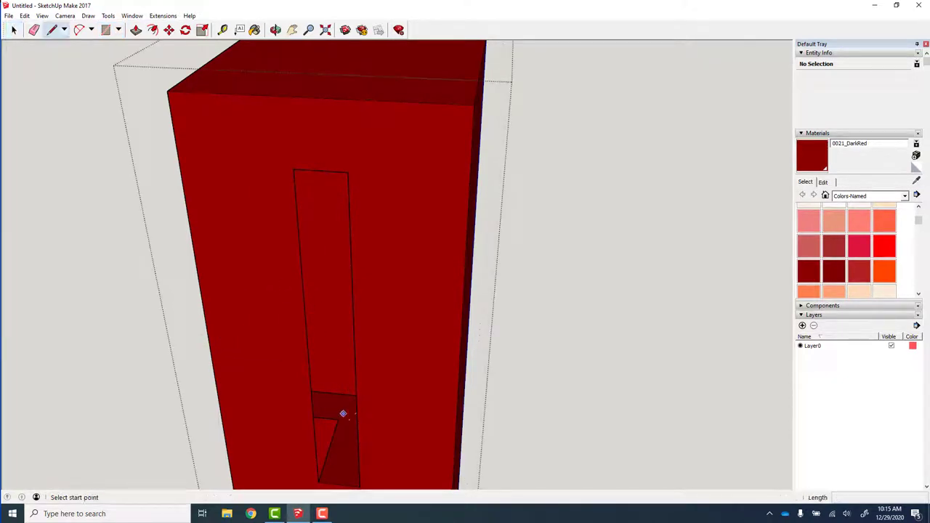
{"action": "left_click", "coordinate": [337, 418]}
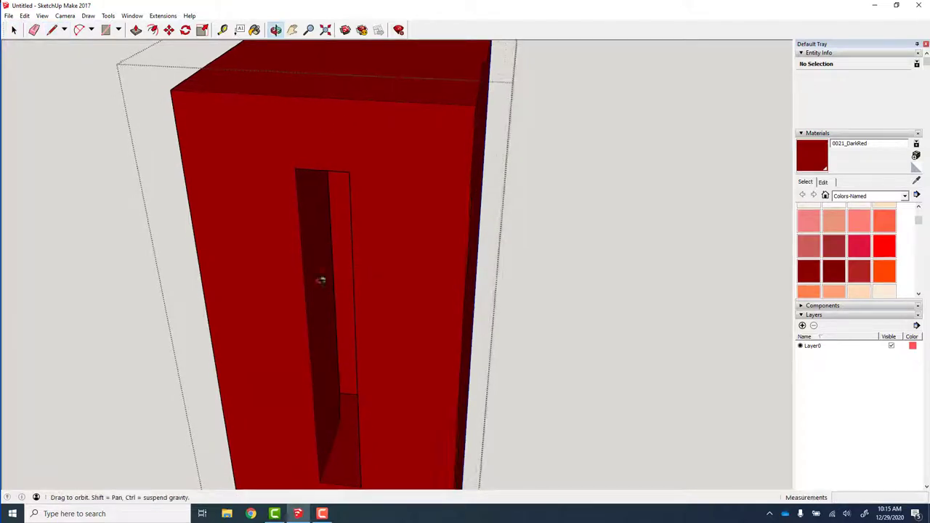
{"action": "left_click_drag", "start_coordinate": [321, 282], "coordinate": [331, 346]}
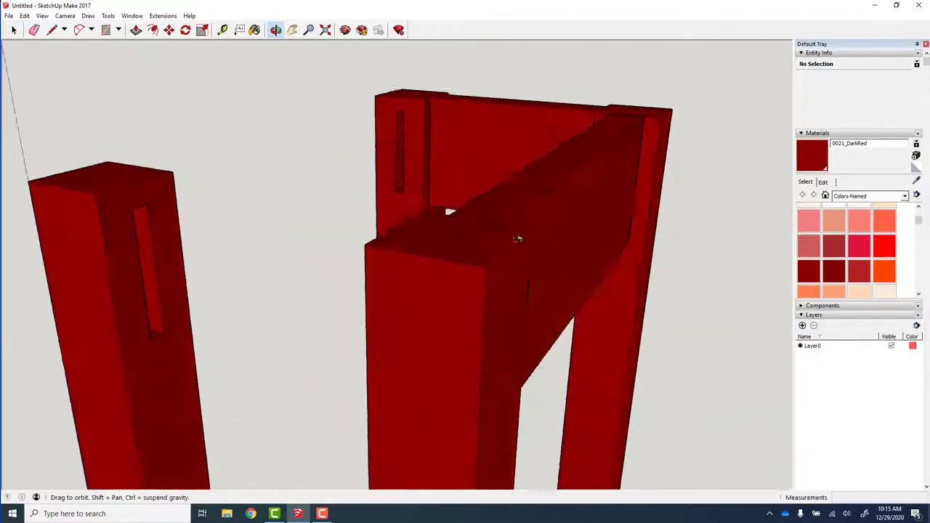
Step: Orbit around the completed red table to review the legs, aprons and top together
{"action": "left_click_drag", "start_coordinate": [518, 240], "coordinate": [820, 250]}
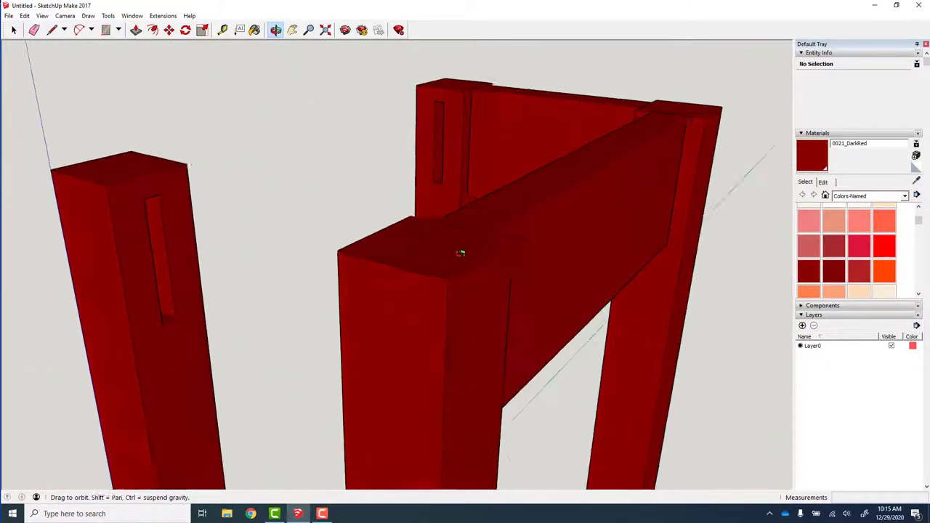
{"action": "left_click", "coordinate": [25, 16]}
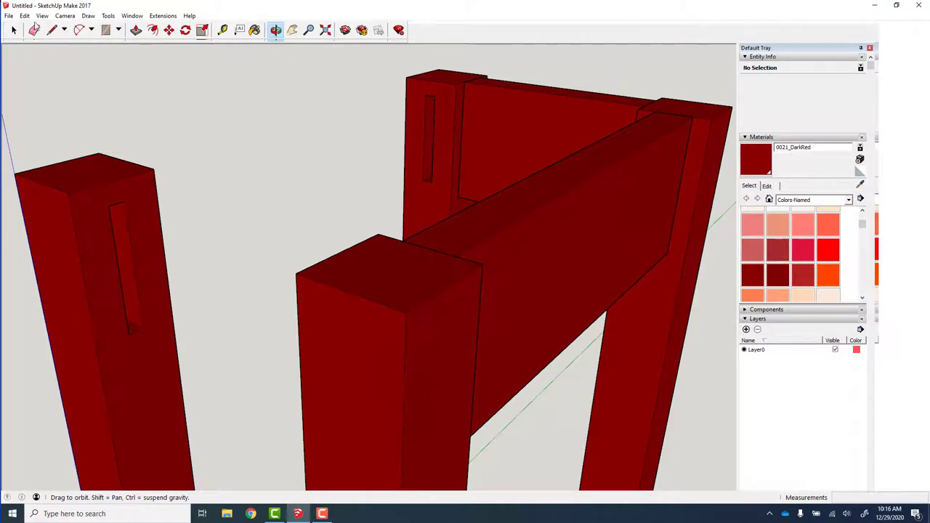
{"action": "left_click", "coordinate": [23, 14]}
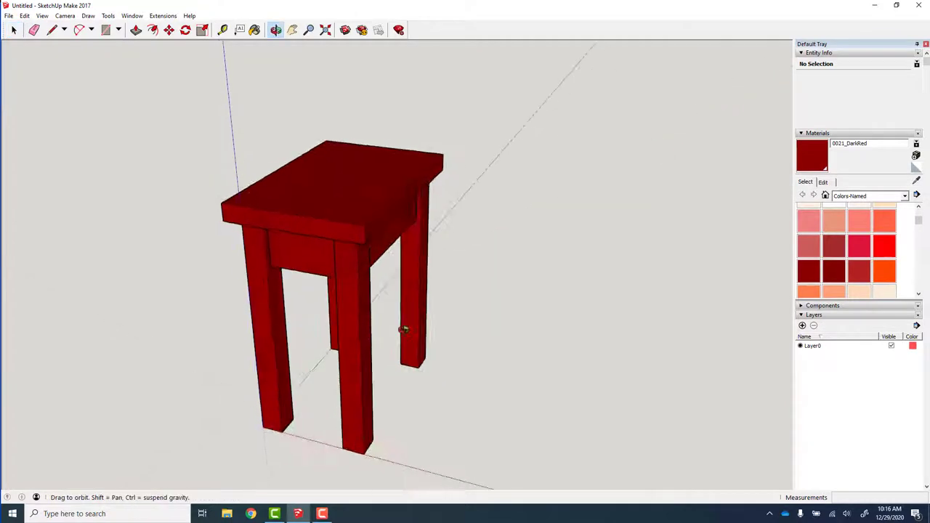
{"action": "left_click_drag", "start_coordinate": [404, 328], "coordinate": [325, 308]}
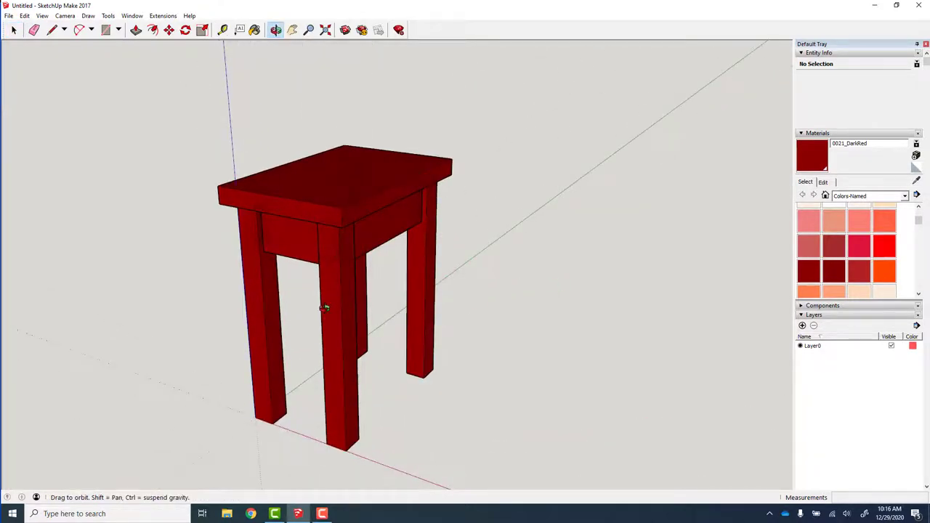
{"action": "left_click_drag", "start_coordinate": [325, 308], "coordinate": [360, 341]}
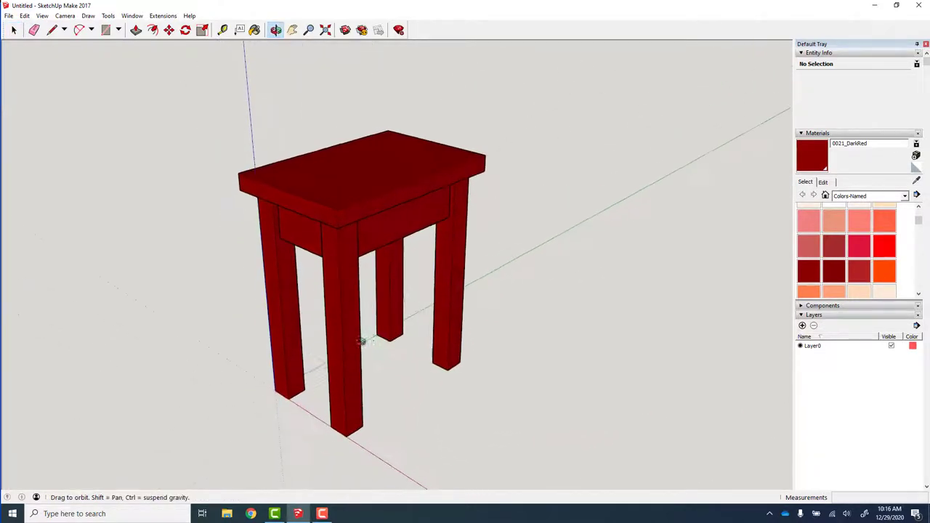
{"action": "left_click_drag", "start_coordinate": [363, 291], "coordinate": [171, 137]}
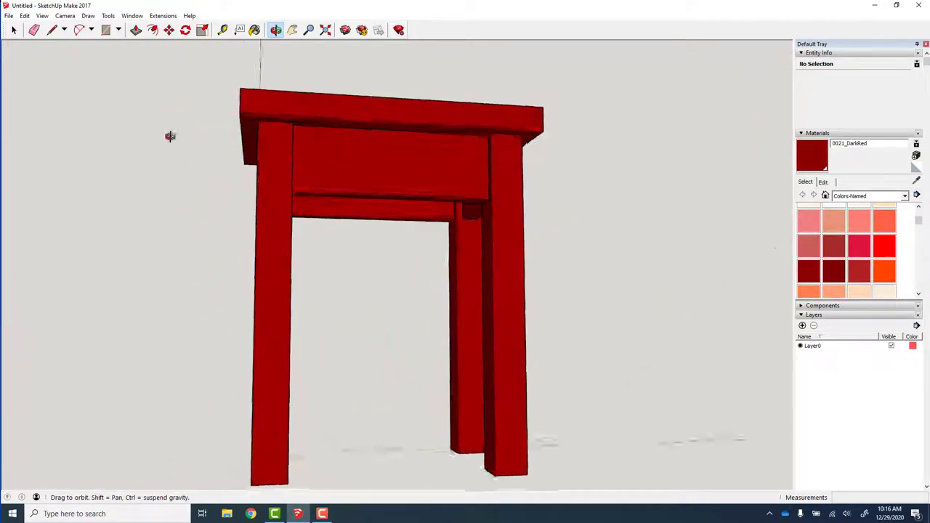
{"action": "left_click_drag", "start_coordinate": [170, 137], "coordinate": [304, 258]}
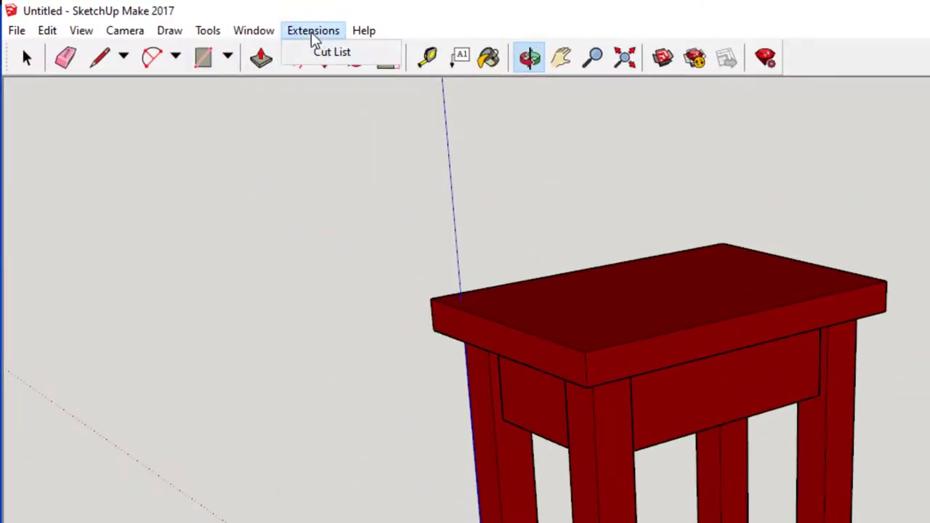
{"action": "mouse_move", "coordinate": [331, 52]}
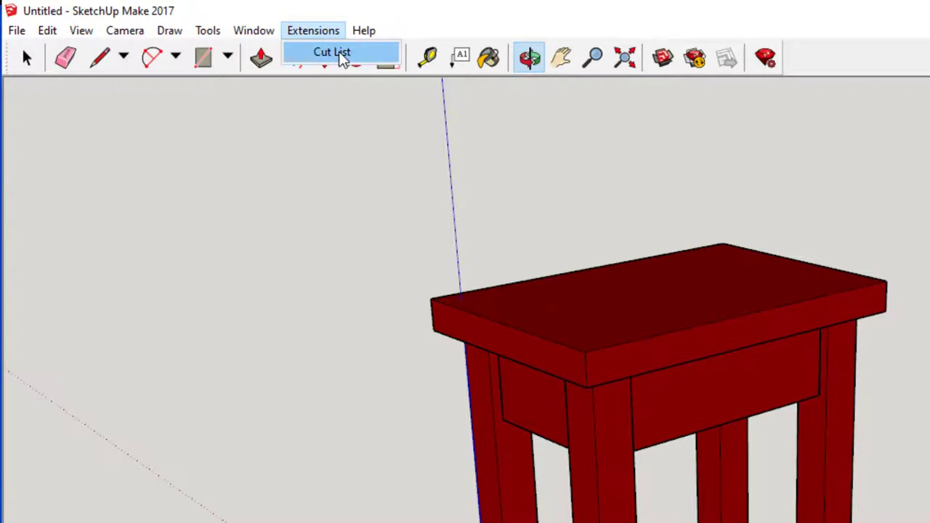
Step: Look through the Window menu, then return to the Extensions list offering Cut List
{"action": "left_click", "coordinate": [252, 29]}
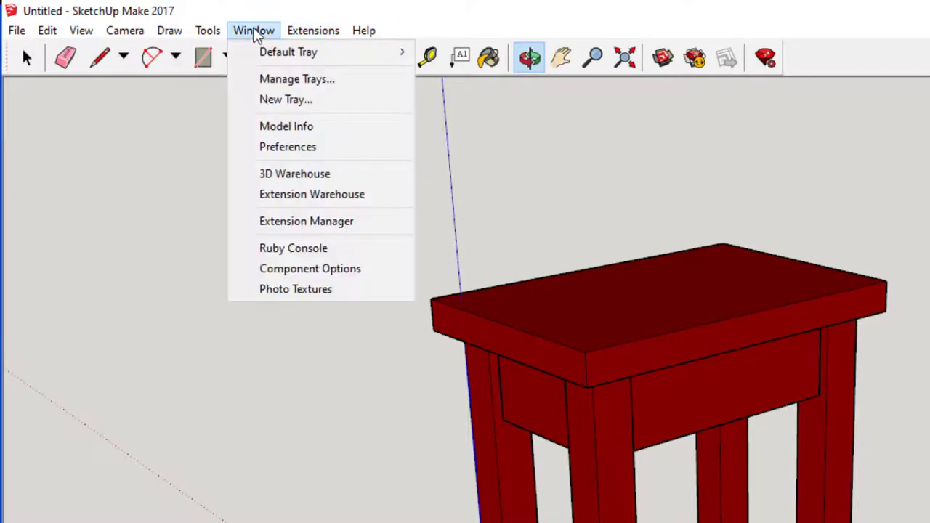
{"action": "mouse_move", "coordinate": [310, 194]}
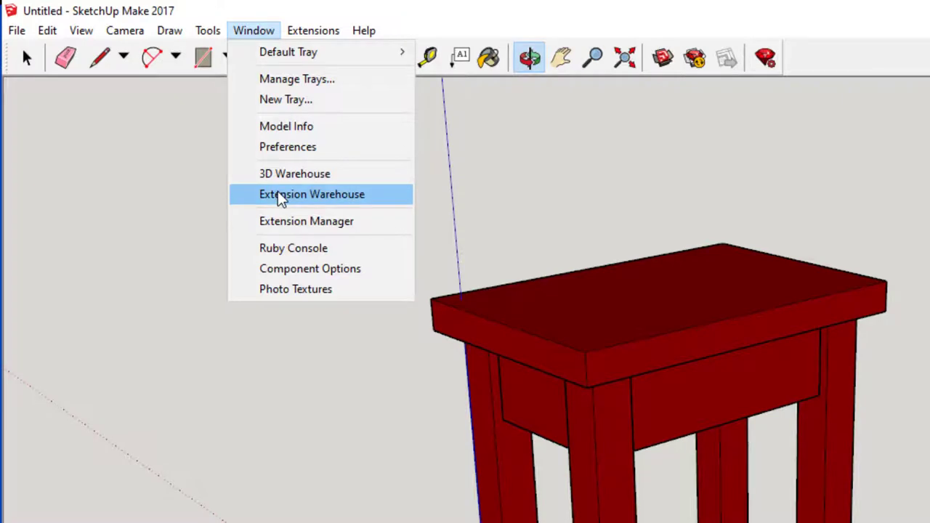
{"action": "left_click", "coordinate": [313, 29]}
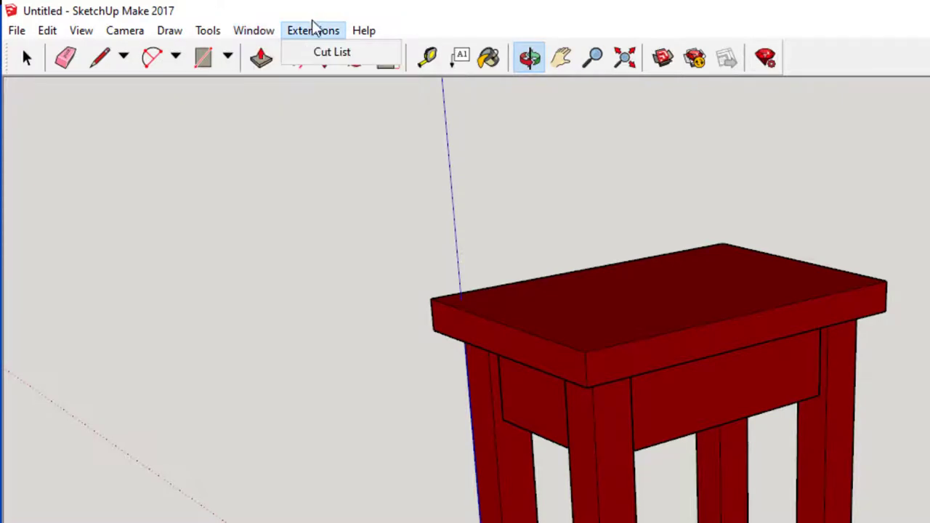
Step: Launch Cut List with CSV output for all visible parts and acknowledge the save-first warning
{"action": "left_click", "coordinate": [332, 52]}
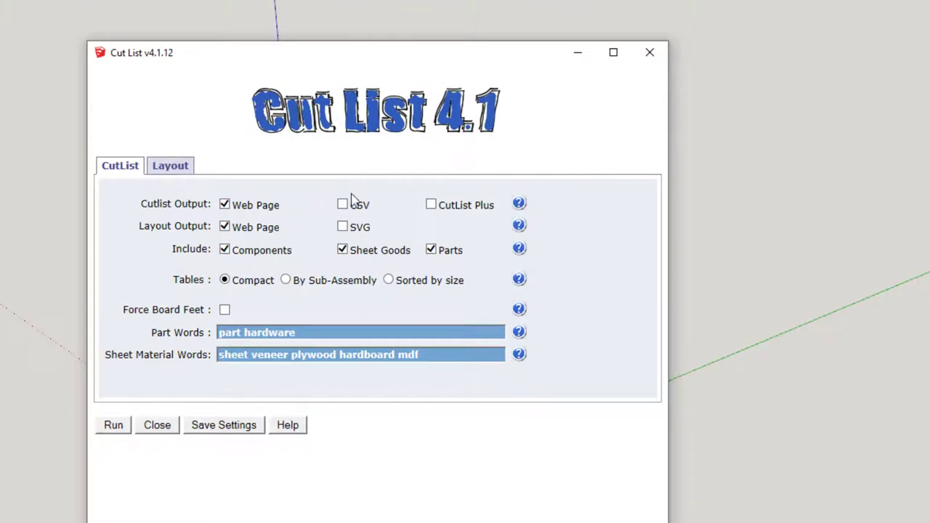
{"action": "left_click", "coordinate": [343, 204]}
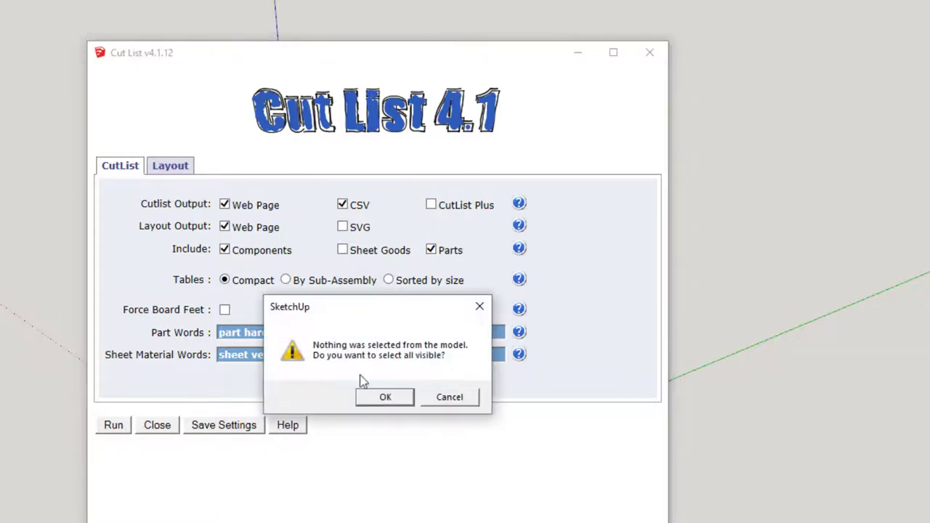
{"action": "left_click", "coordinate": [385, 397]}
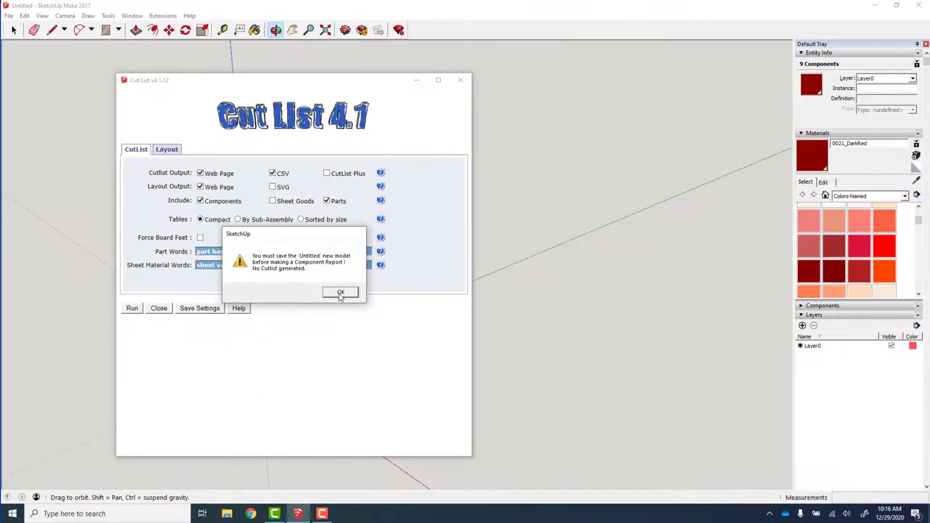
{"action": "left_click", "coordinate": [340, 292]}
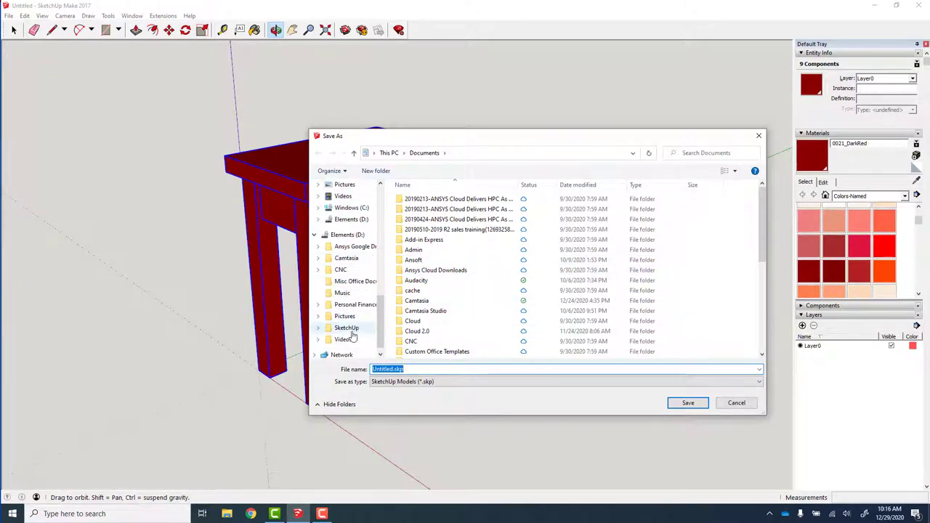
Step: Save the table model as 'Sauna front porch table'
{"action": "double_click", "coordinate": [345, 328]}
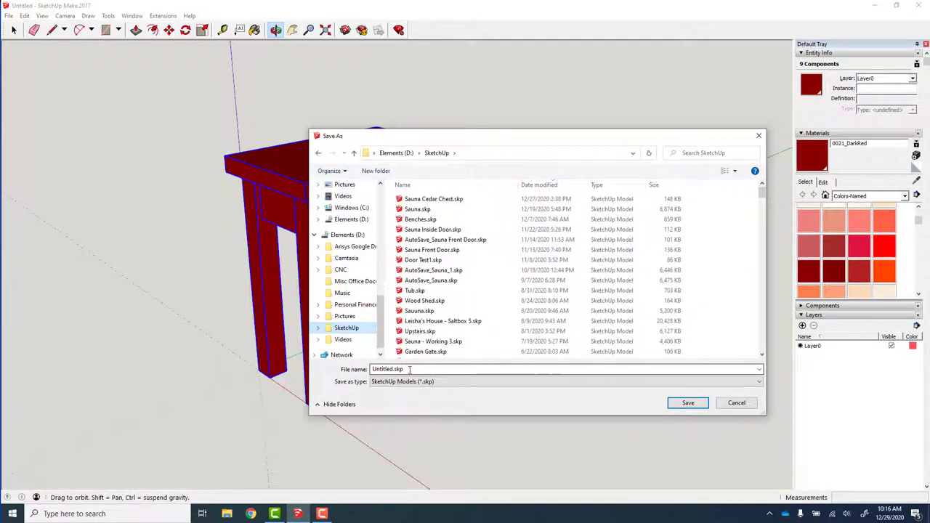
{"action": "type", "text": "sUAN"}
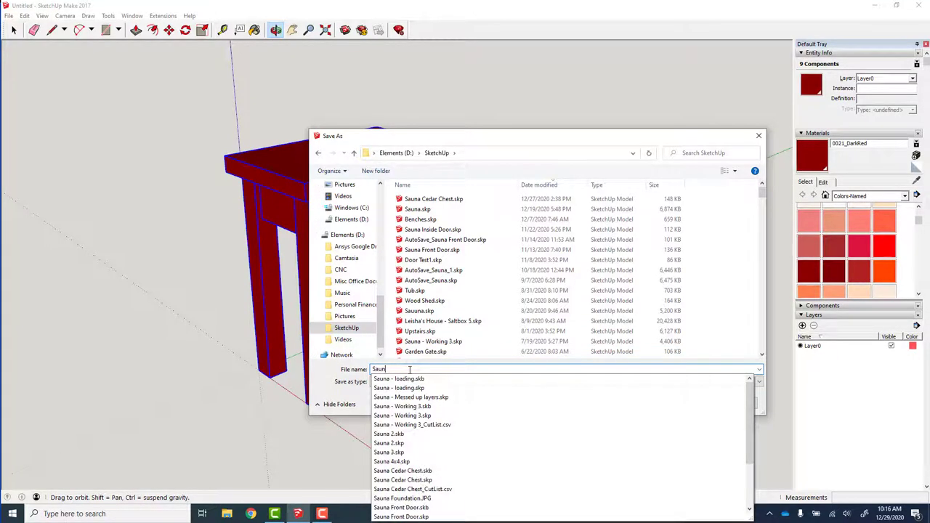
{"action": "type", "text": "Sauna front pord"}
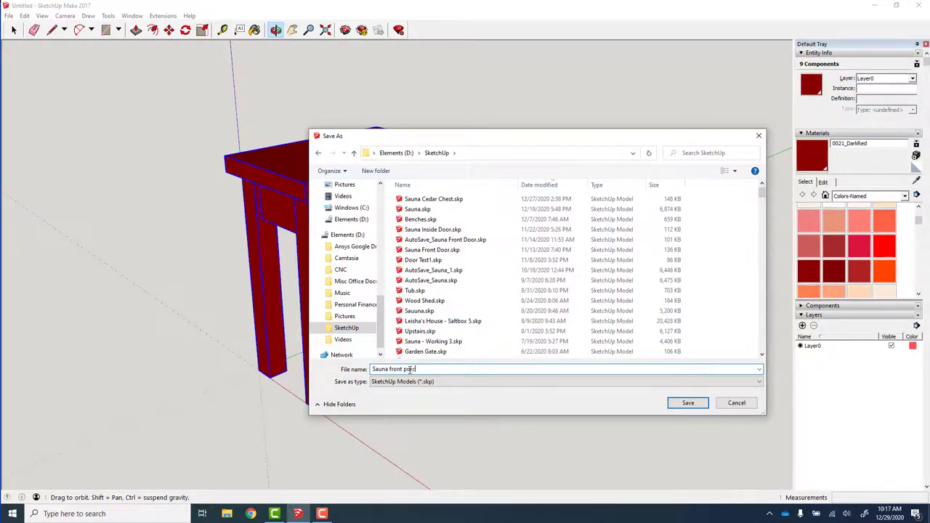
{"action": "left_click", "coordinate": [687, 403]}
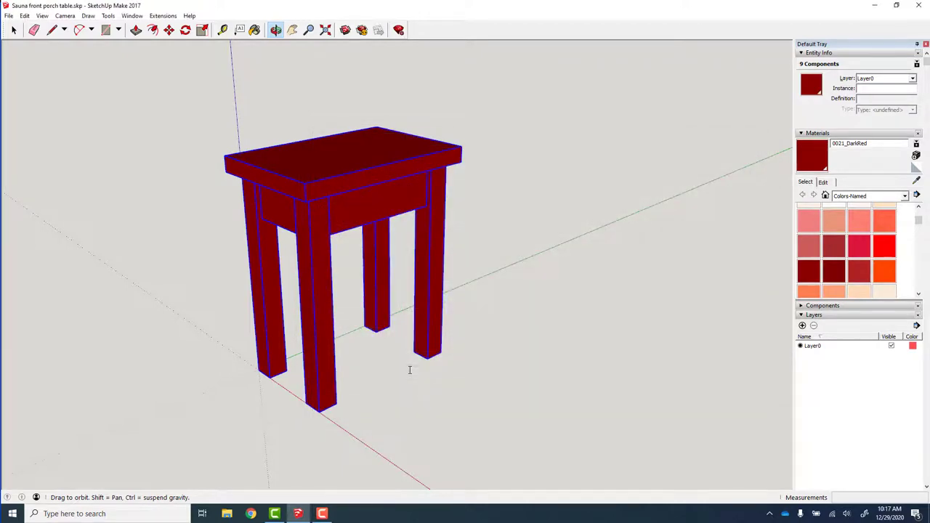
Step: Run the Cut List extension again to generate the table's cut list
{"action": "left_click", "coordinate": [163, 14]}
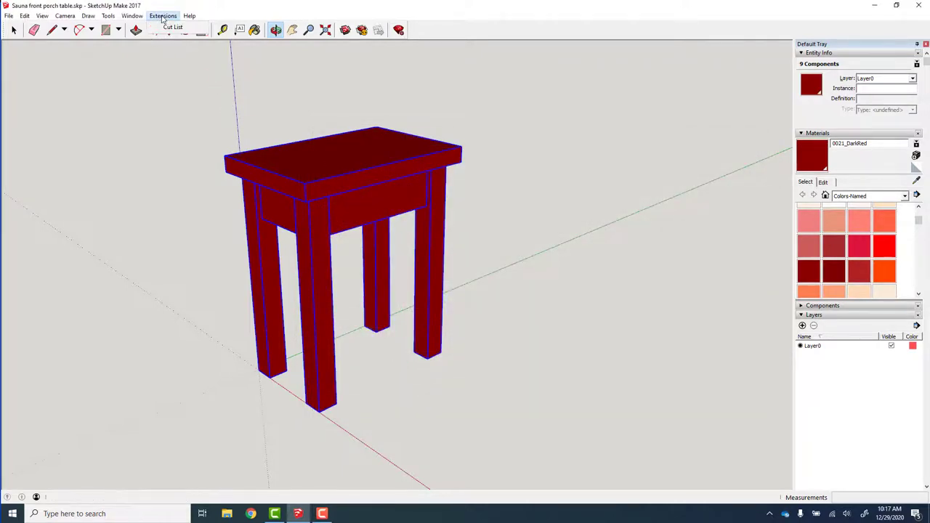
{"action": "left_click", "coordinate": [173, 26]}
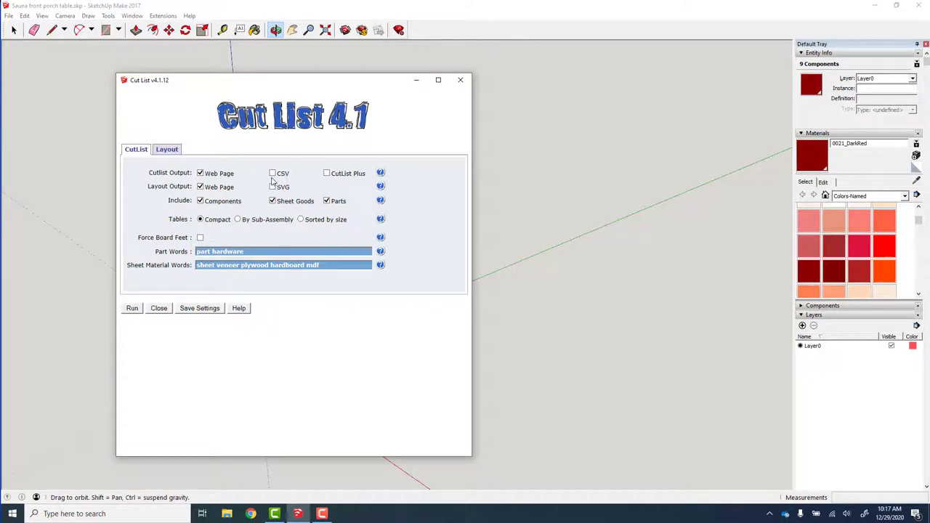
{"action": "left_click", "coordinate": [274, 173]}
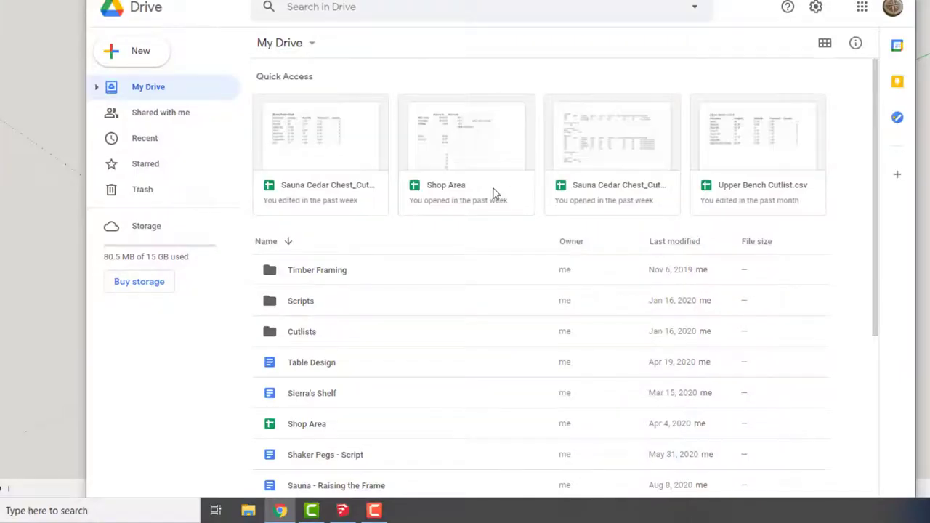
Step: Locate the saved porch table model and its exported cut list CSV in the file browser
{"action": "double_click", "coordinate": [302, 331]}
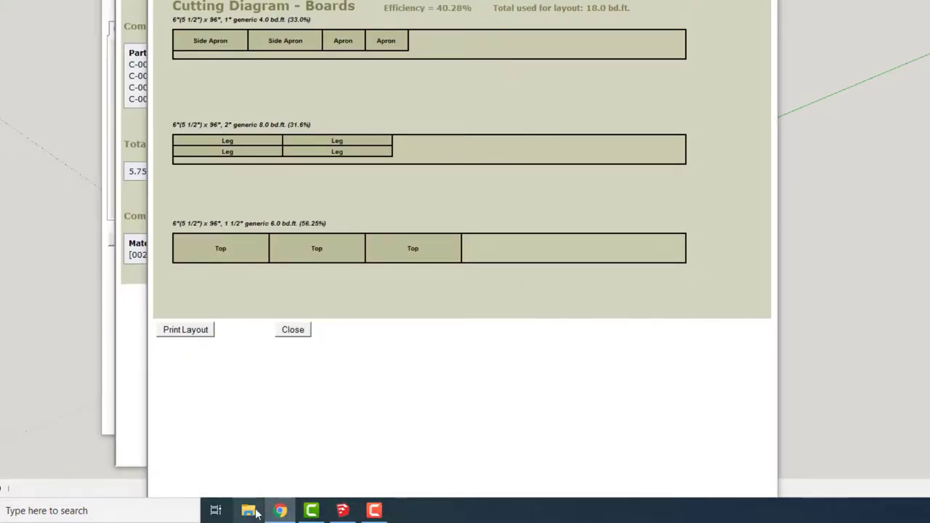
{"action": "left_click", "coordinate": [248, 510]}
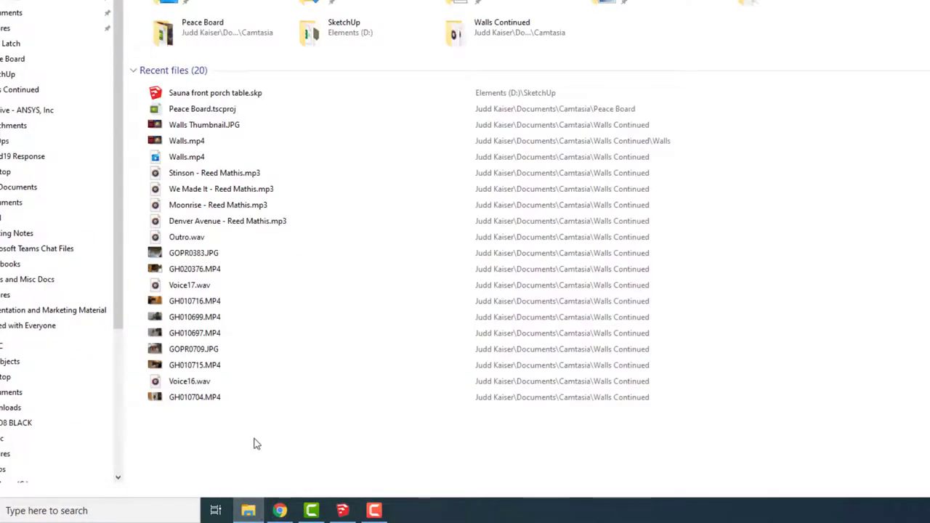
{"action": "left_click", "coordinate": [215, 93]}
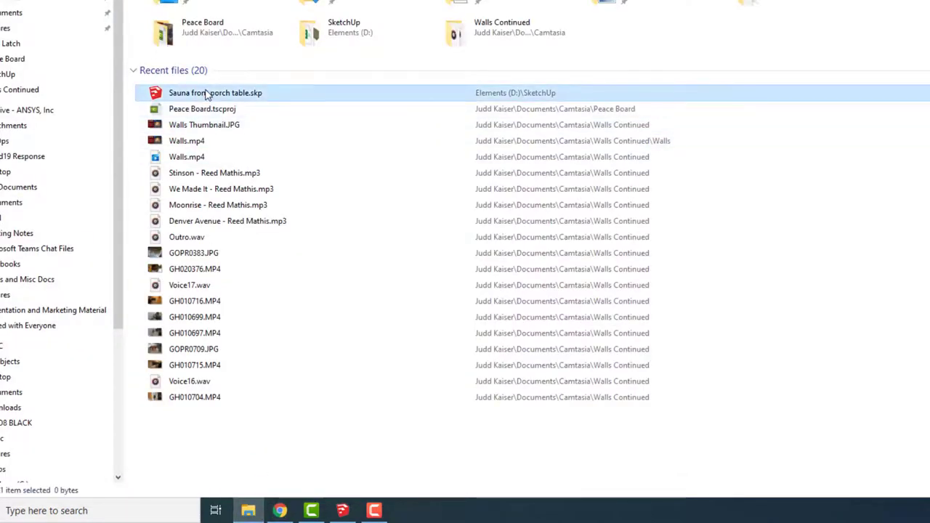
{"action": "right_click", "coordinate": [215, 93]}
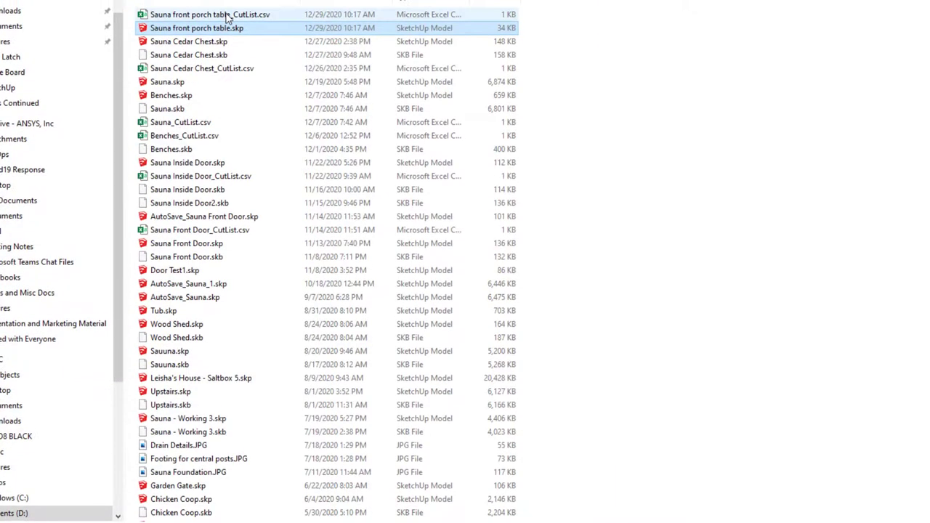
{"action": "left_click", "coordinate": [211, 15]}
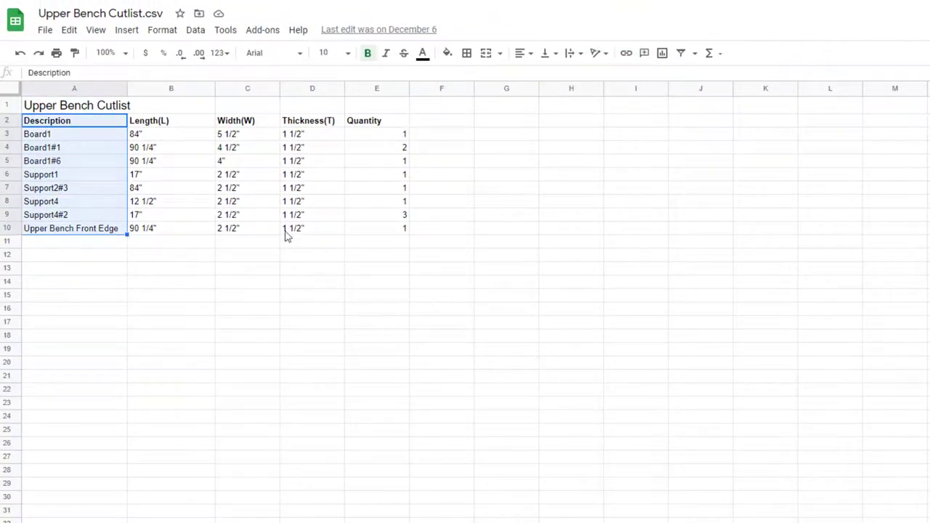
Step: Open Sauna front porch table_CutList.csv from the Cutlists folder in Google Drive
{"action": "left_click", "coordinate": [311, 254]}
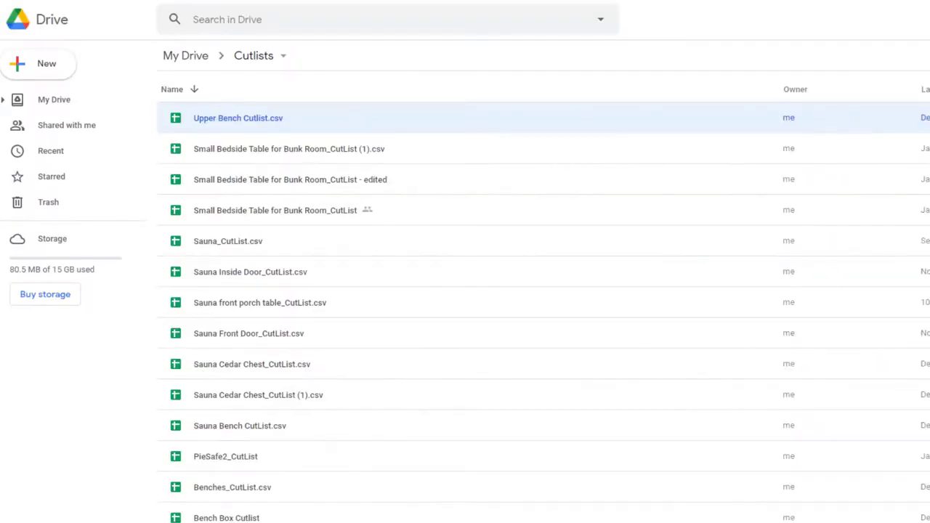
{"action": "double_click", "coordinate": [259, 302]}
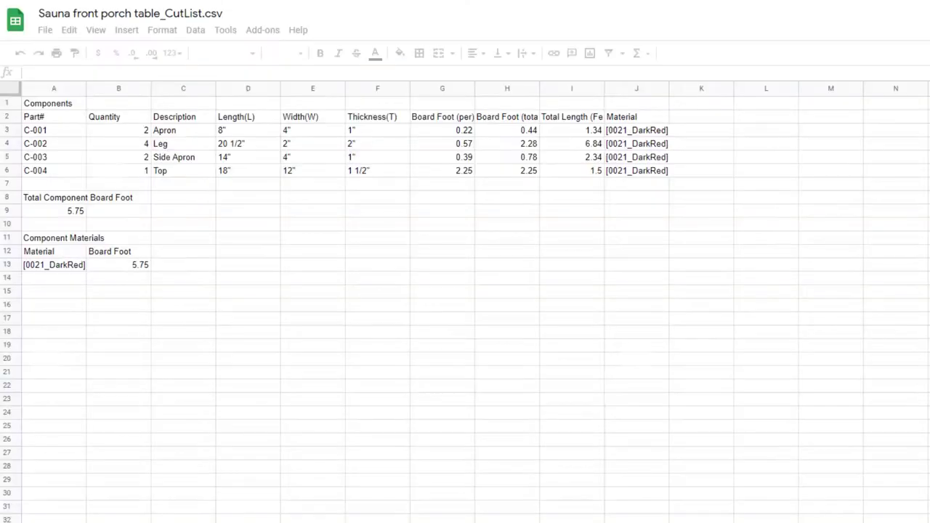
Step: Delete the Part# column and the board-foot/total columns, leaving Description through Quantity
{"action": "left_click", "coordinate": [53, 101]}
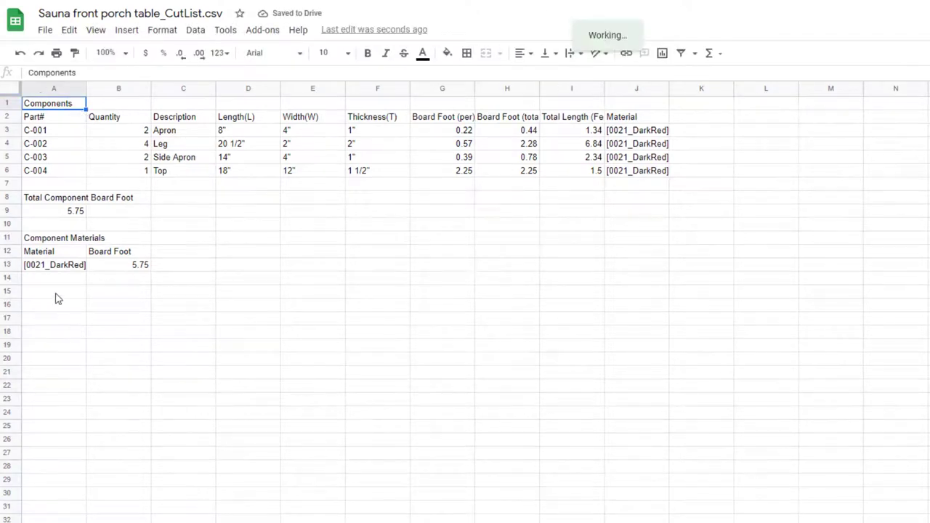
{"action": "left_click", "coordinate": [52, 89]}
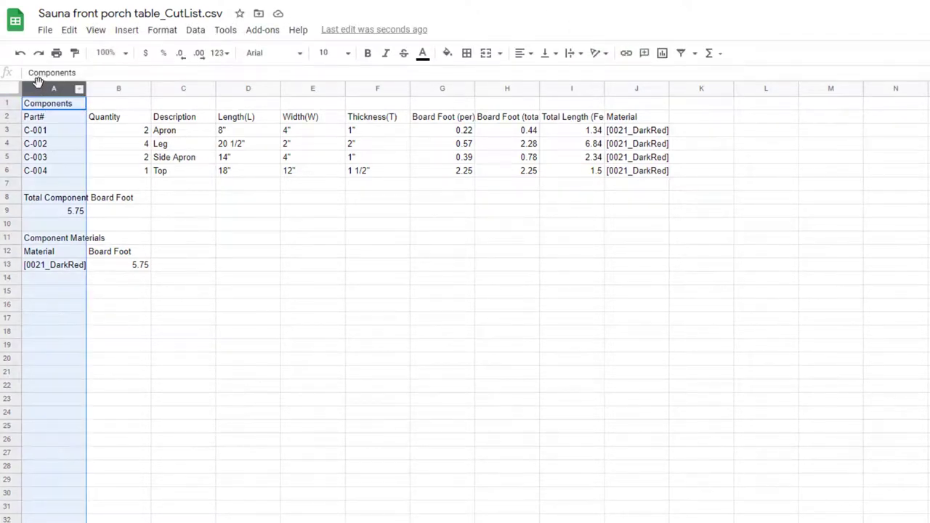
{"action": "right_click", "coordinate": [53, 102]}
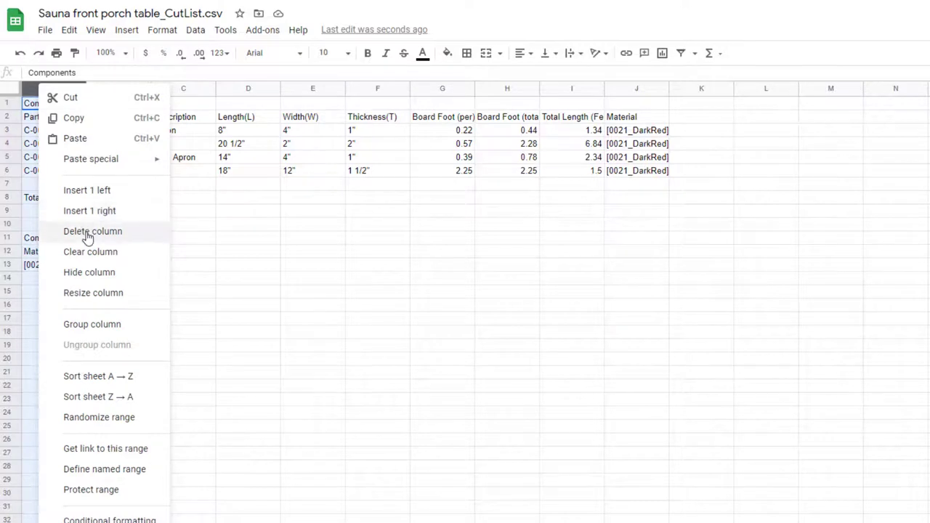
{"action": "left_click", "coordinate": [93, 231]}
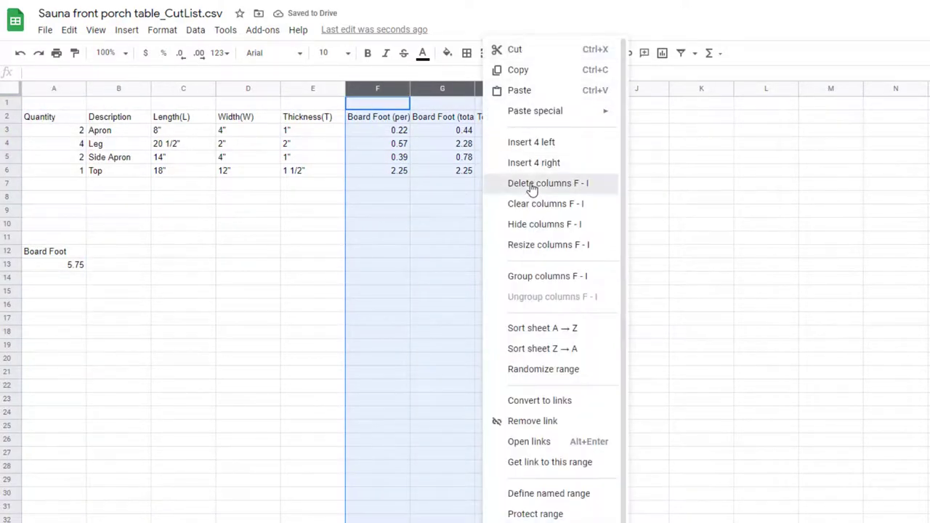
{"action": "left_click", "coordinate": [546, 183]}
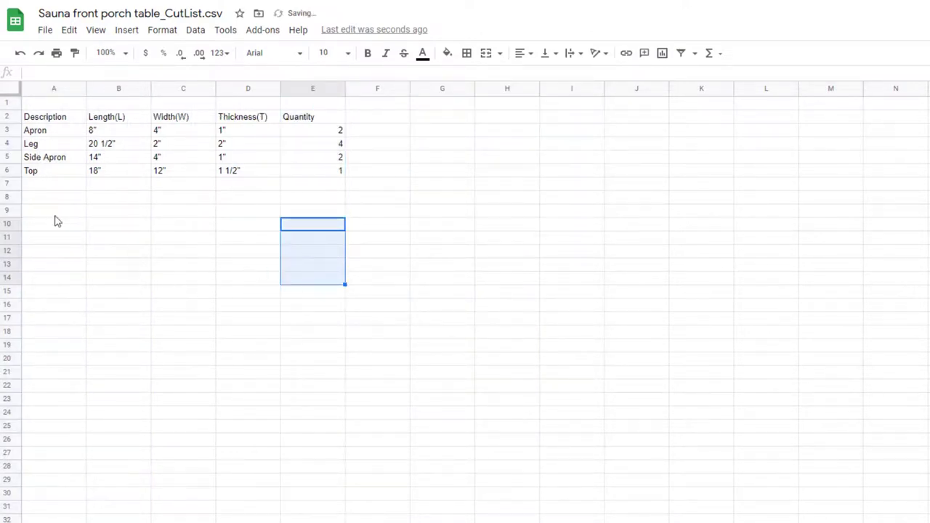
{"action": "left_click", "coordinate": [52, 101]}
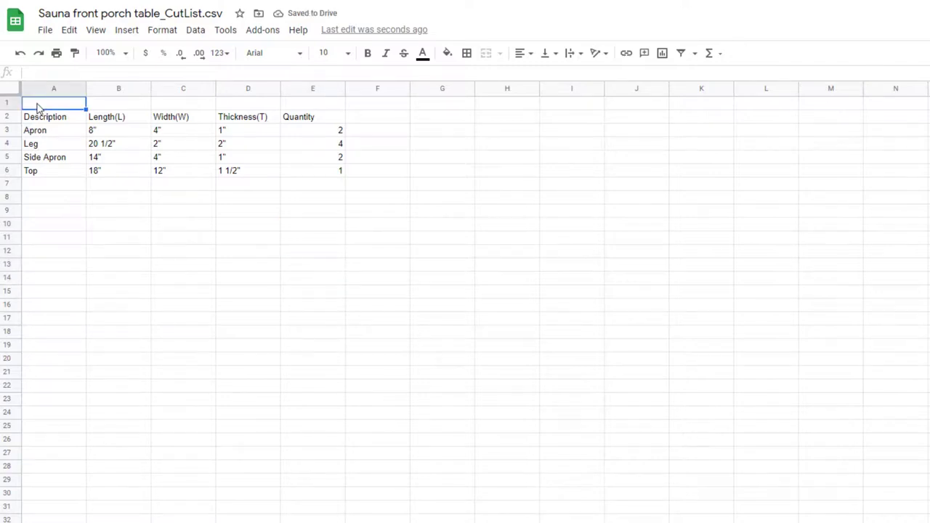
Step: Title the sheet 'Porch Table' in bold, bold the header row, and narrow the Quantity column
{"action": "type", "text": "Porch Table"}
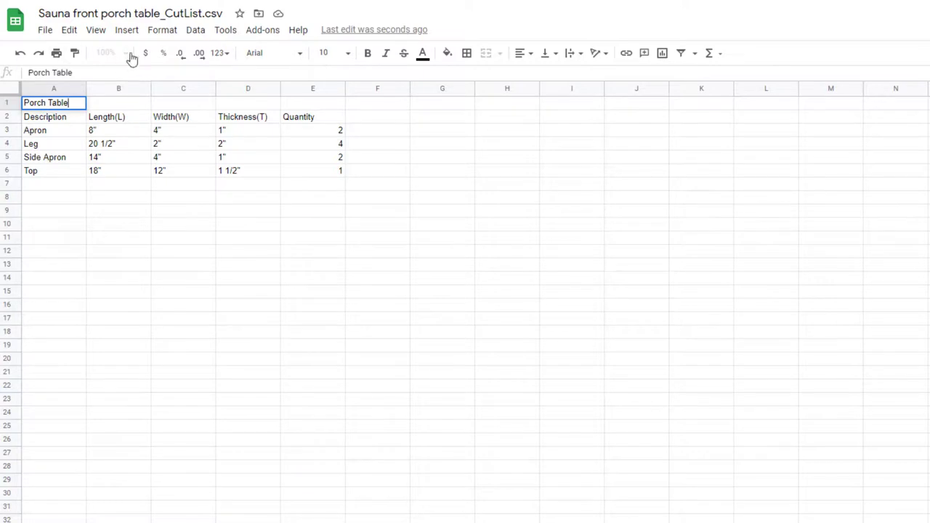
{"action": "left_click", "coordinate": [367, 53]}
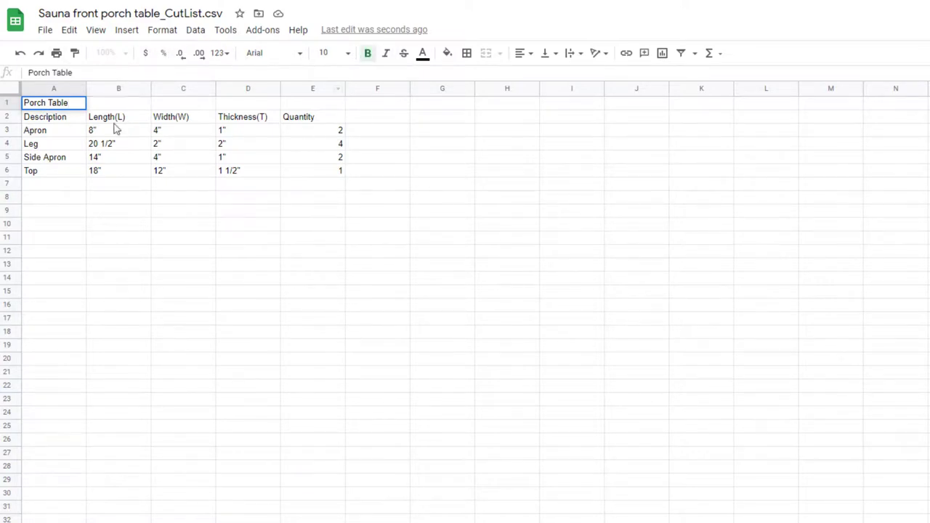
{"action": "left_click", "coordinate": [367, 53]}
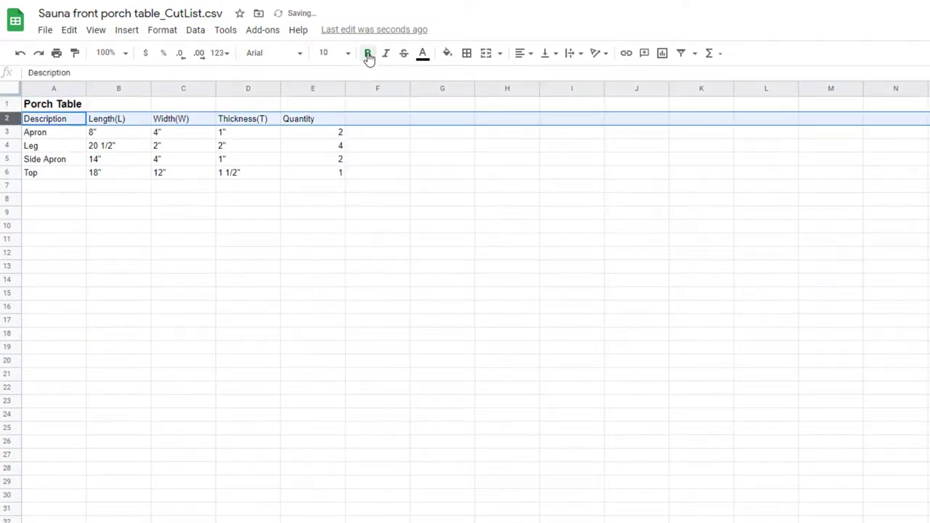
{"action": "left_click", "coordinate": [367, 52]}
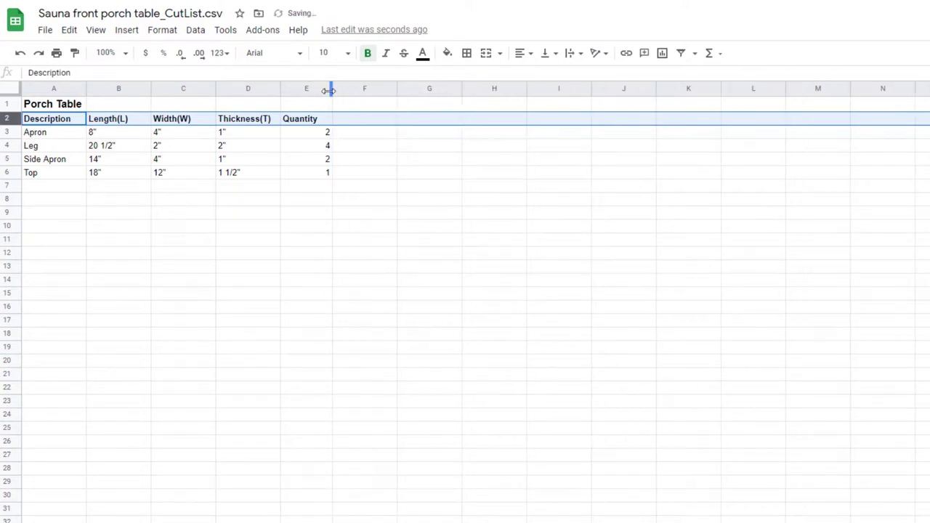
{"action": "left_click", "coordinate": [183, 278]}
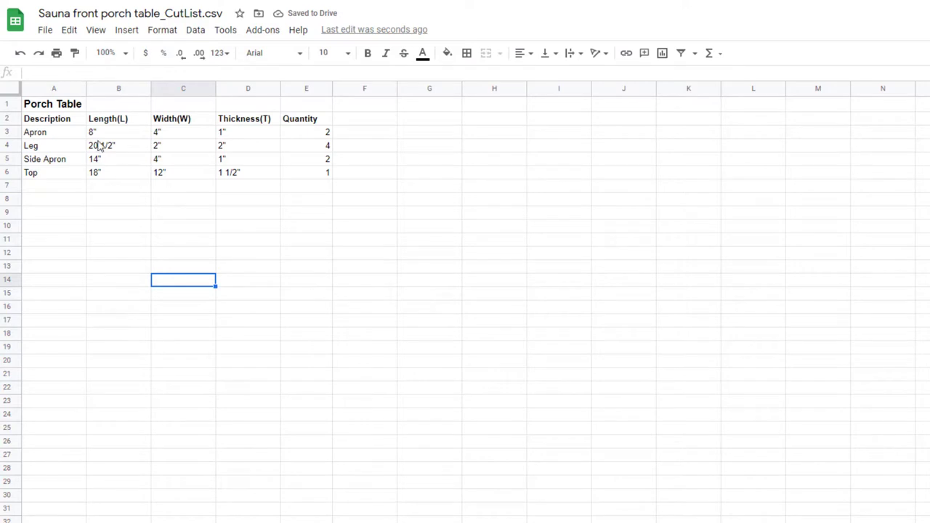
{"action": "mouse_move", "coordinate": [356, 191]}
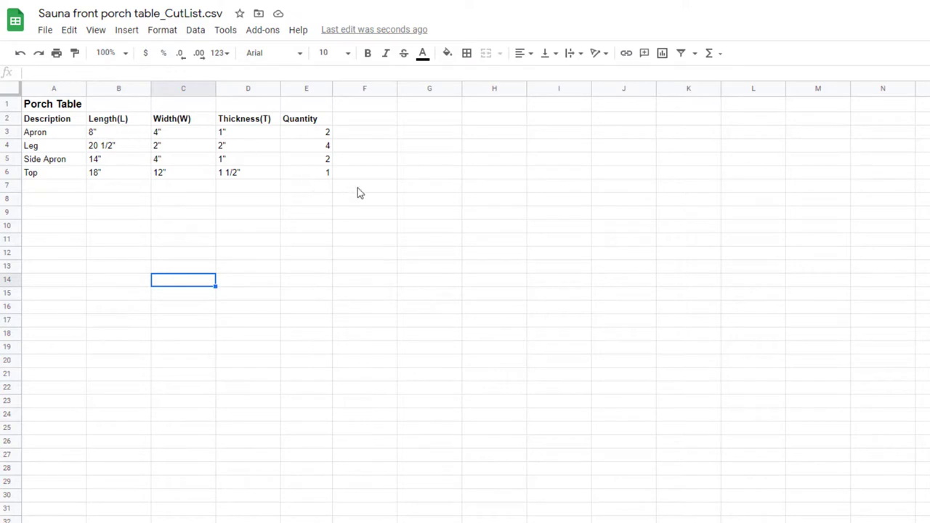
{"action": "mouse_move", "coordinate": [345, 189]}
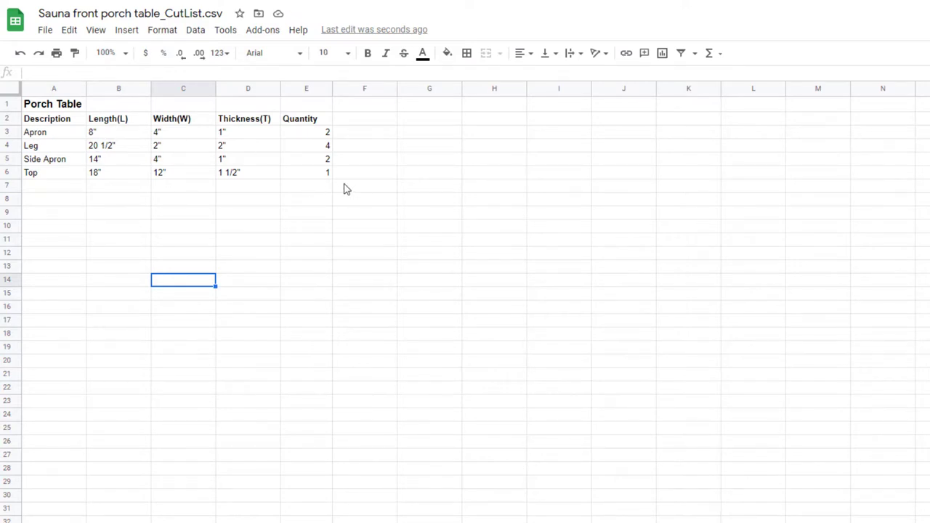